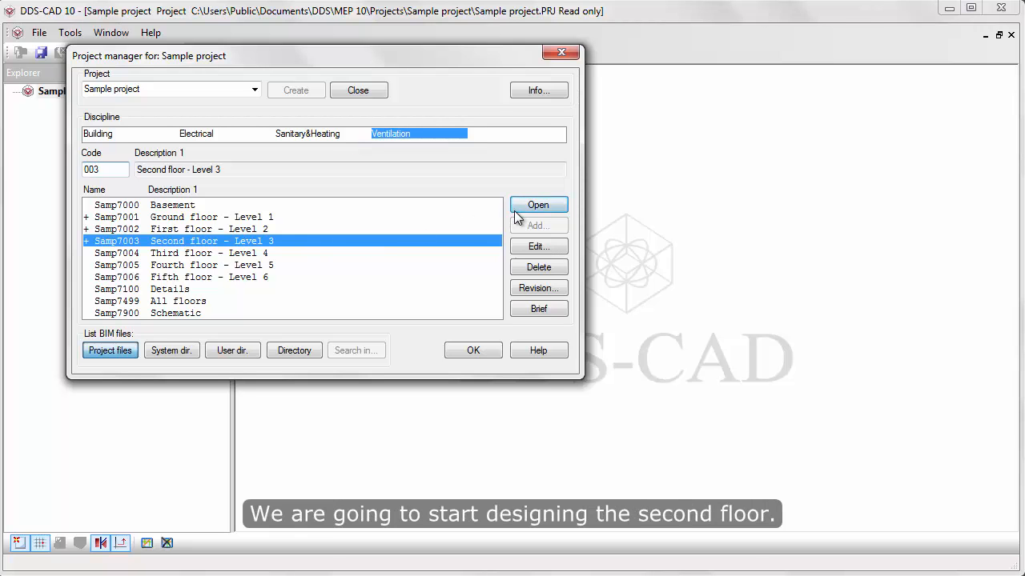
# - Open the Samp7003 Second floor - Level 3 ventilation drawing from the Project manager
pyautogui.click(538, 205)
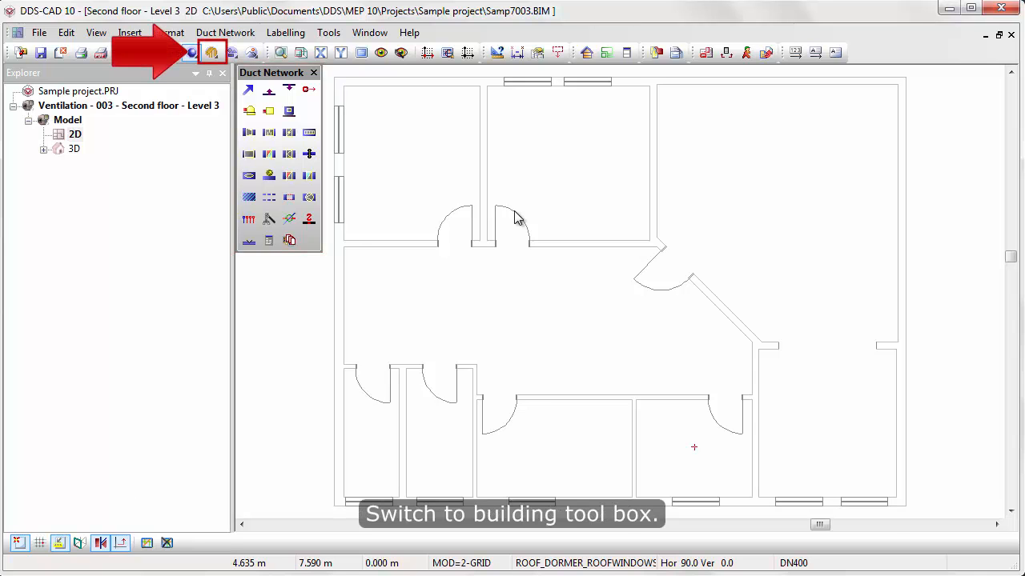
# - Place 625x625 mm suspended ceilings at 2.8 m from the Building tool box into the rooms
pyautogui.click(212, 52)
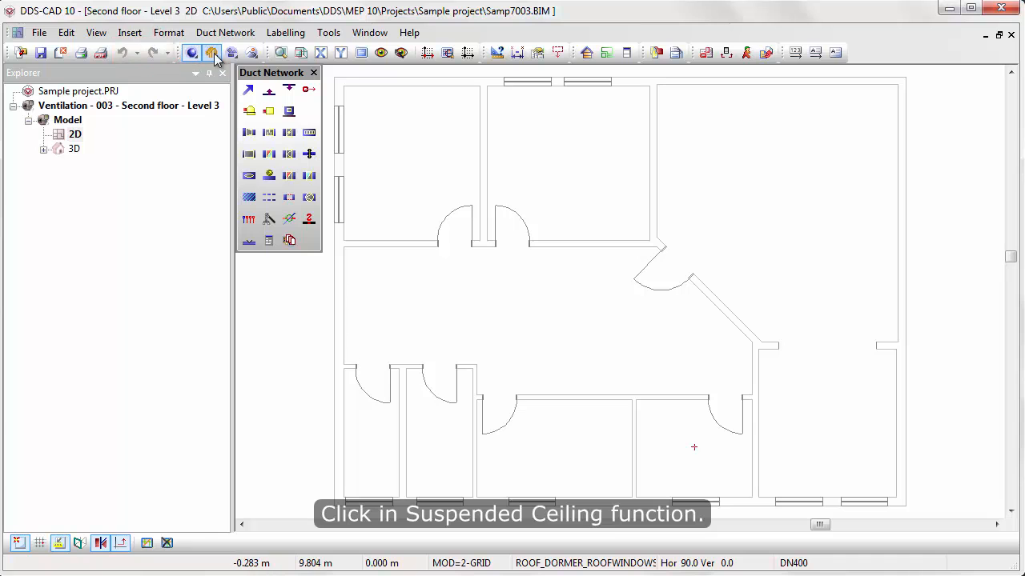
pyautogui.click(214, 52)
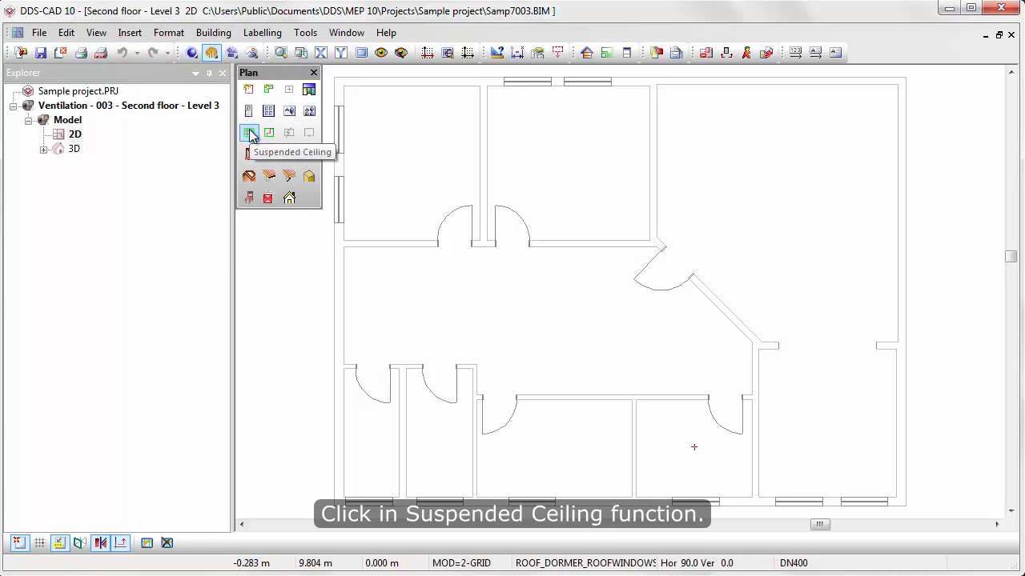
pyautogui.click(249, 133)
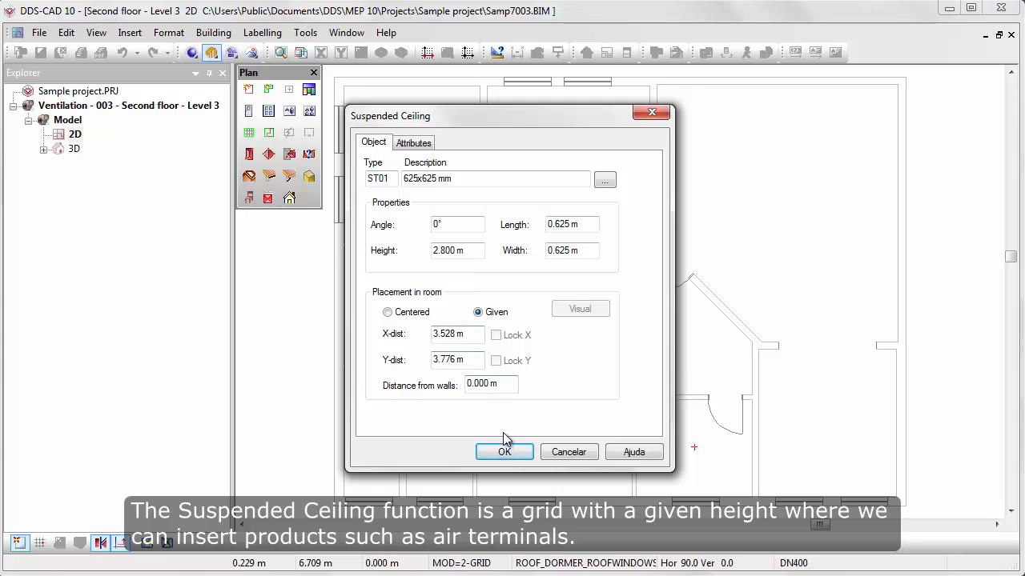
pyautogui.click(505, 451)
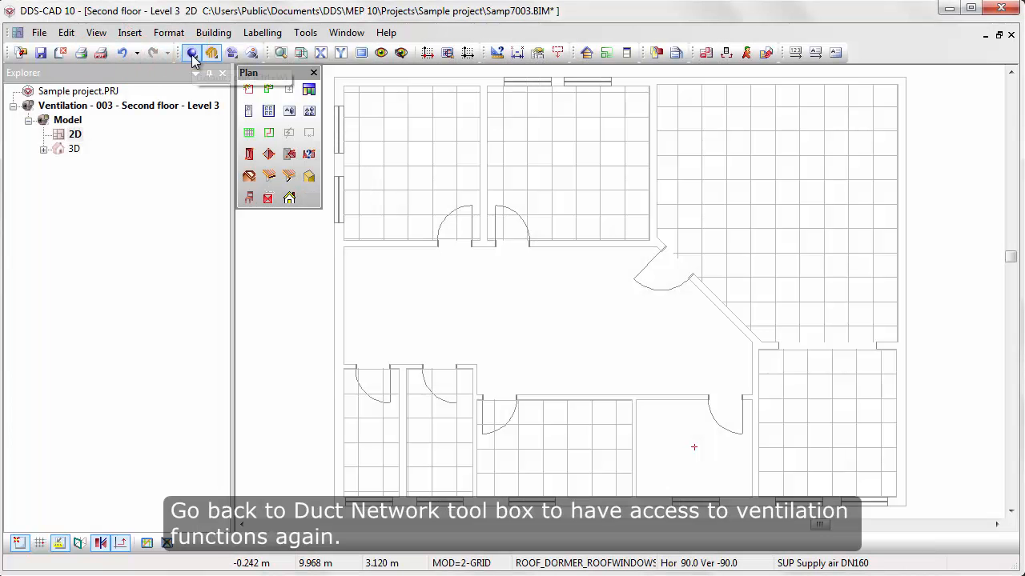
# - Choose the 200 mm round ceiling diffuser without plenum as the supply air terminal
pyautogui.click(192, 52)
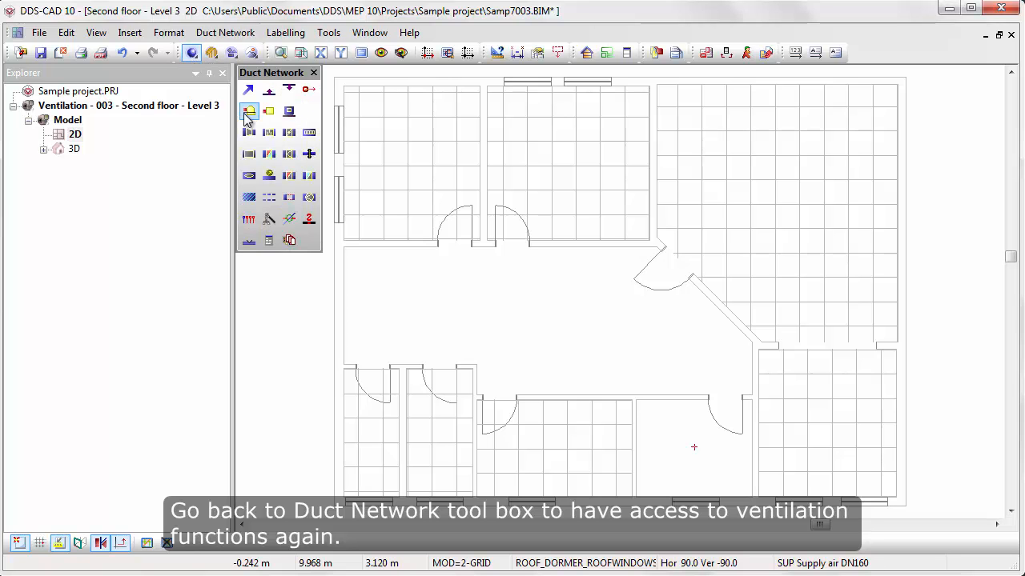
pyautogui.click(250, 112)
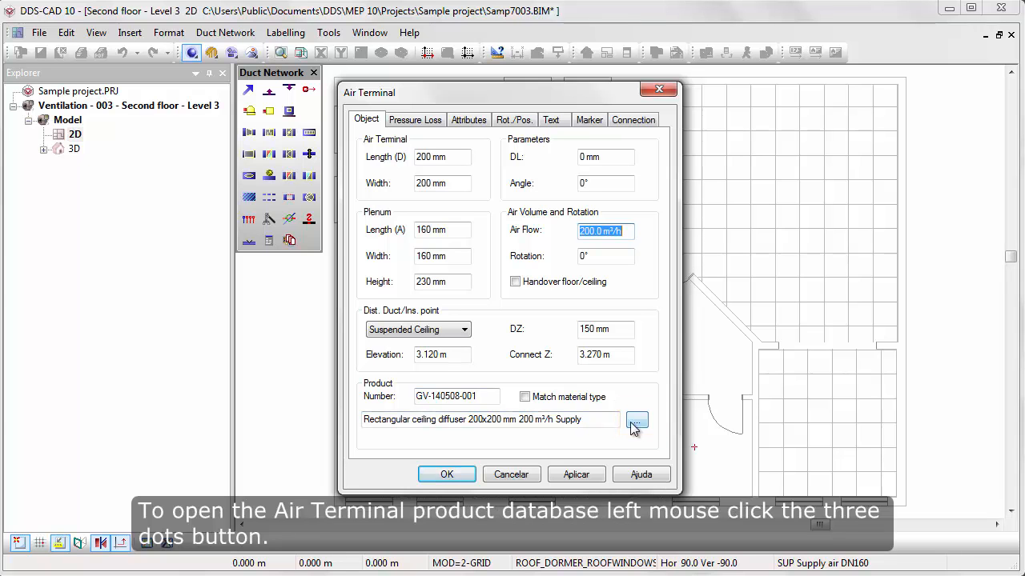
pyautogui.click(636, 420)
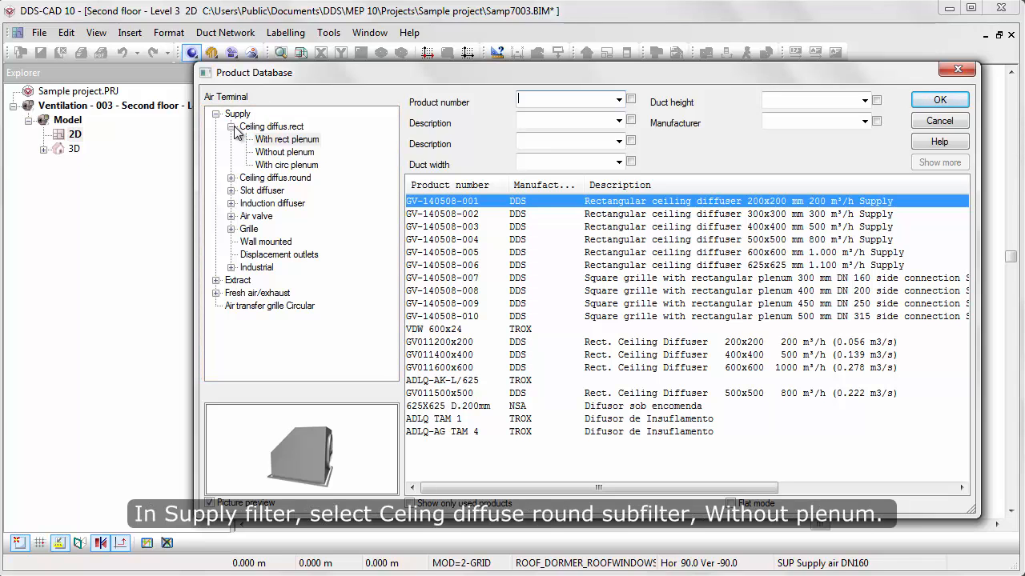
pyautogui.click(232, 126)
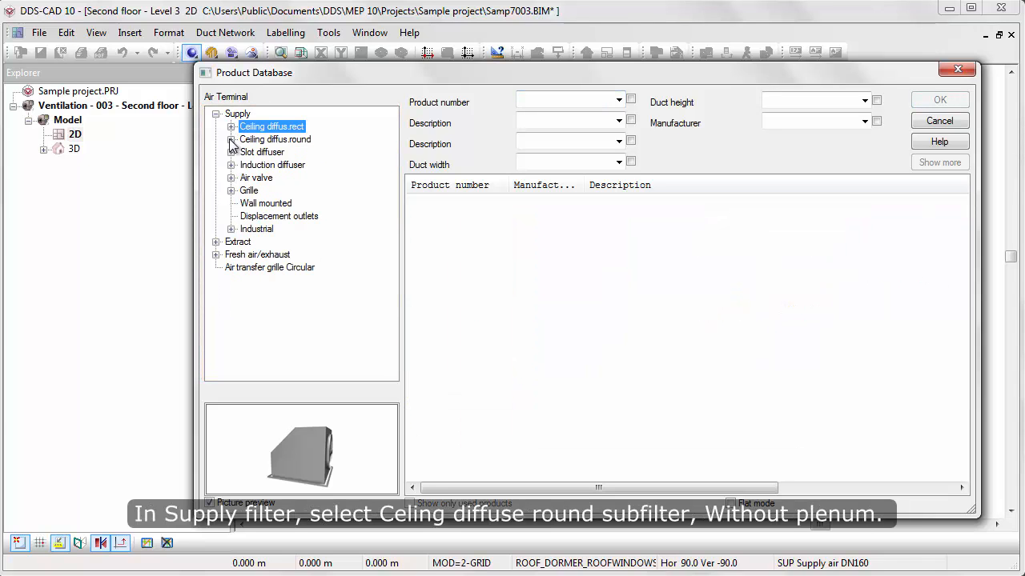
pyautogui.click(232, 139)
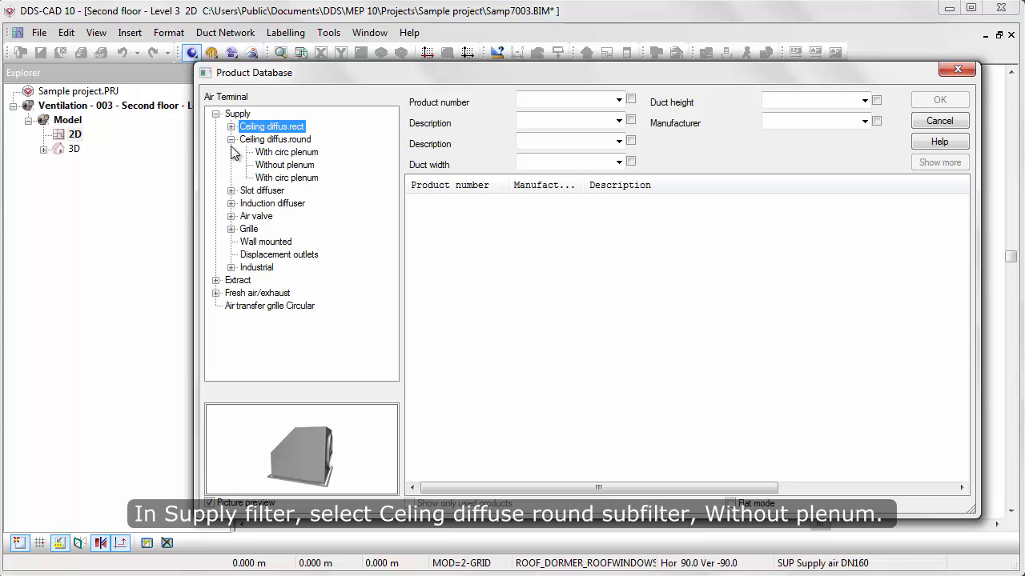
pyautogui.click(284, 165)
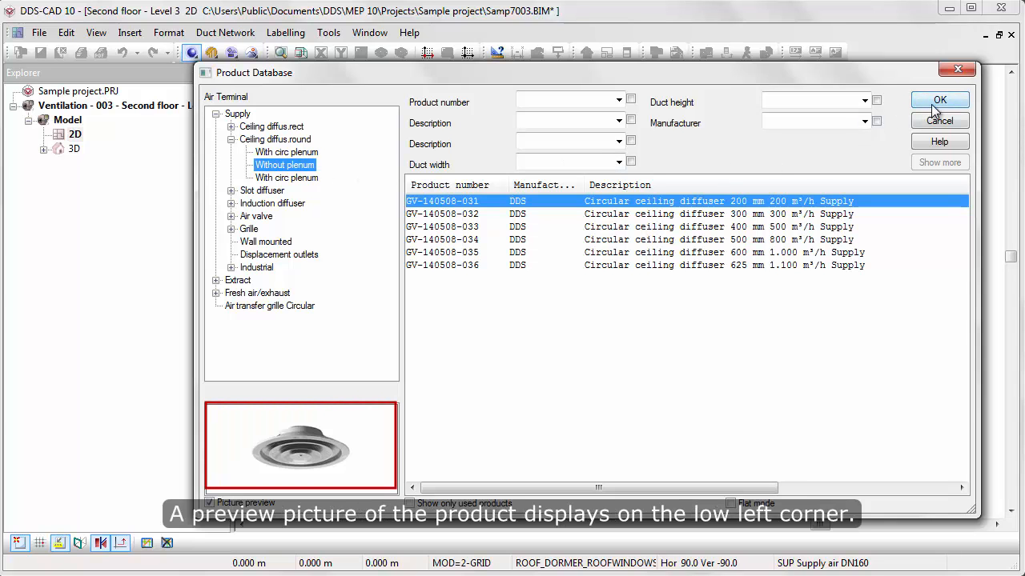
pyautogui.click(939, 99)
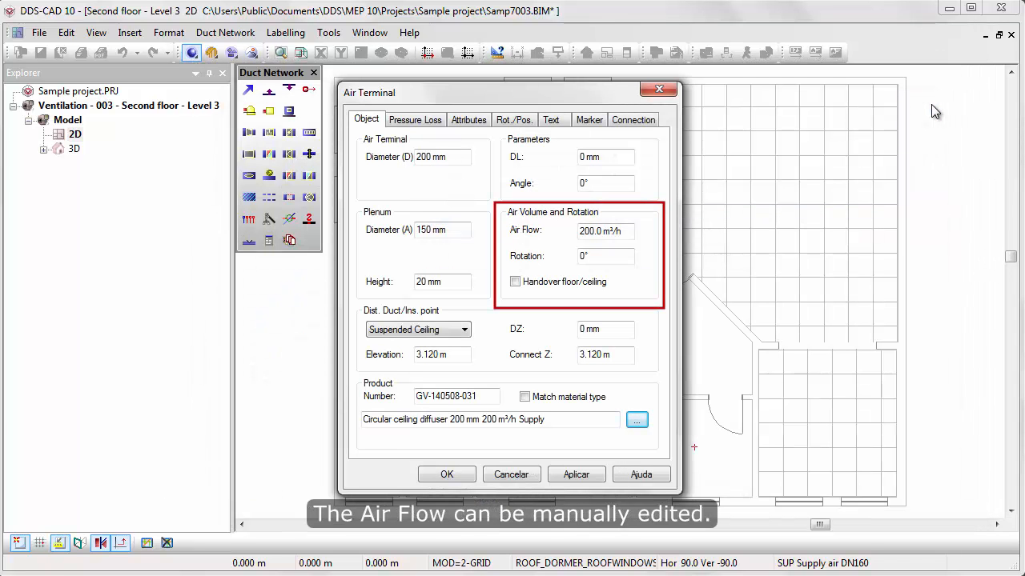
# - Review the 200 m³/h air flow and keep mounting at the suspended ceiling
pyautogui.click(606, 231)
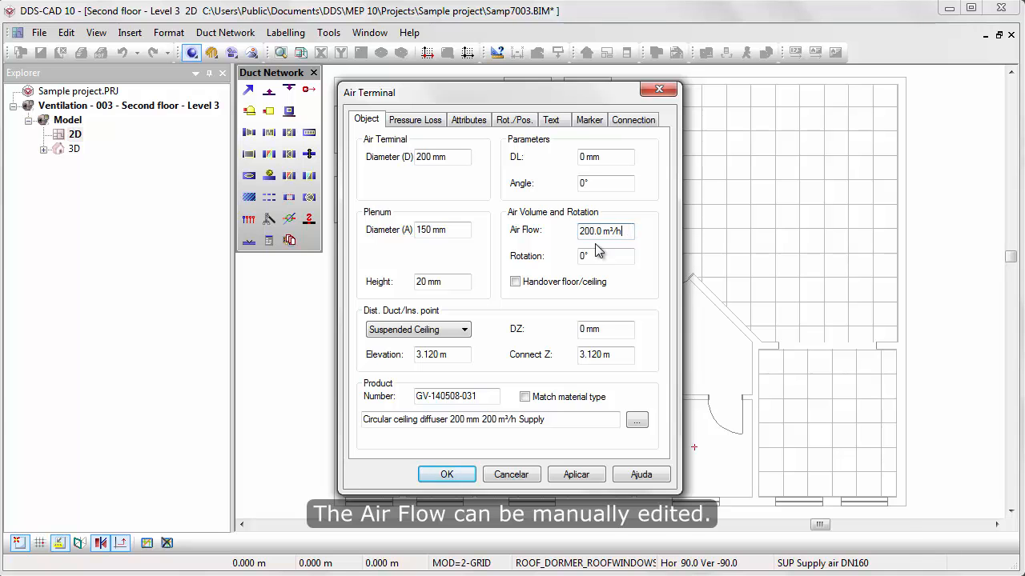
pyautogui.click(462, 329)
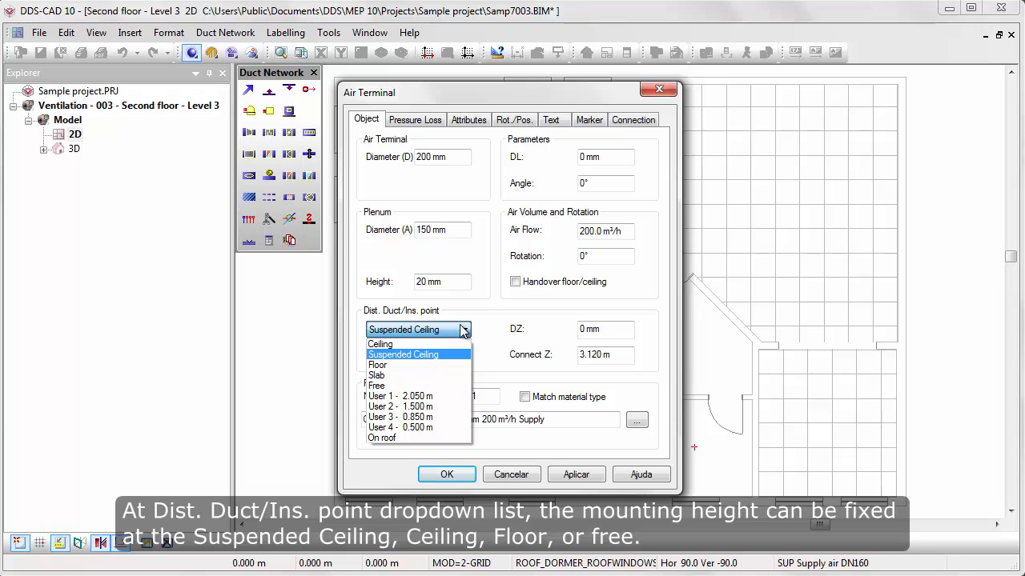
pyautogui.moveTo(376, 386)
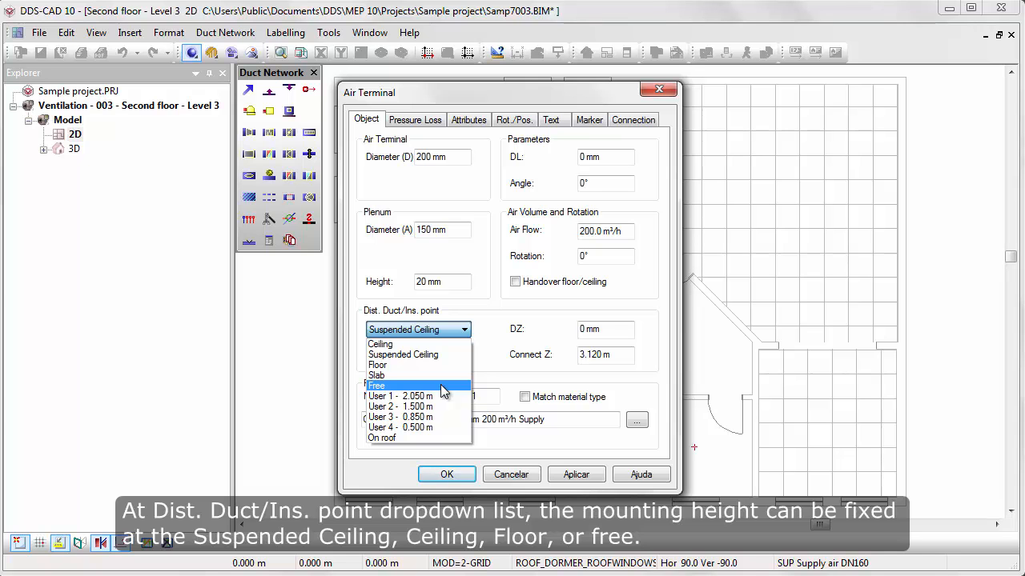
pyautogui.click(404, 354)
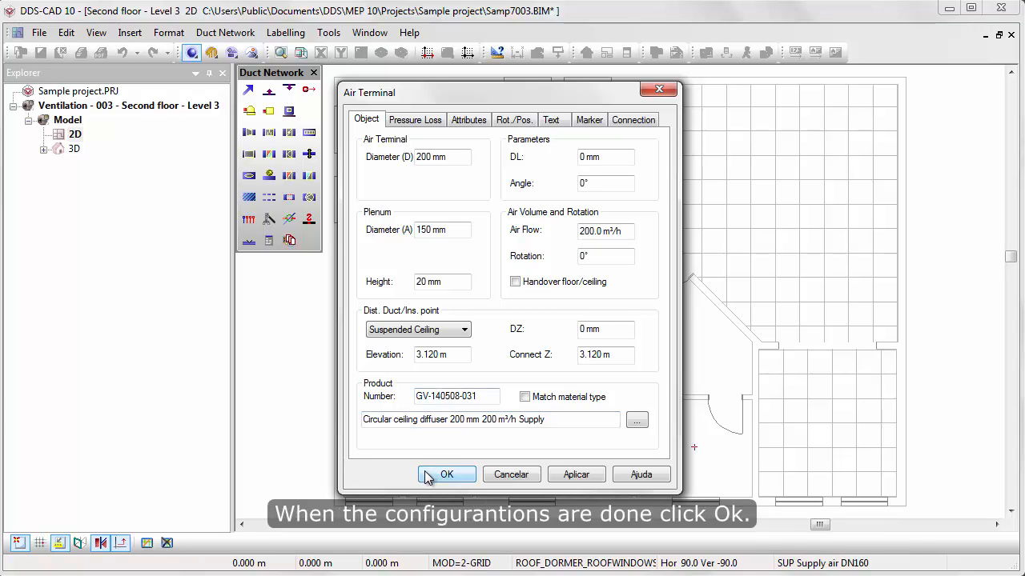
# - Insert circular supply diffusers on ceiling grid intersections across the rooms and finish
pyautogui.click(447, 474)
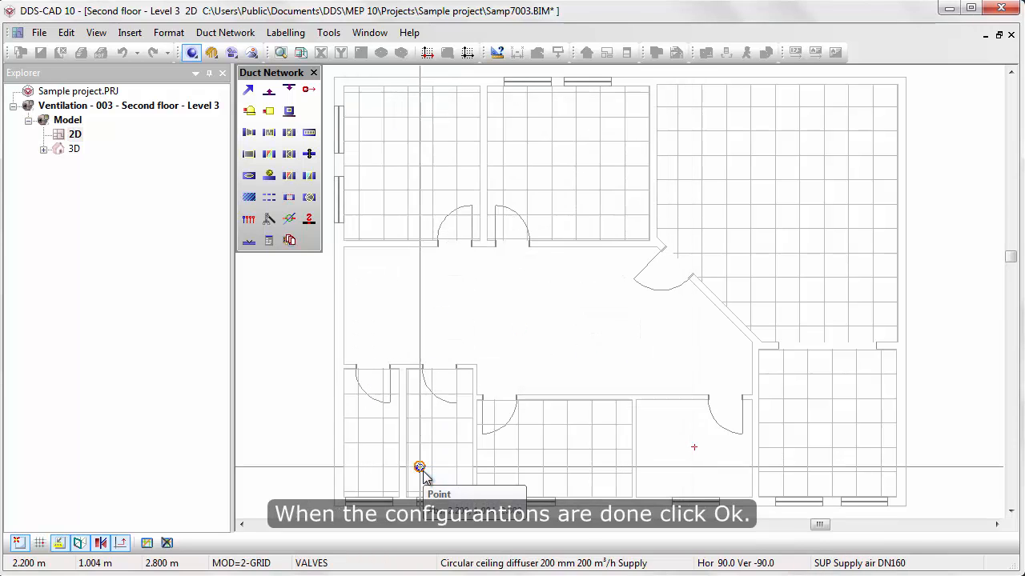
pyautogui.moveTo(412, 168)
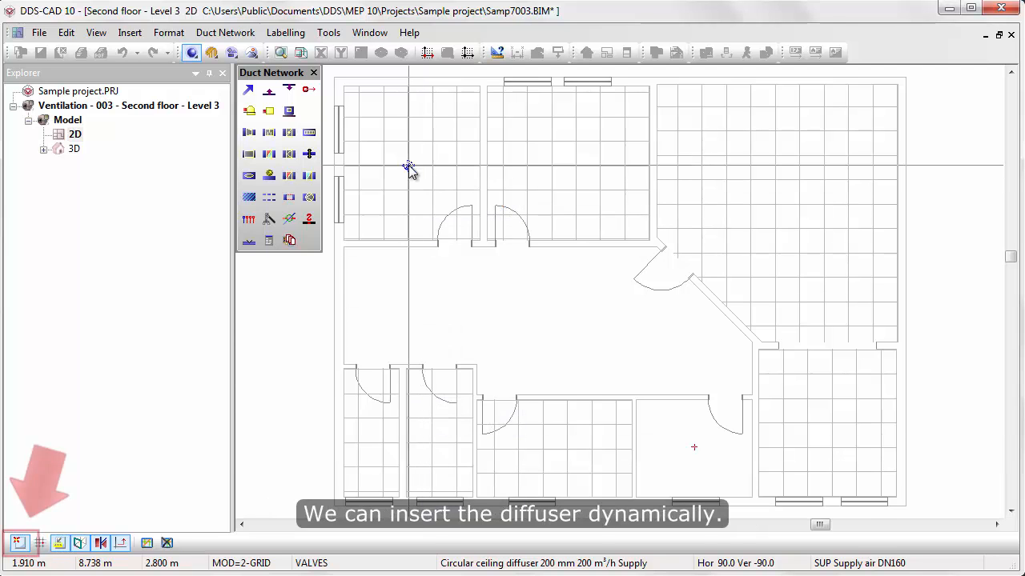
pyautogui.moveTo(526, 166)
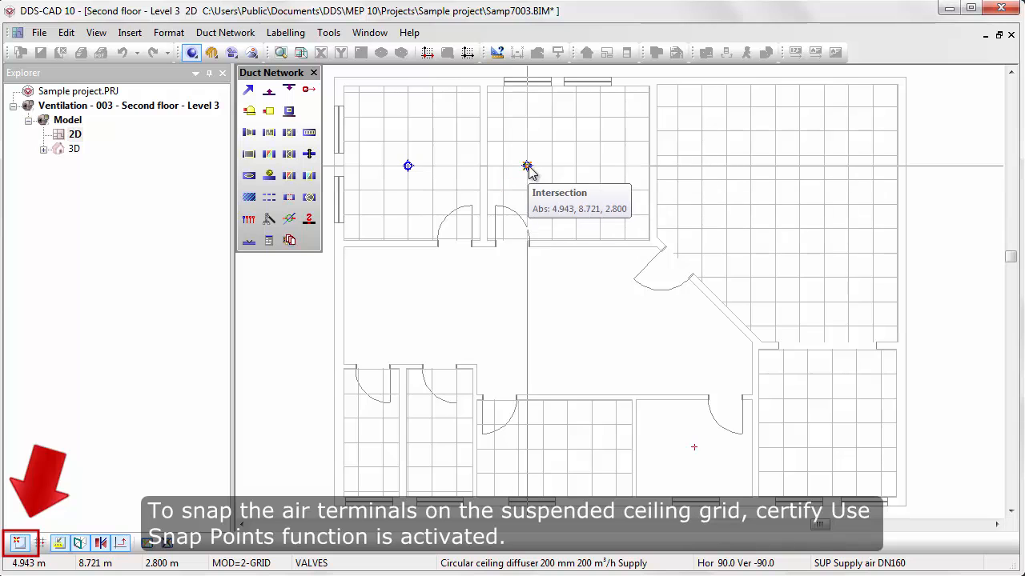
pyautogui.click(527, 166)
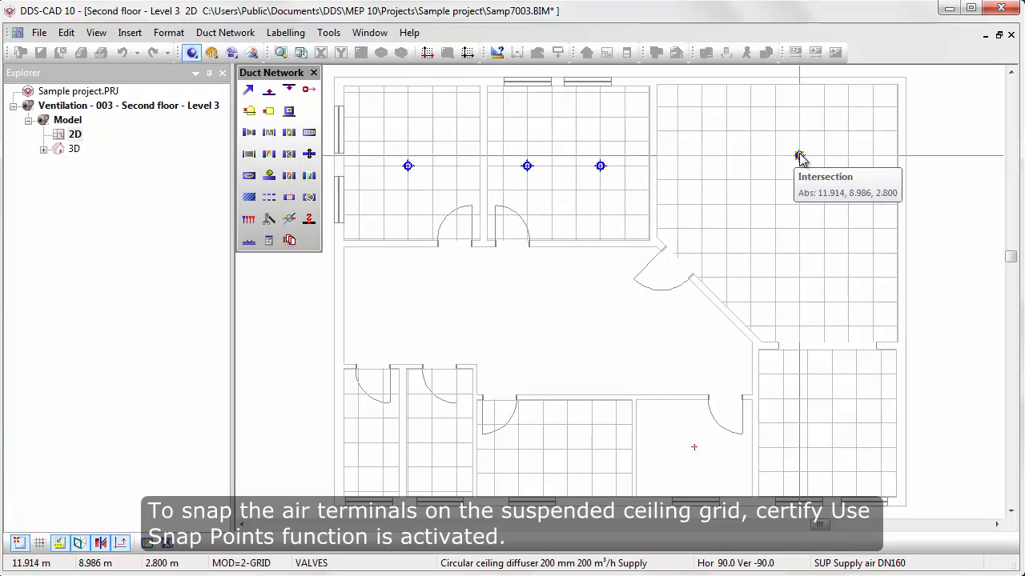
pyautogui.click(799, 155)
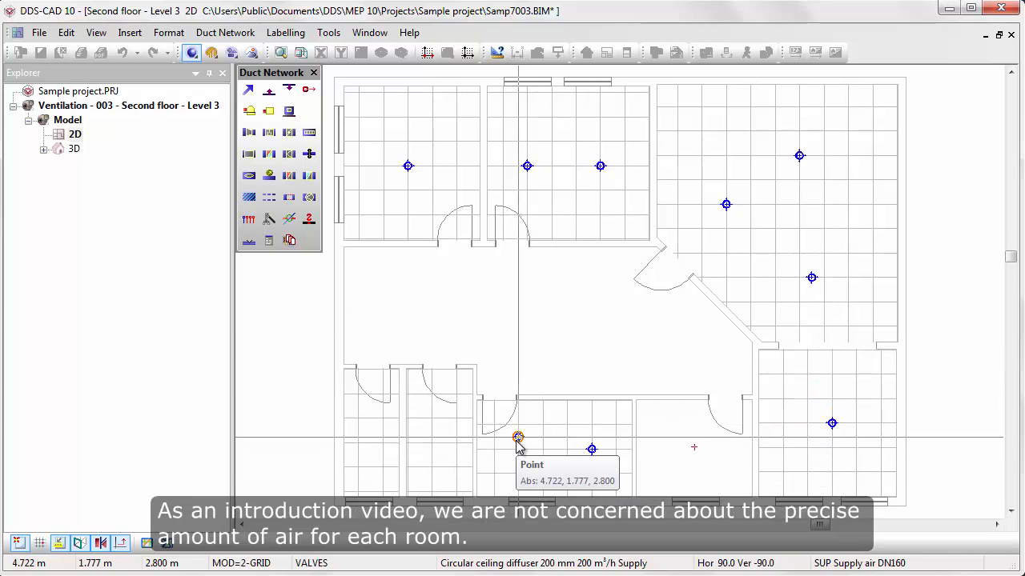
pyautogui.moveTo(518, 455)
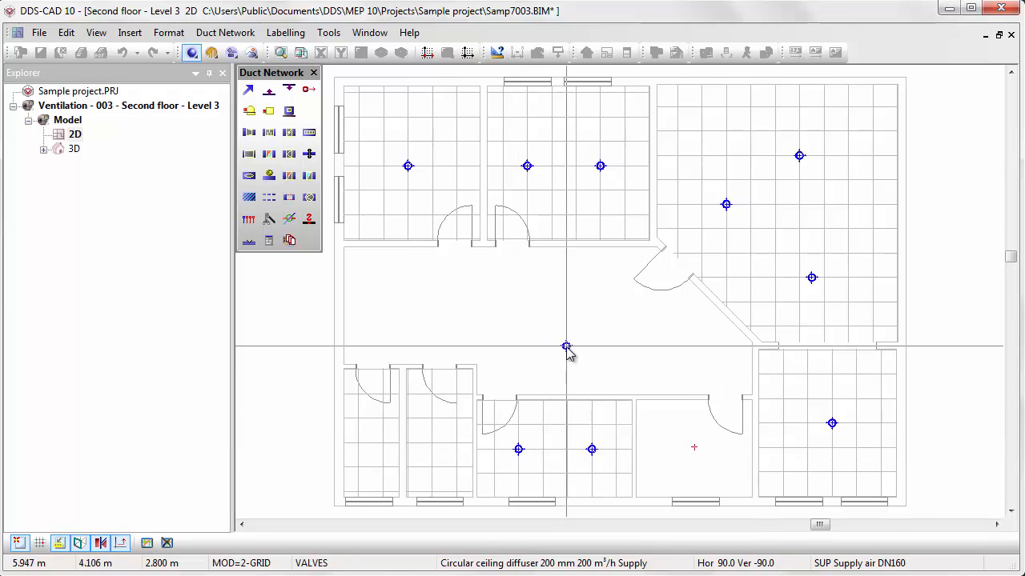
pyautogui.press('Escape')
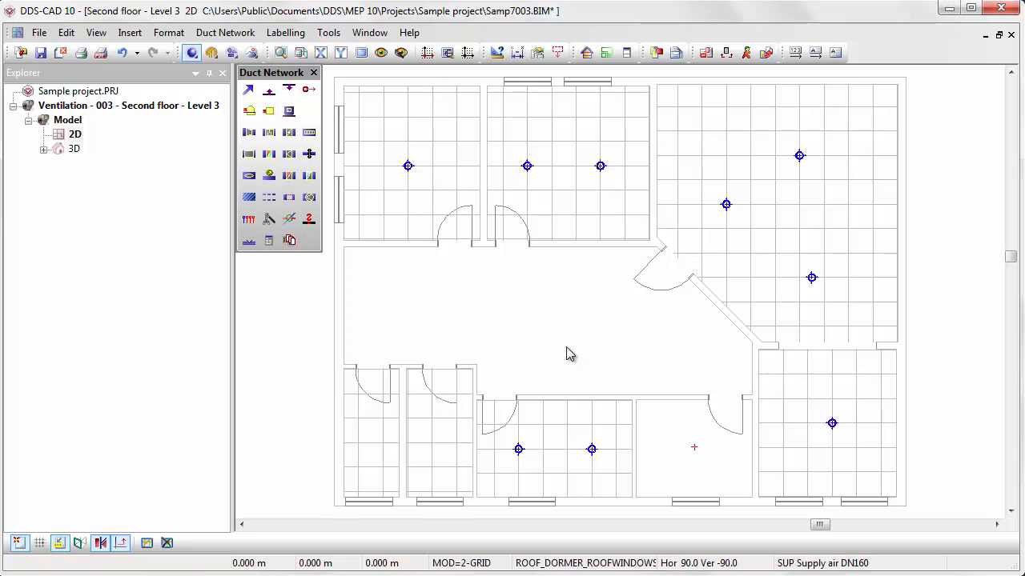
pyautogui.moveTo(325, 156)
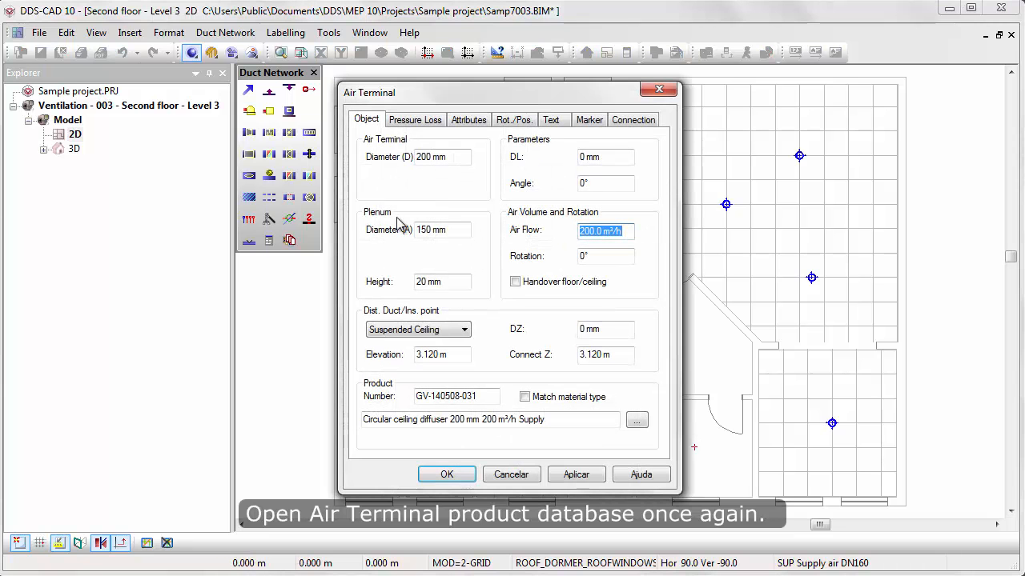
# - Select the in-ceiling Extract Air valve 100 d=130 mm, 60 m³/h, as the air terminal
pyautogui.click(636, 420)
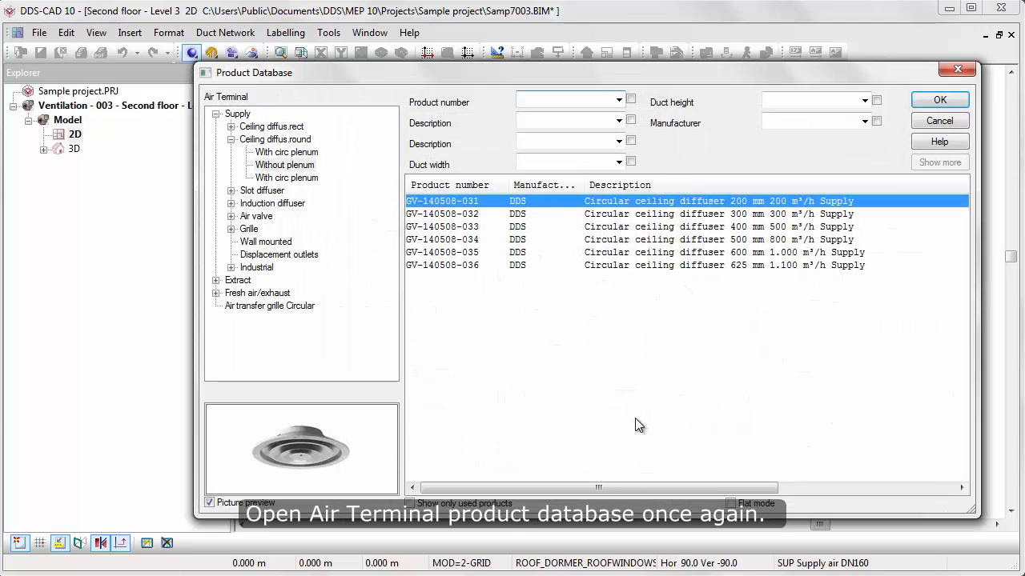
pyautogui.click(216, 114)
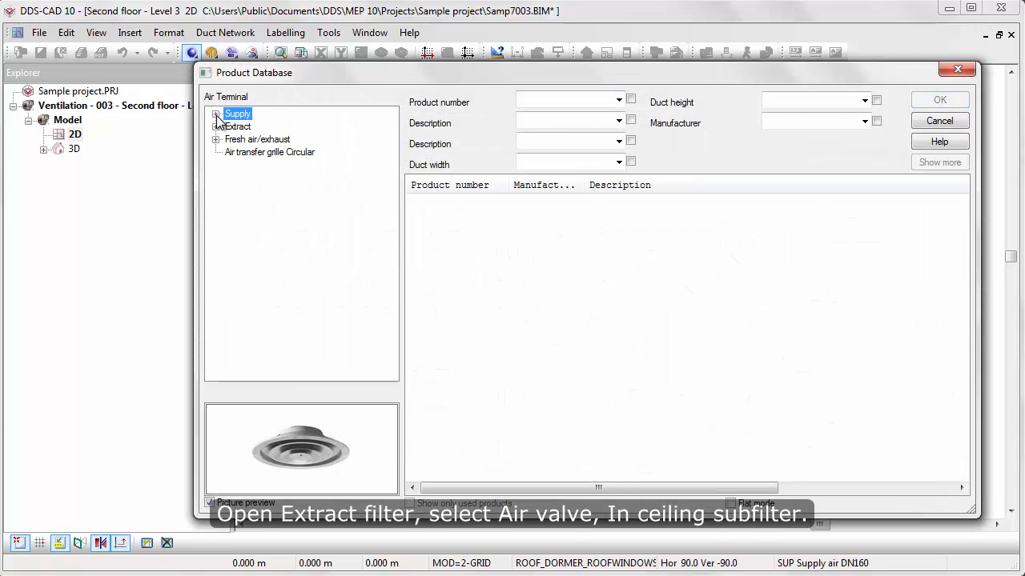
pyautogui.click(216, 127)
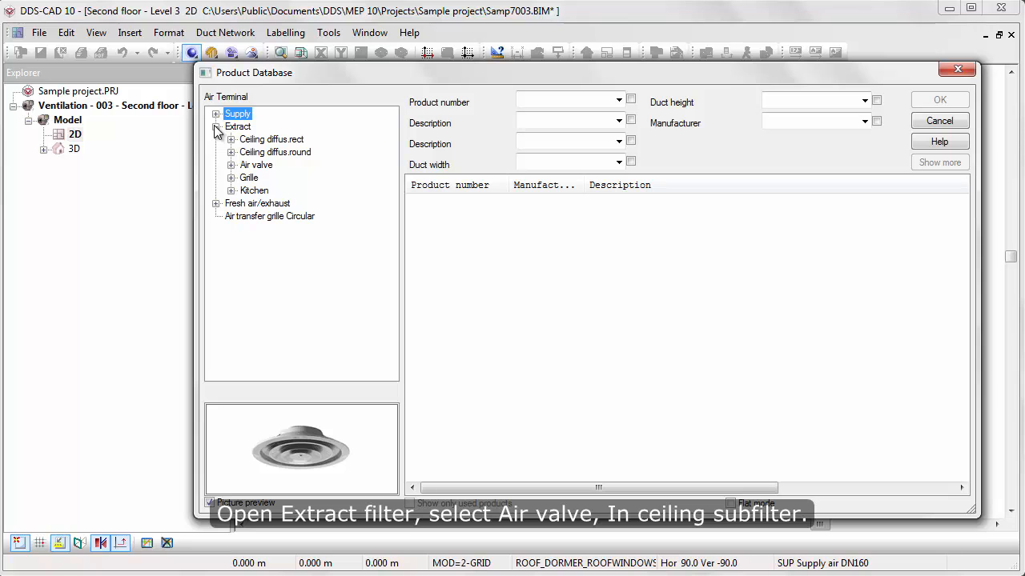
pyautogui.click(231, 164)
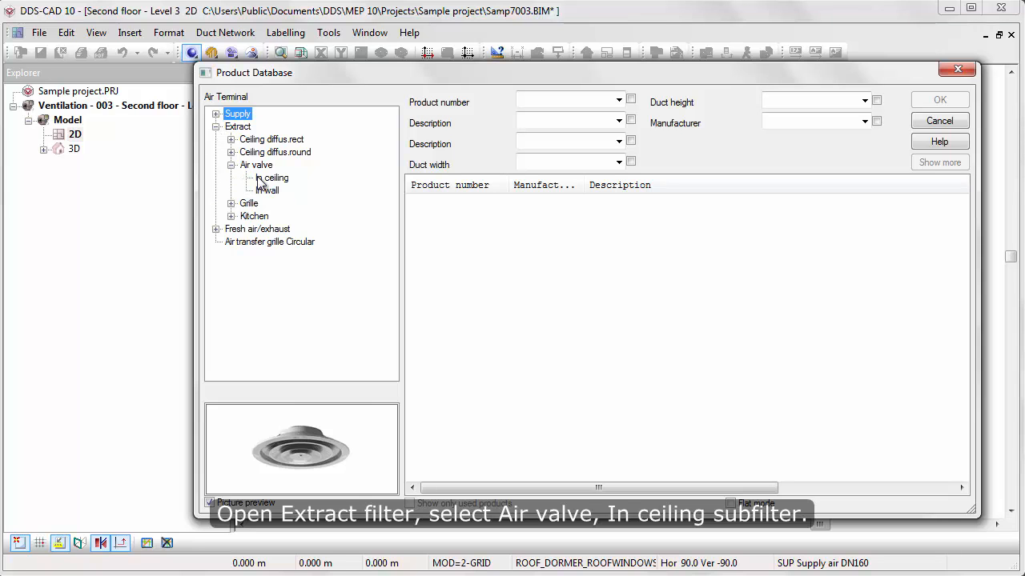
pyautogui.click(273, 178)
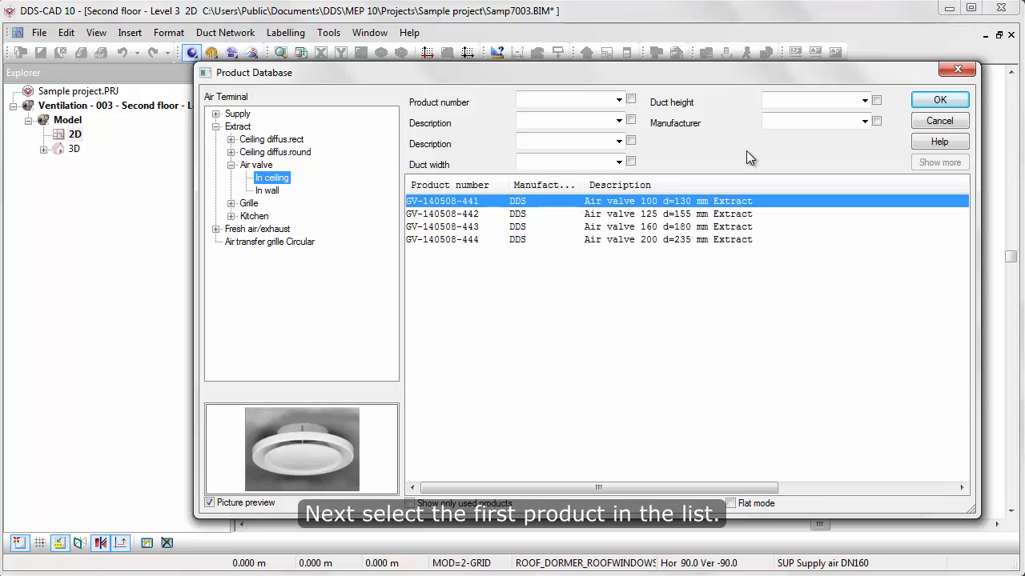
pyautogui.click(939, 99)
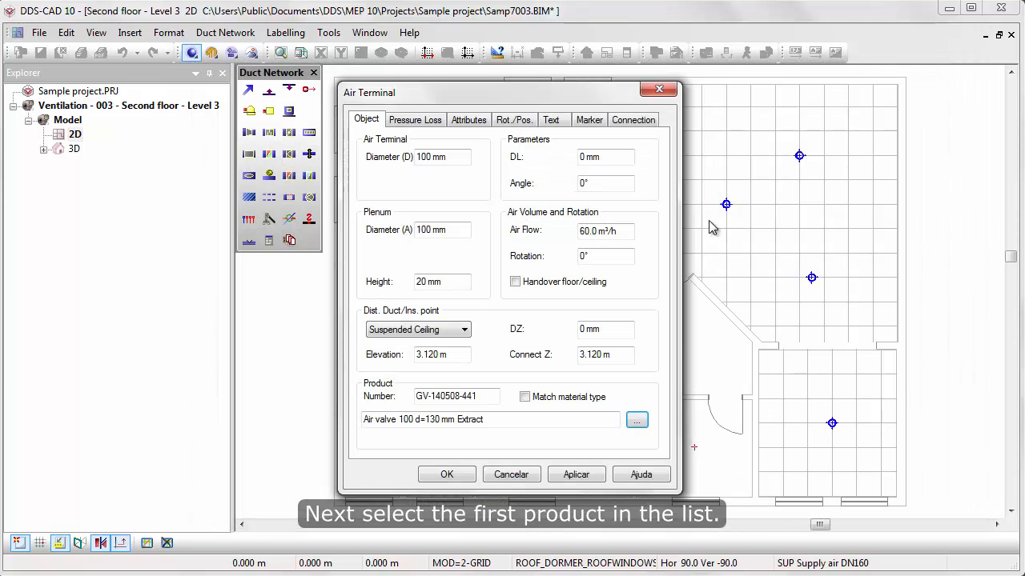
pyautogui.moveTo(447, 474)
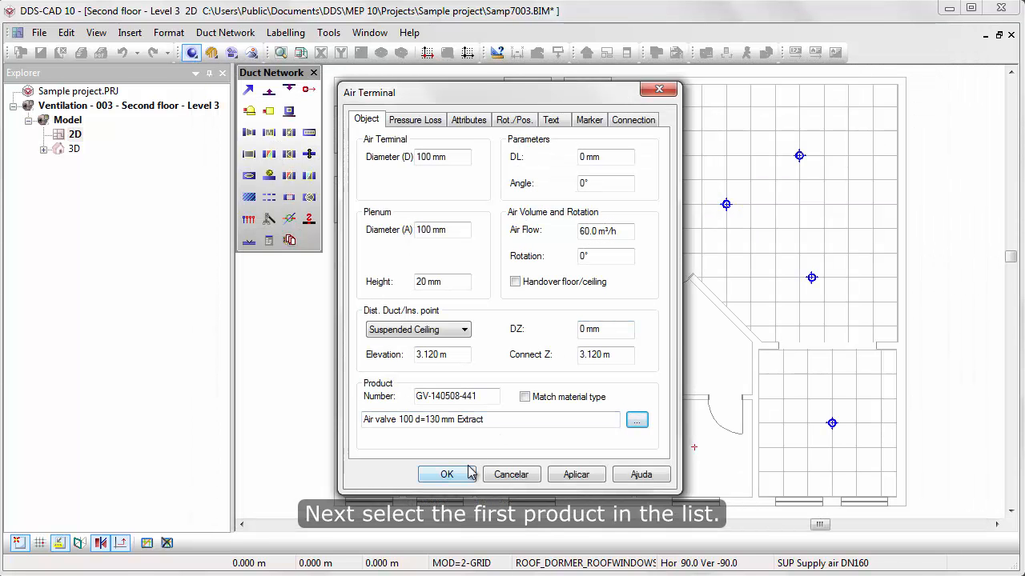
# - Confirm the extract air valve settings and return to the plan for placement
pyautogui.click(446, 473)
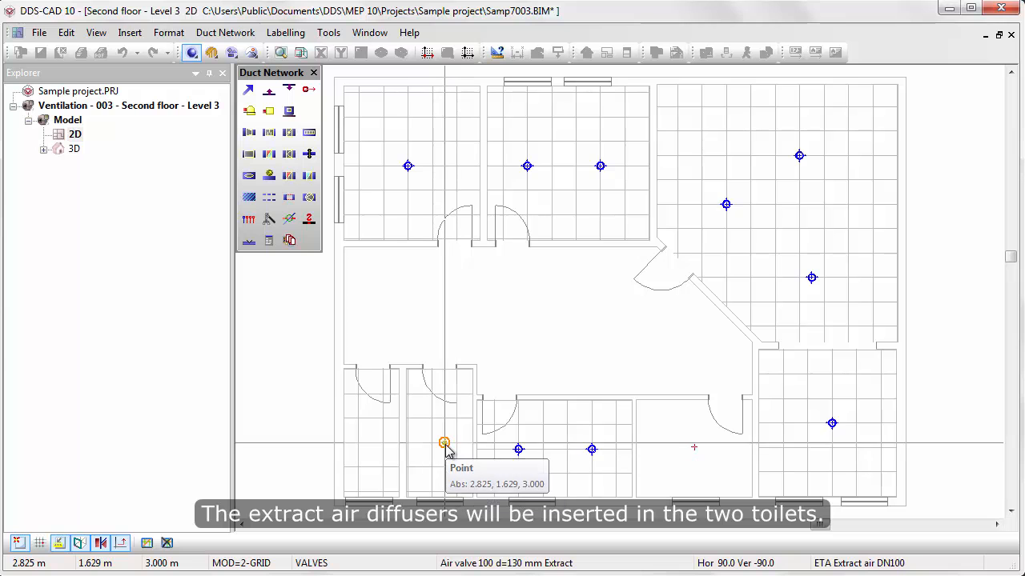
pyautogui.moveTo(376, 447)
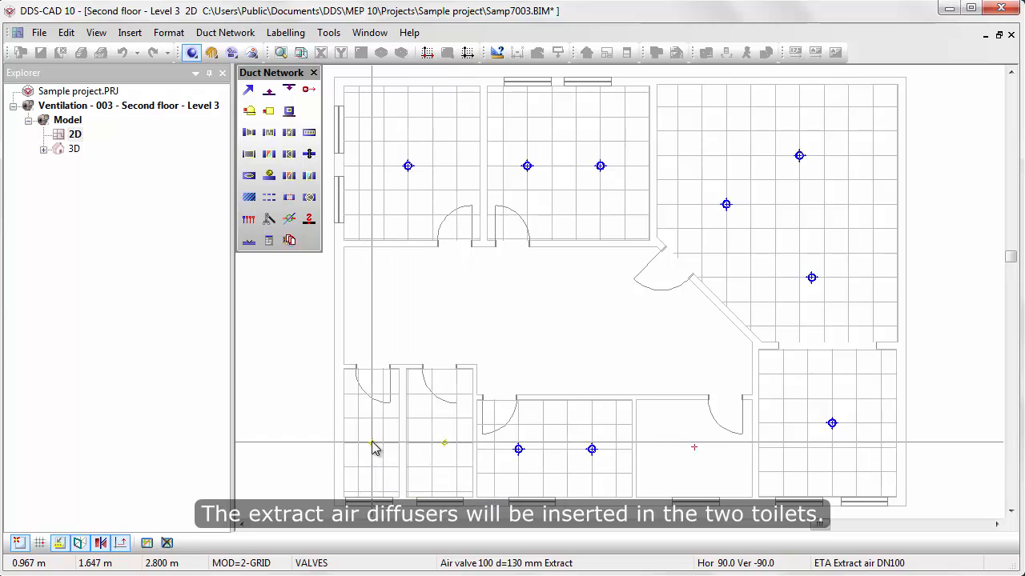
pyautogui.moveTo(473, 315)
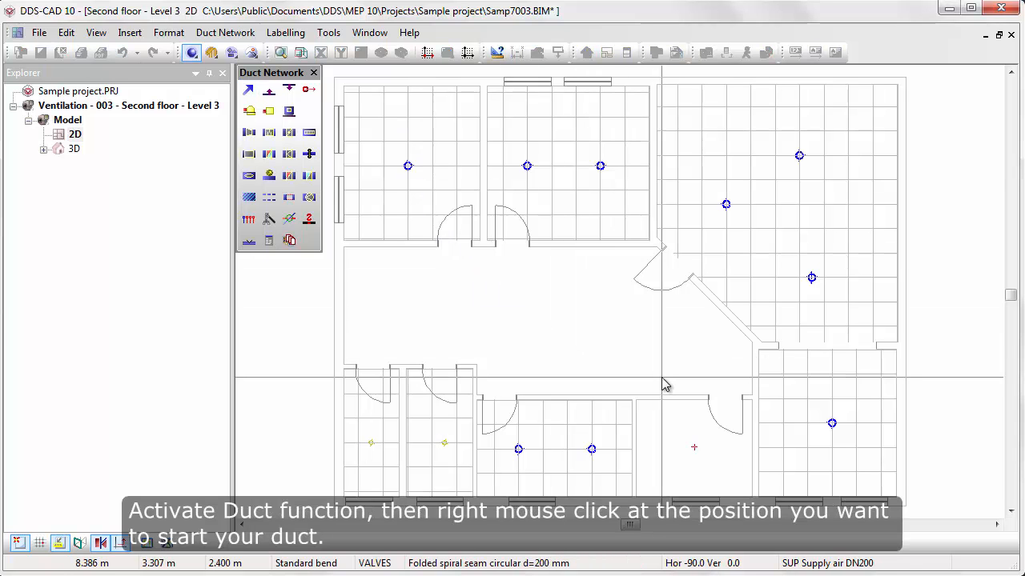
# - Start a duct set to supply air with a circular 200 mm profile at 3.1 m
pyautogui.rightClick(666, 385)
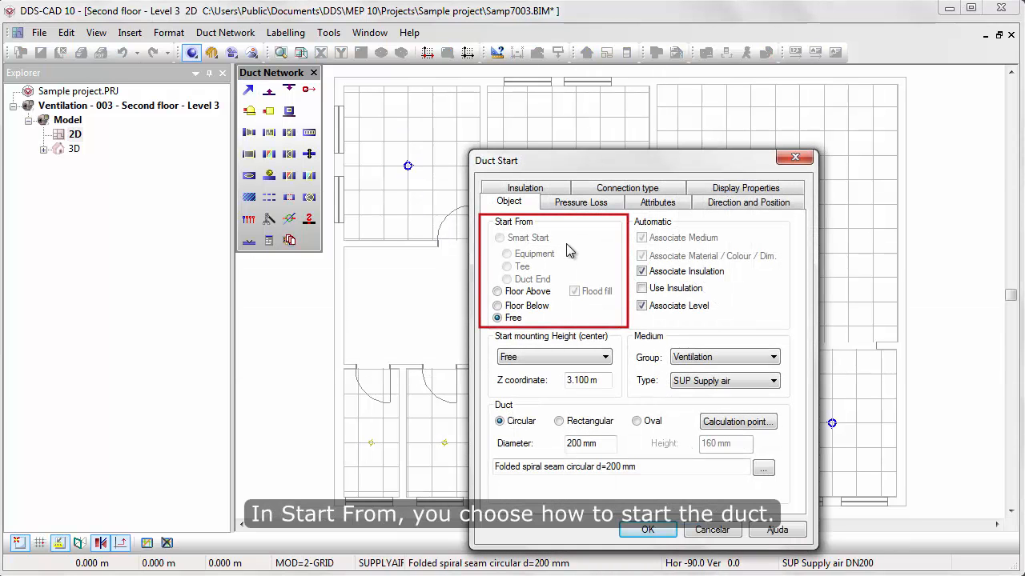
pyautogui.moveTo(561, 298)
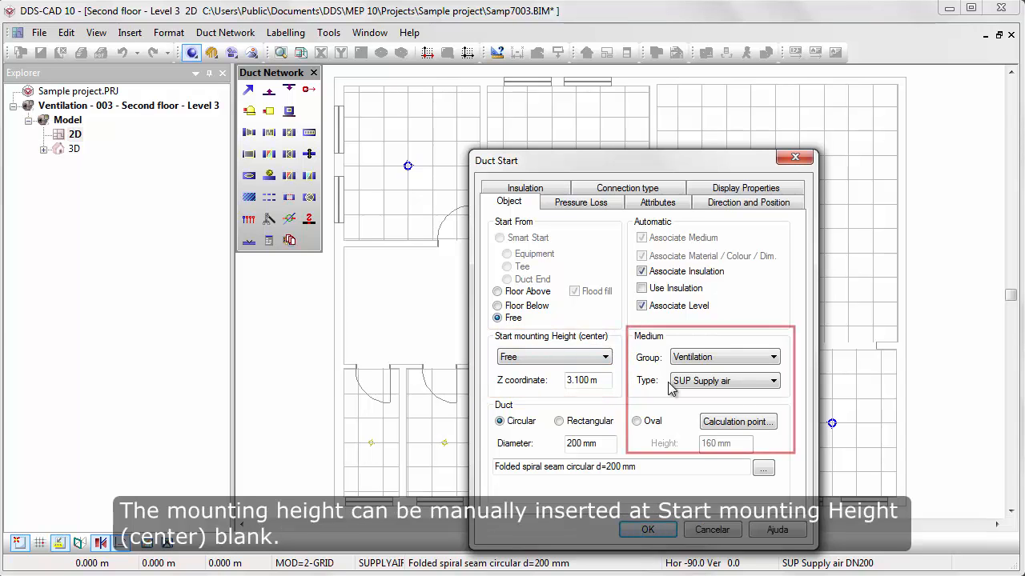
pyautogui.click(772, 381)
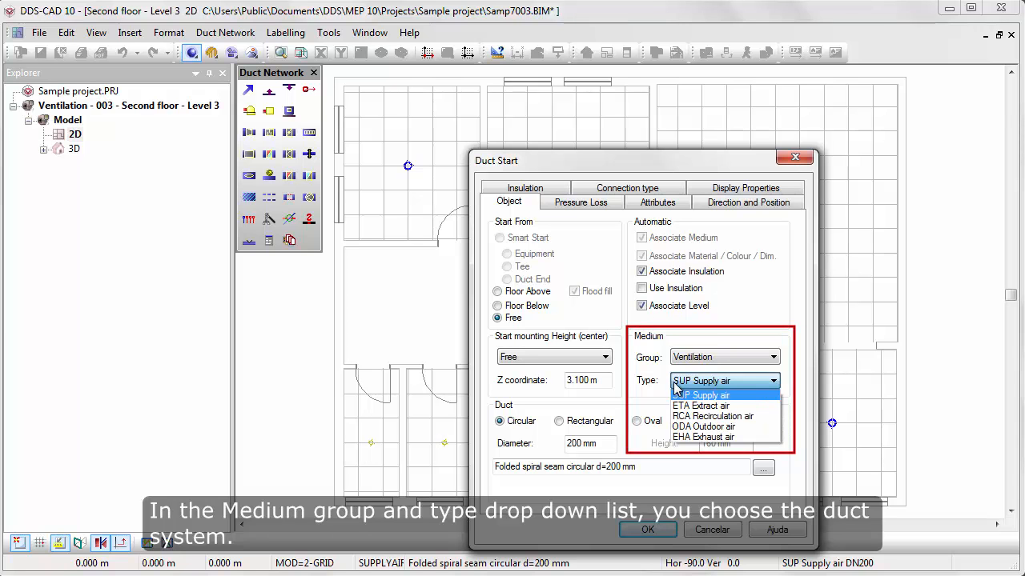
pyautogui.click(703, 395)
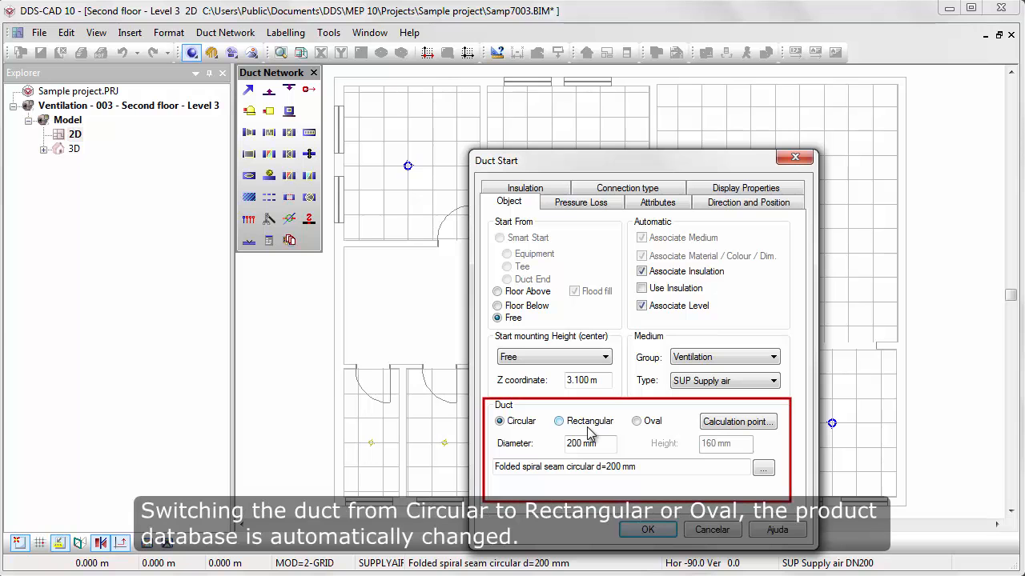
pyautogui.click(558, 420)
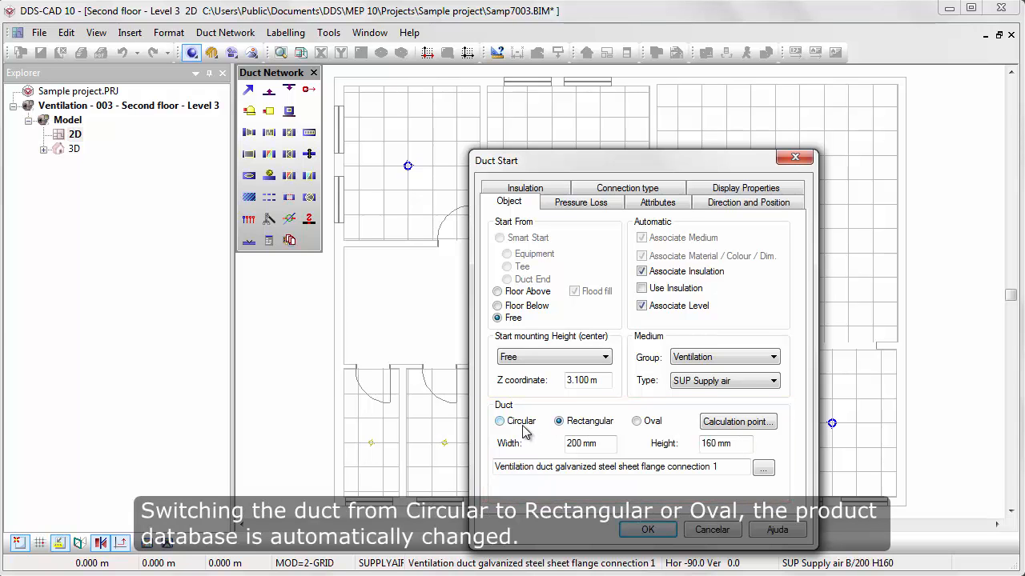
pyautogui.click(500, 421)
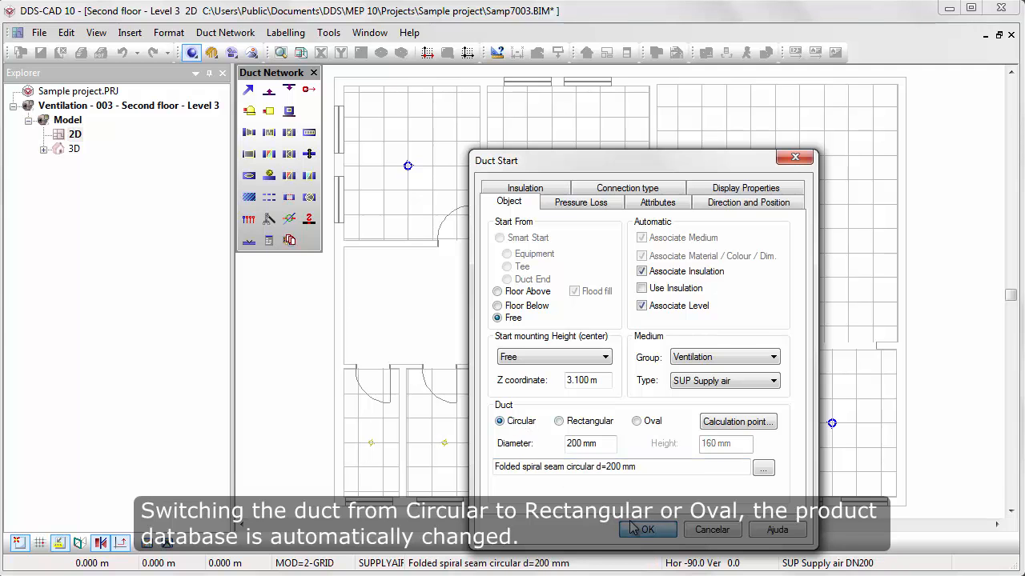
# - Draw the 200 mm supply duct up the corridor, bend left over three diffusers and end with a lid
pyautogui.click(647, 529)
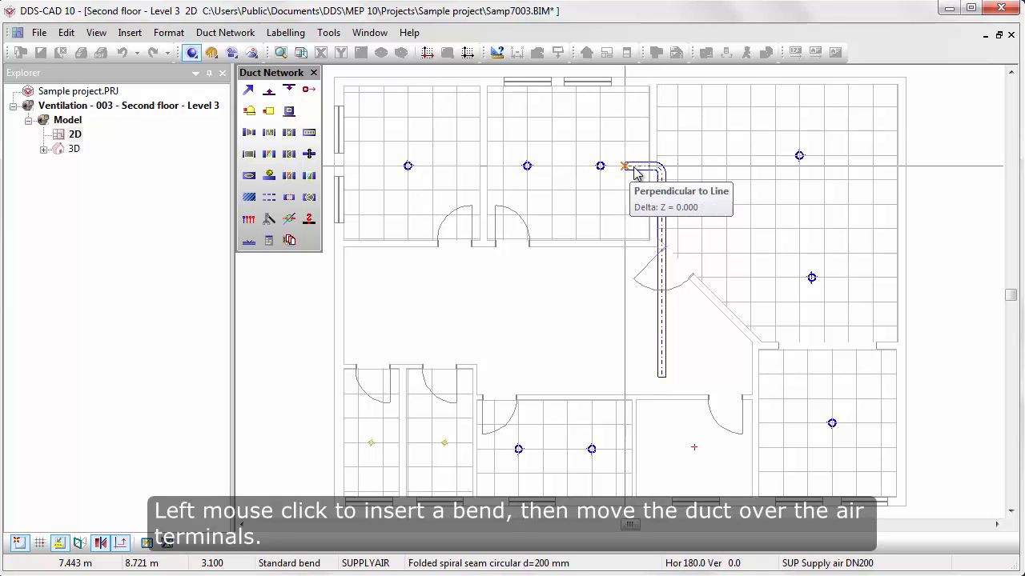
pyautogui.click(628, 168)
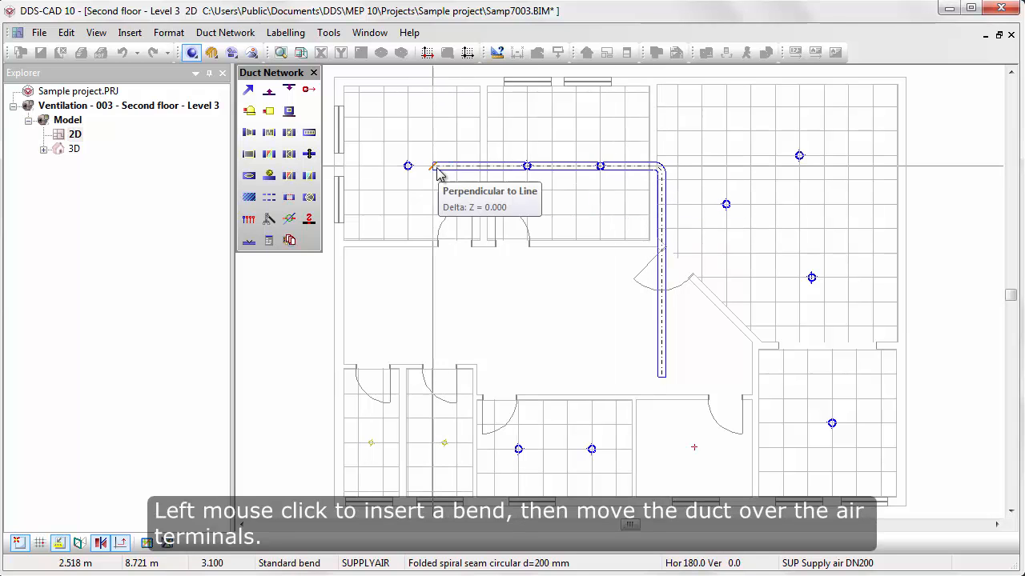
pyautogui.moveTo(384, 166)
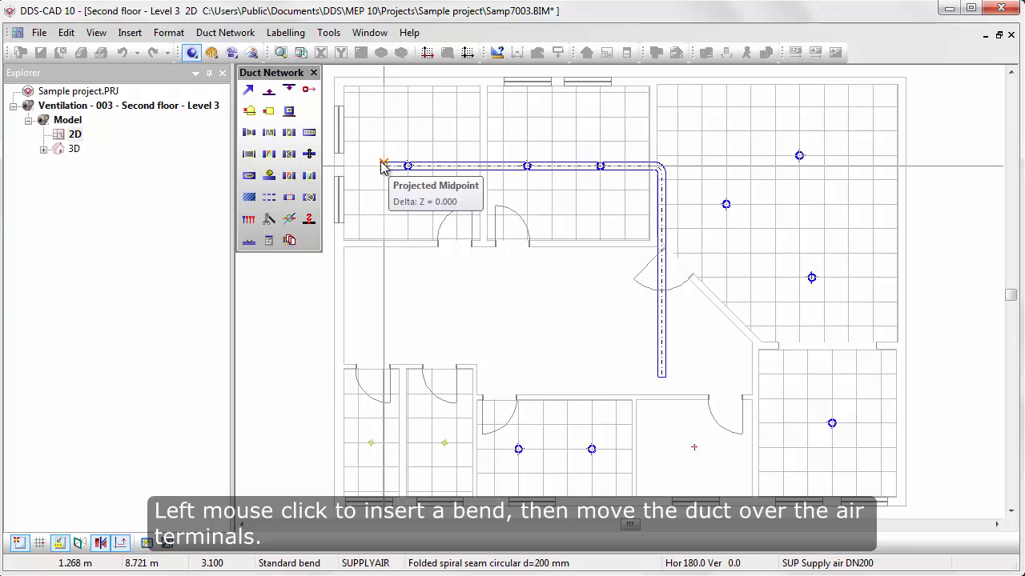
pyautogui.rightClick(384, 168)
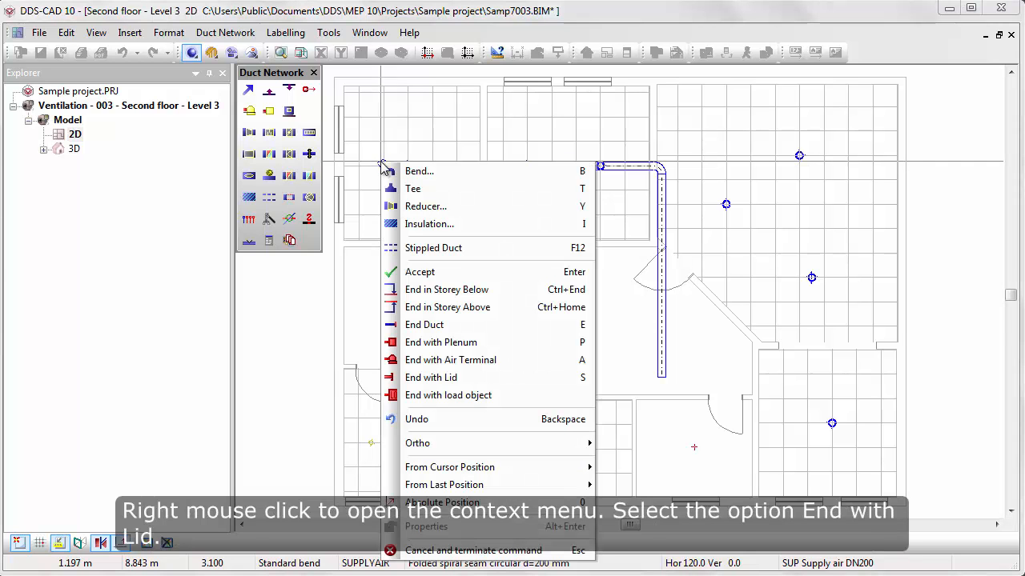
pyautogui.moveTo(431, 377)
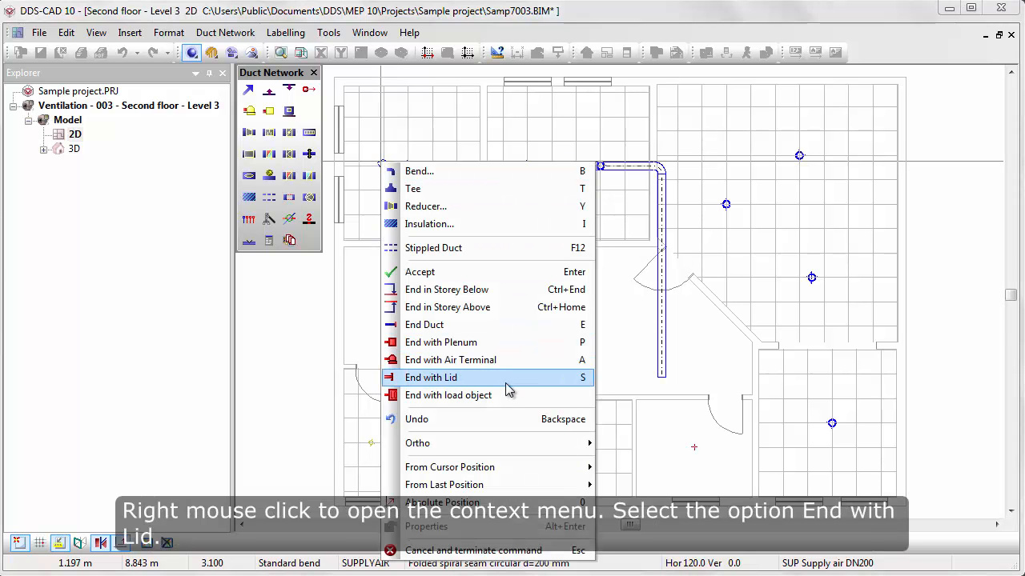
pyautogui.click(430, 377)
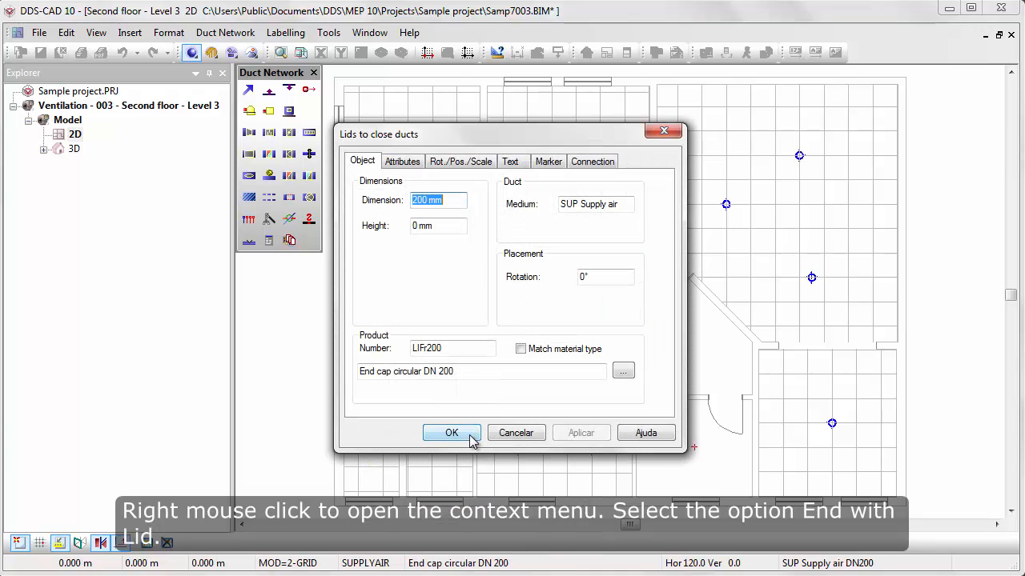
# - Cap the duct, turn the corner bend into a tee and close the right-hand branch with a lid
pyautogui.click(451, 432)
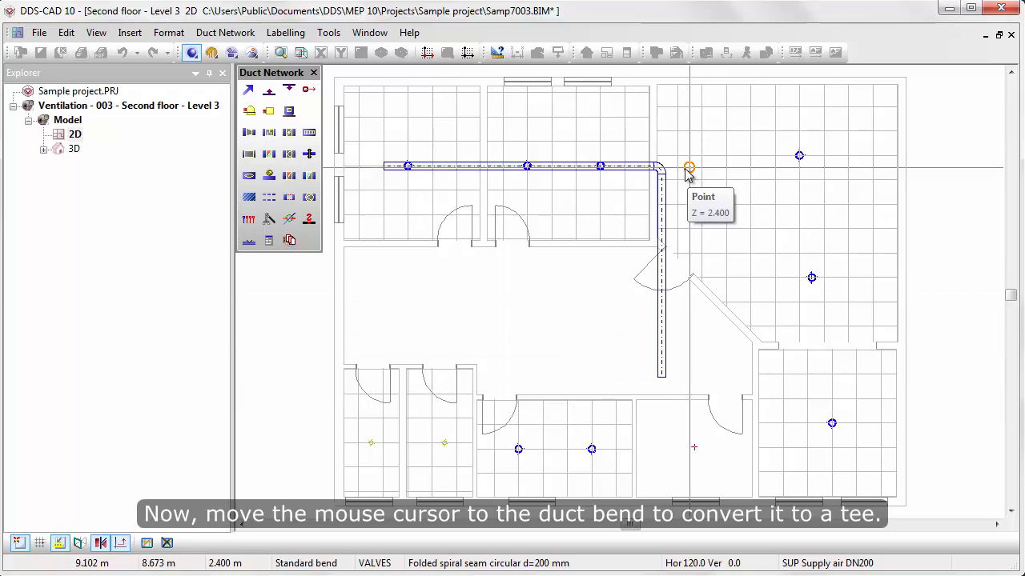
pyautogui.moveTo(661, 166)
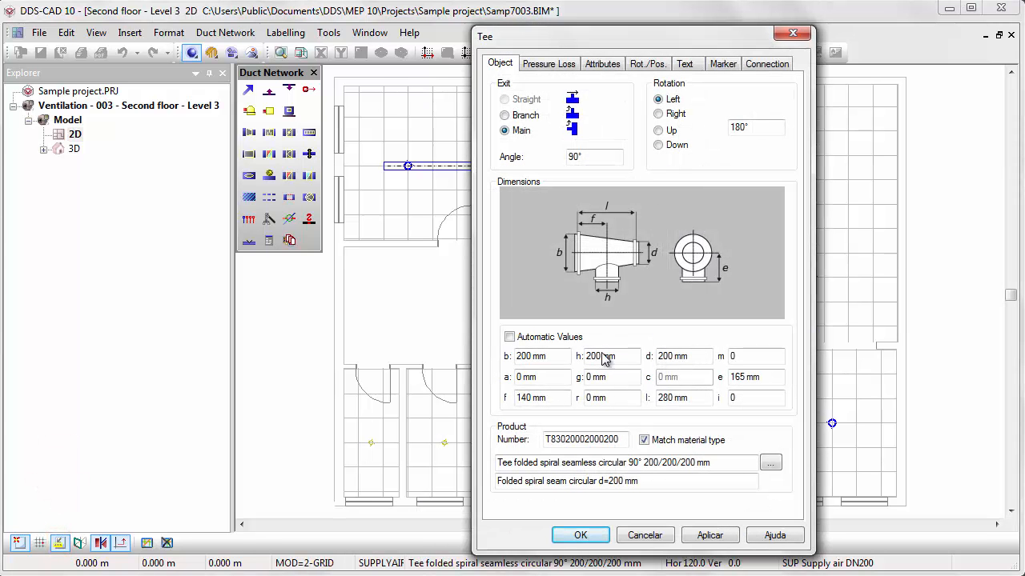
pyautogui.click(580, 535)
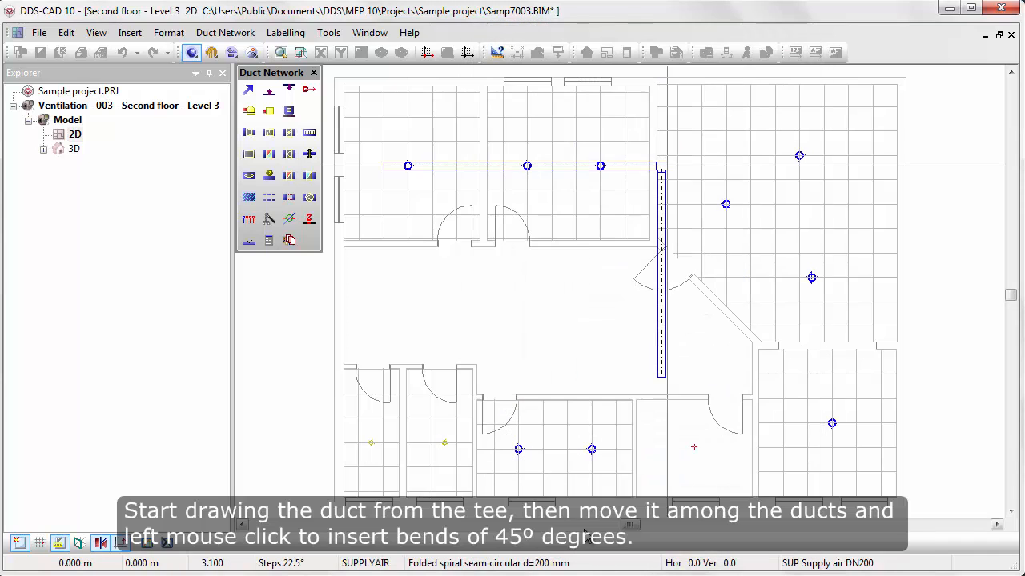
pyautogui.moveTo(750, 168)
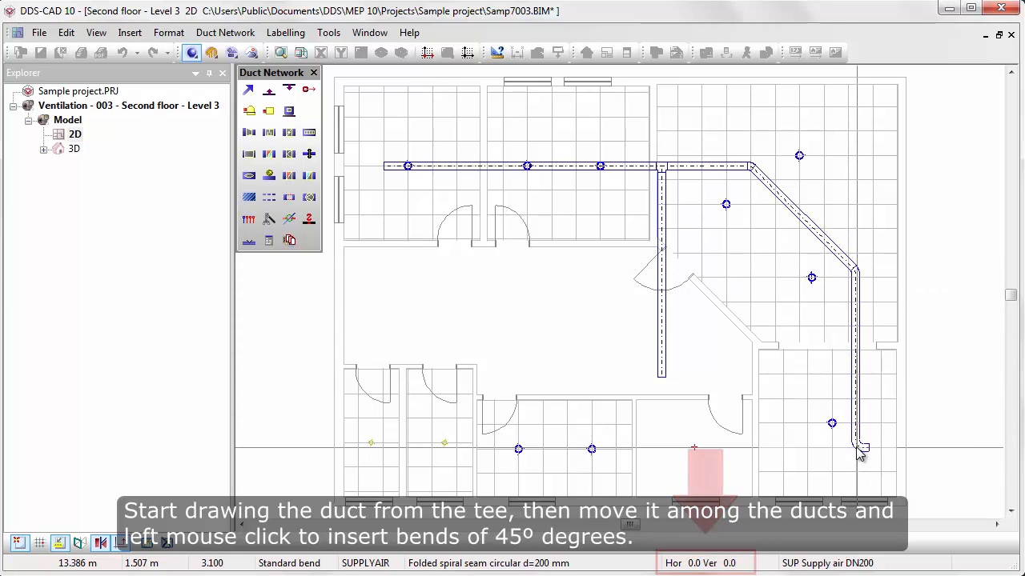
pyautogui.press('s')
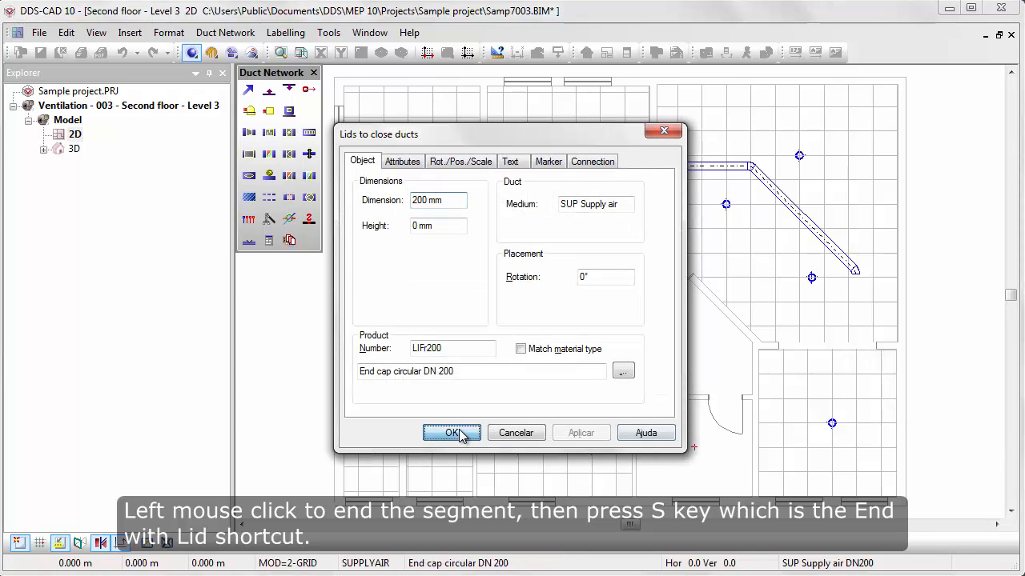
pyautogui.click(451, 433)
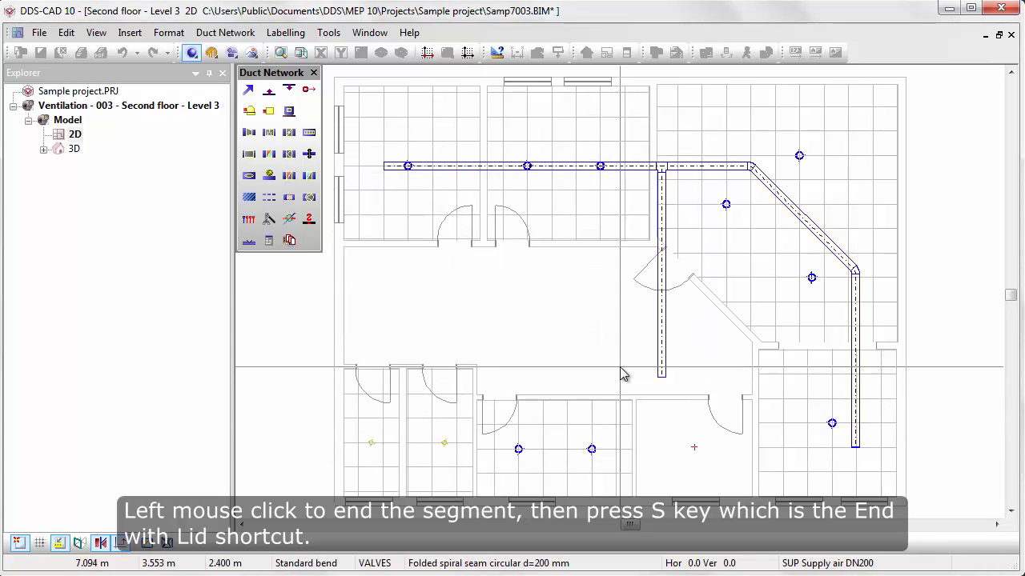
# - Run a short capped branch from the riser's lower end
pyautogui.click(662, 362)
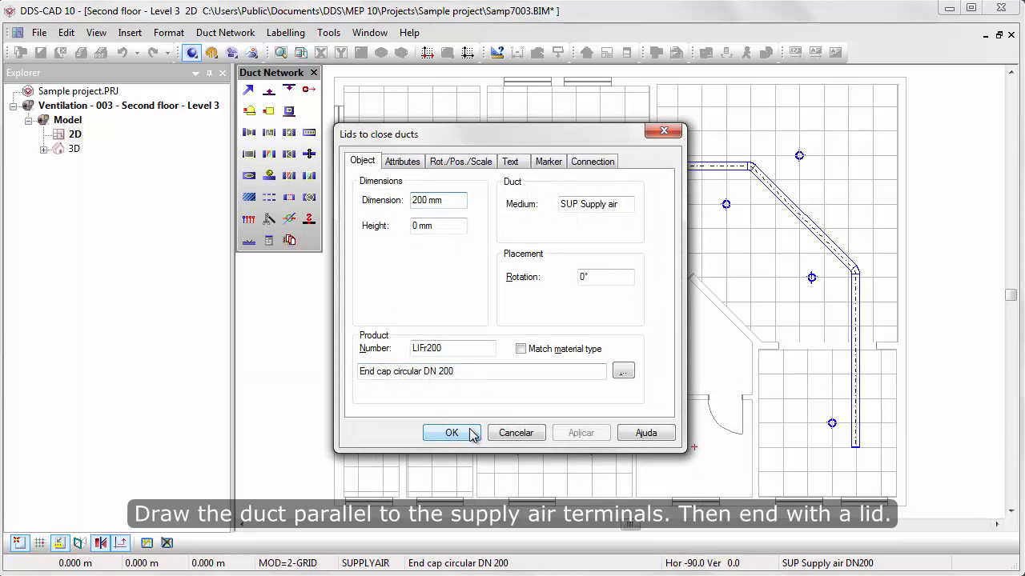
pyautogui.click(452, 433)
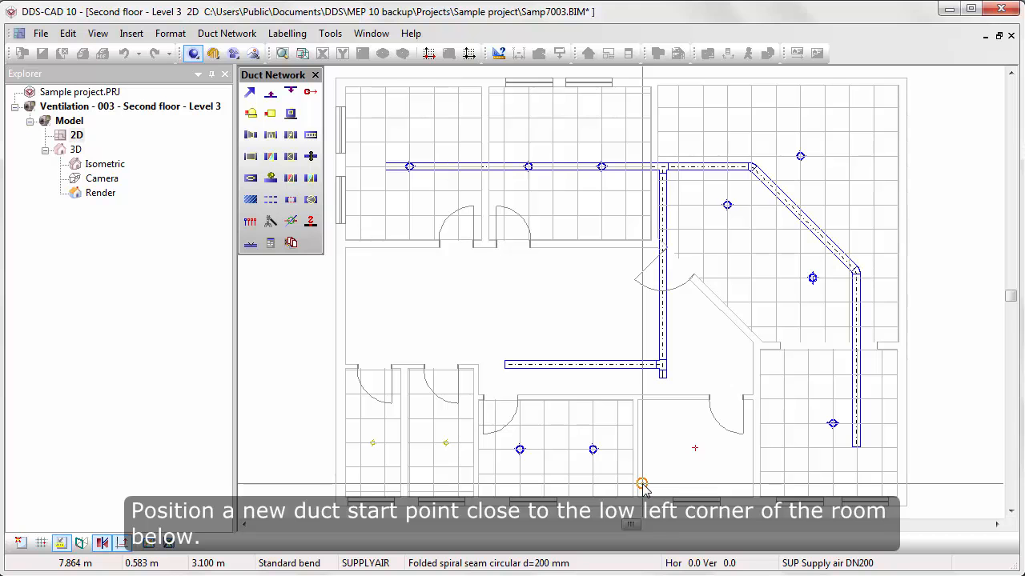
# - Start a new duct along the bottom wall with medium type ETA Extract air
pyautogui.click(643, 486)
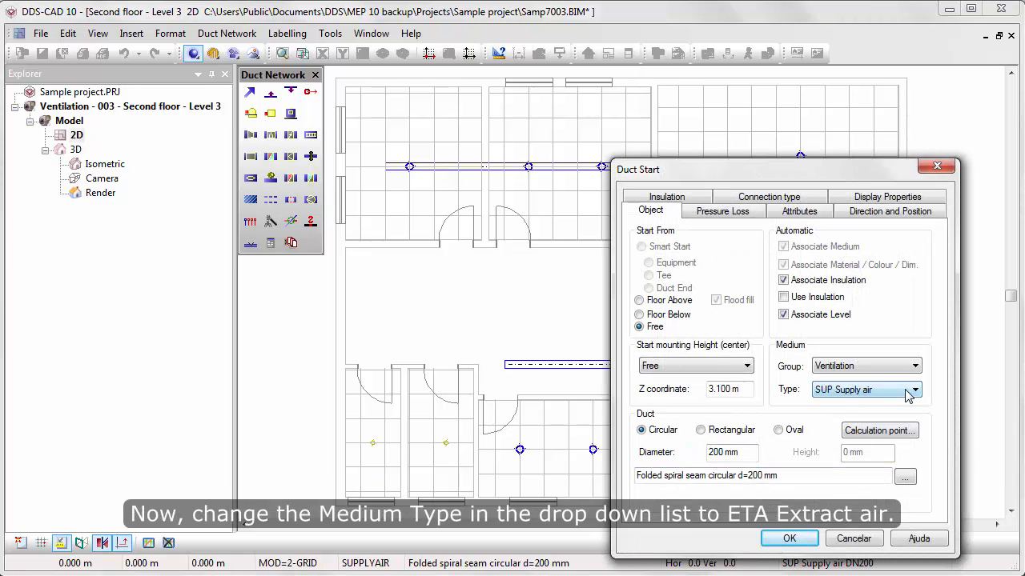
pyautogui.click(916, 390)
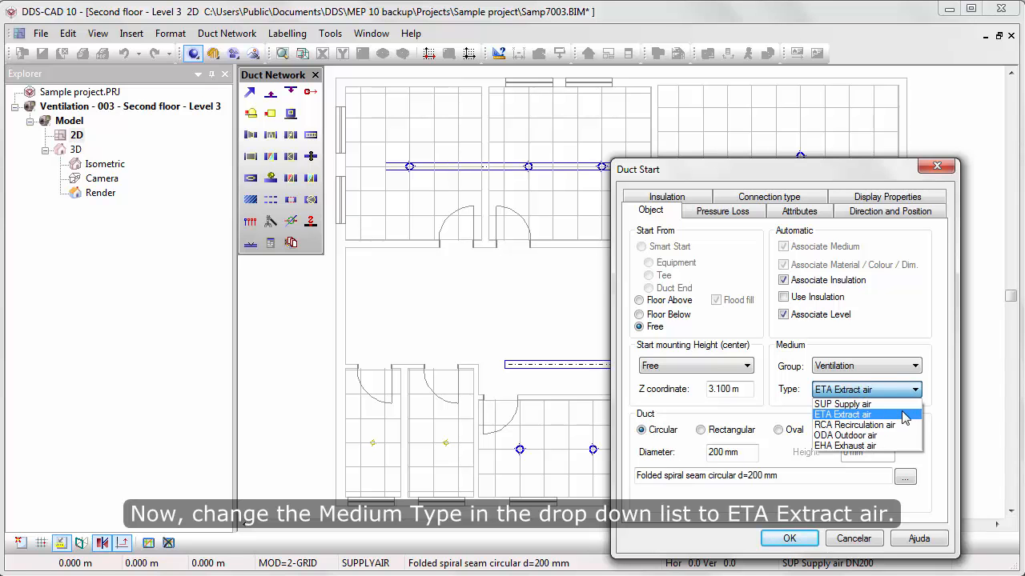
pyautogui.click(843, 415)
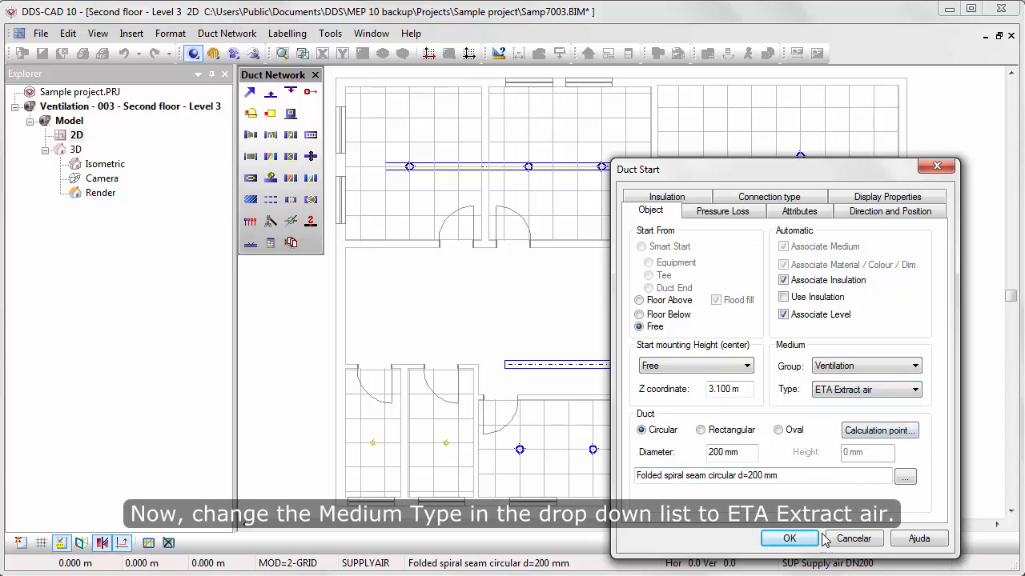
pyautogui.click(788, 538)
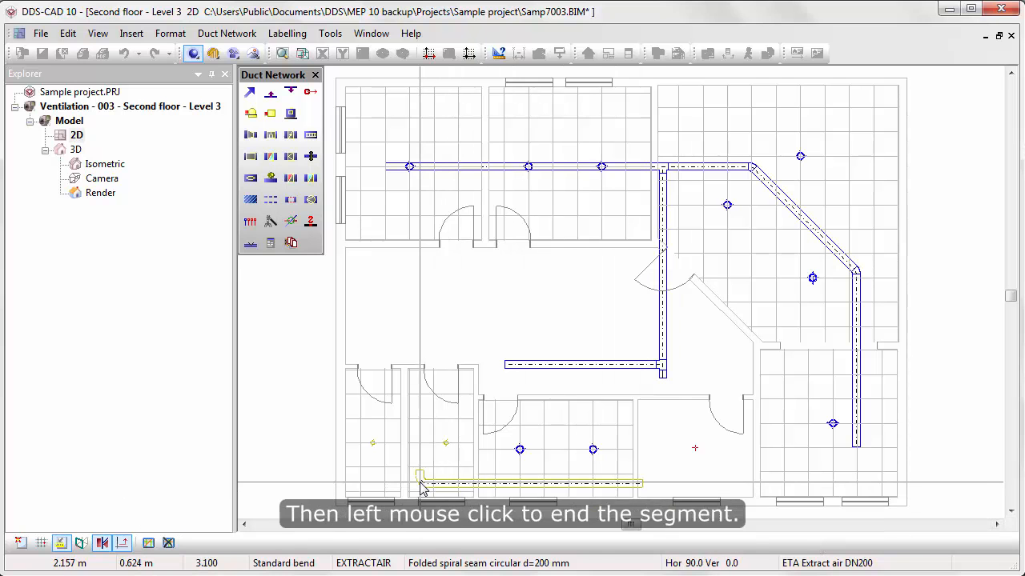
# - Reduce the extract duct to d=160 mm and cap its end
pyautogui.rightClick(422, 488)
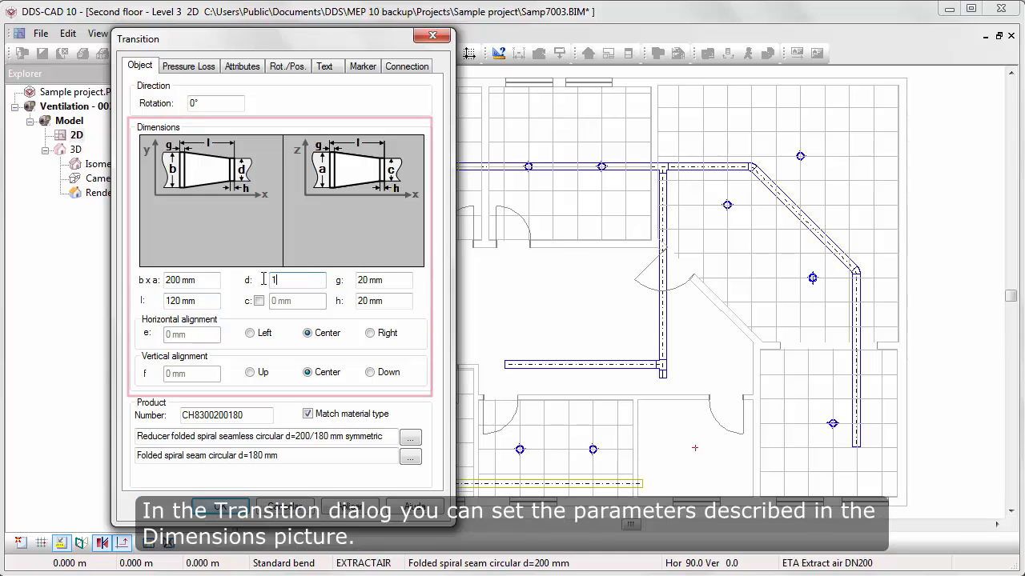
pyautogui.write('160')
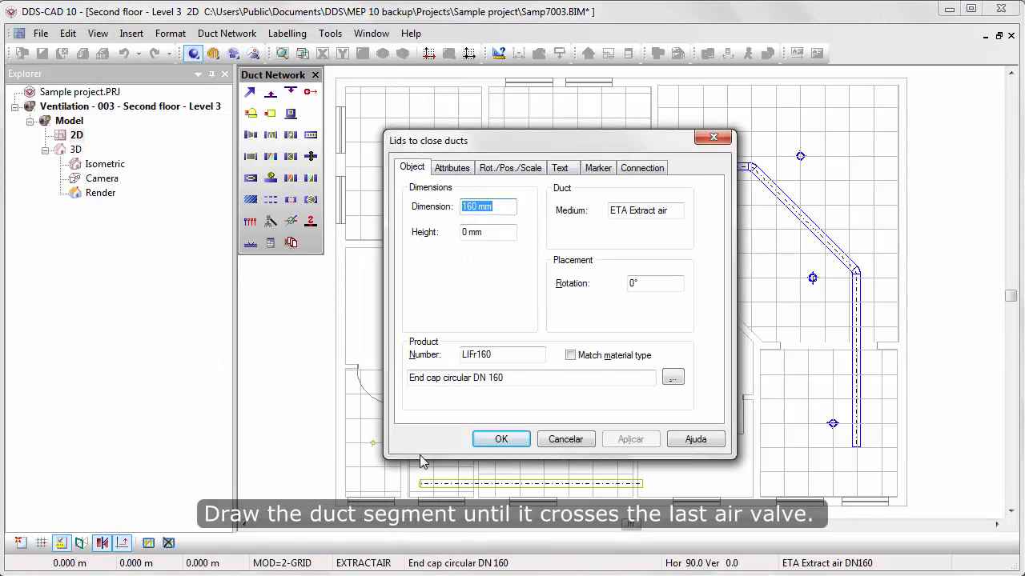
pyautogui.click(501, 439)
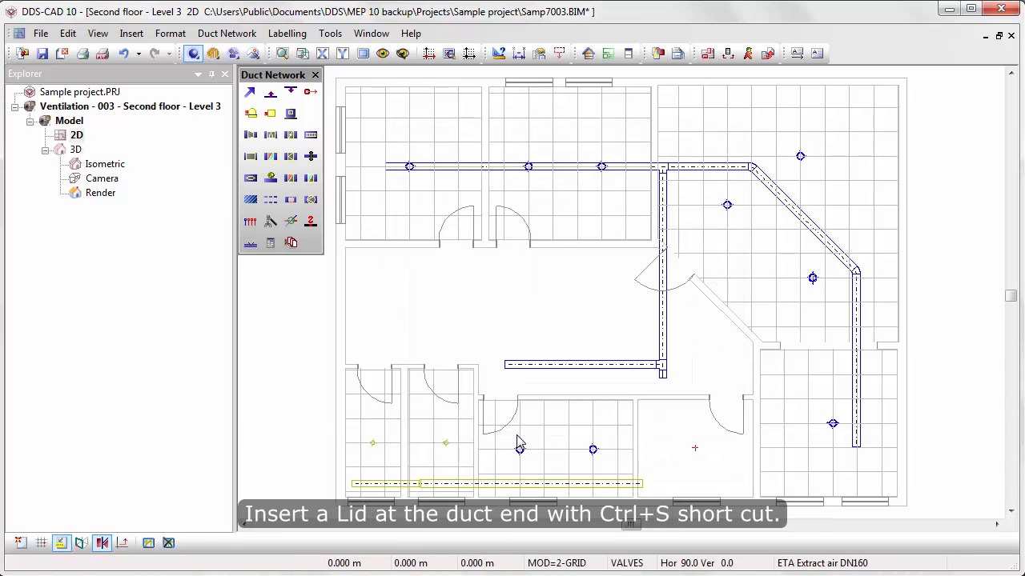
pyautogui.moveTo(519, 447)
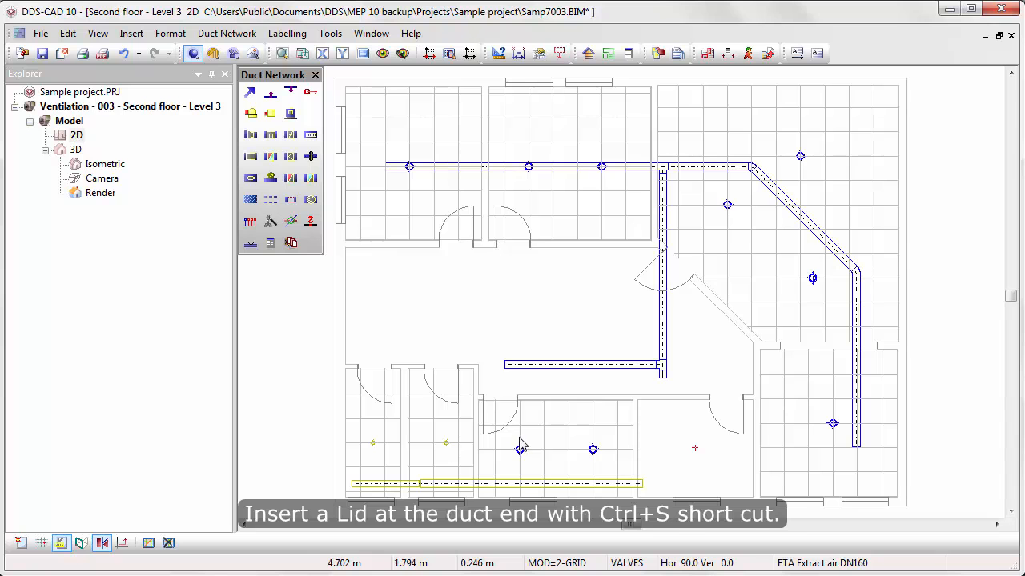
pyautogui.moveTo(520, 449)
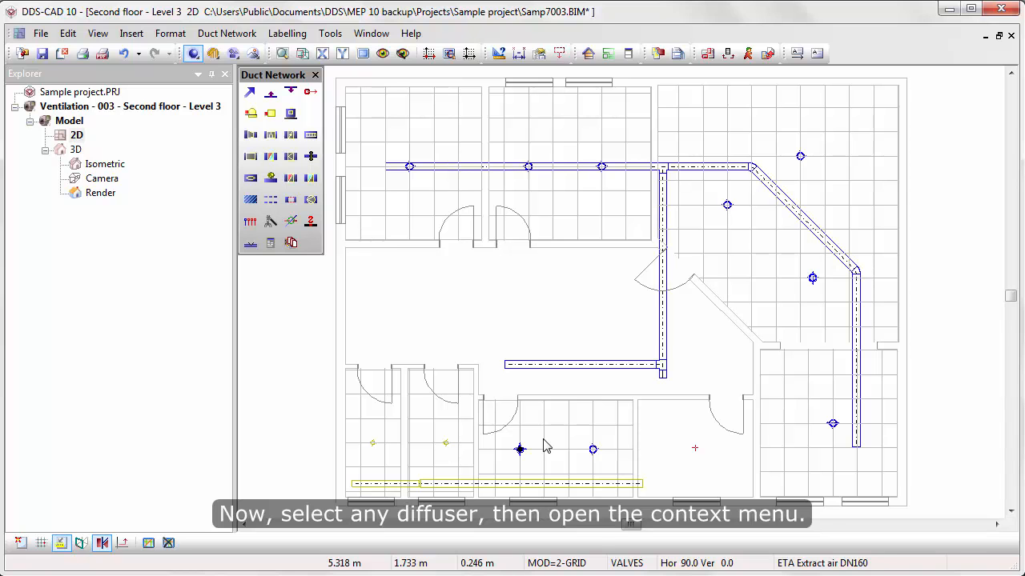
# - Select all objects of the same type as the chosen diffuser via its context menu
pyautogui.rightClick(519, 448)
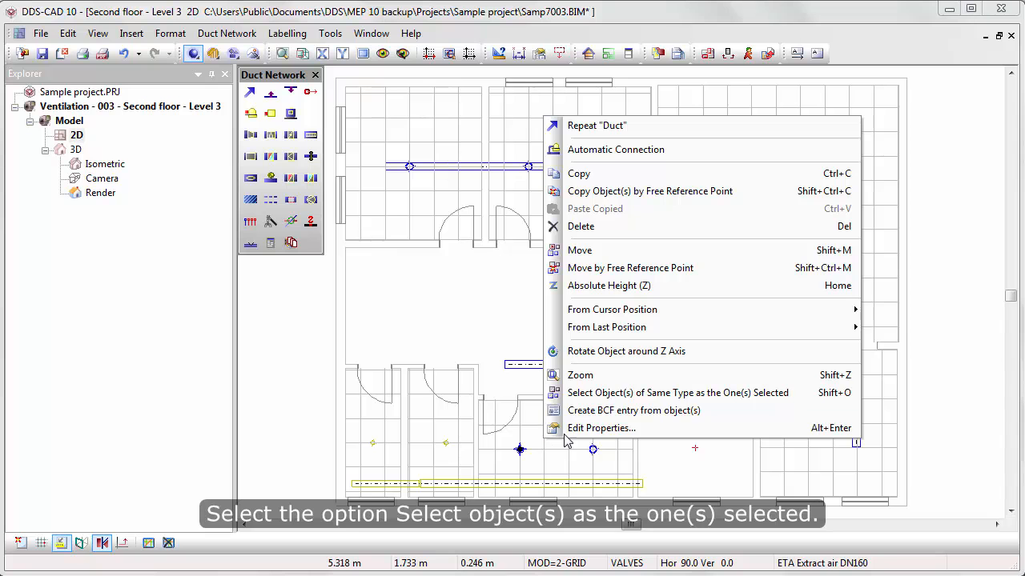
pyautogui.moveTo(677, 392)
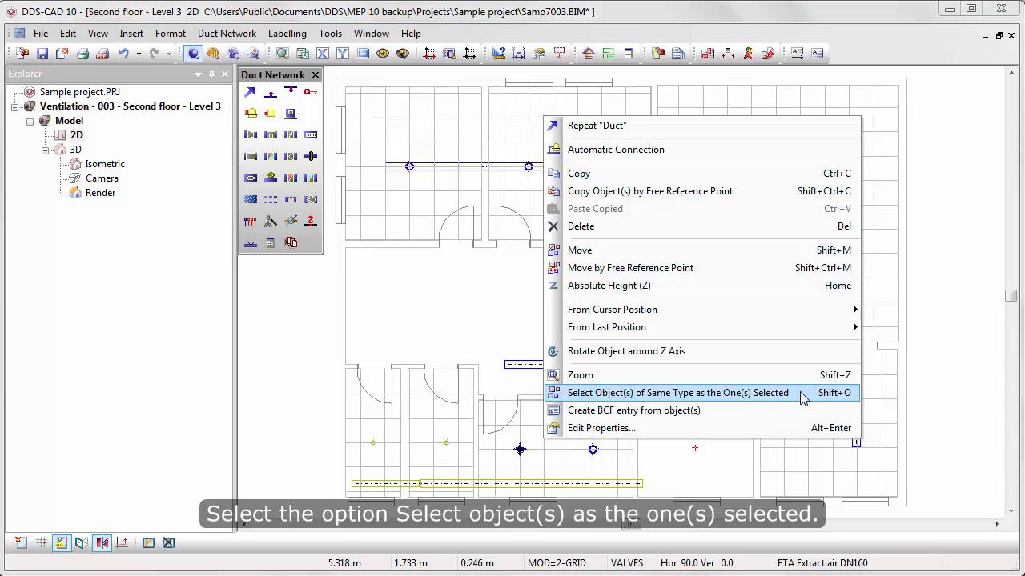
pyautogui.click(678, 392)
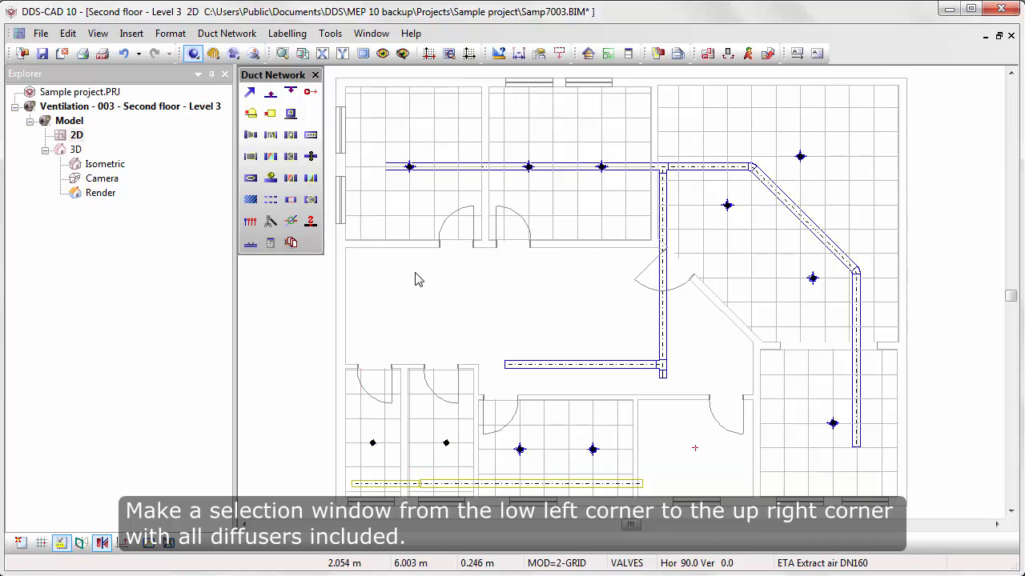
# - Run Automatic Connection with Duct > Flow tee with flexible connection at 90° for all diffusers
pyautogui.rightClick(416, 280)
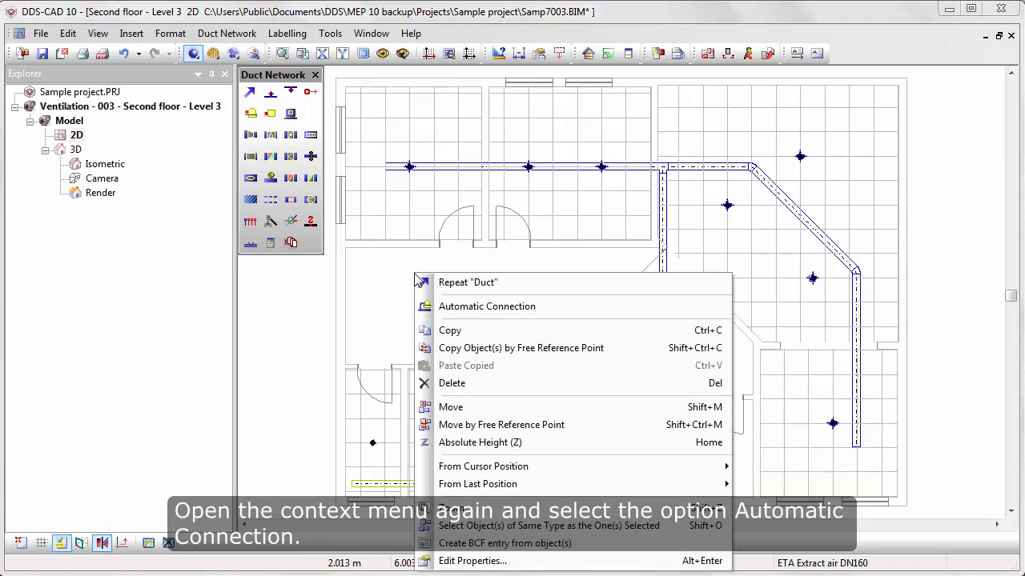
pyautogui.moveTo(560, 307)
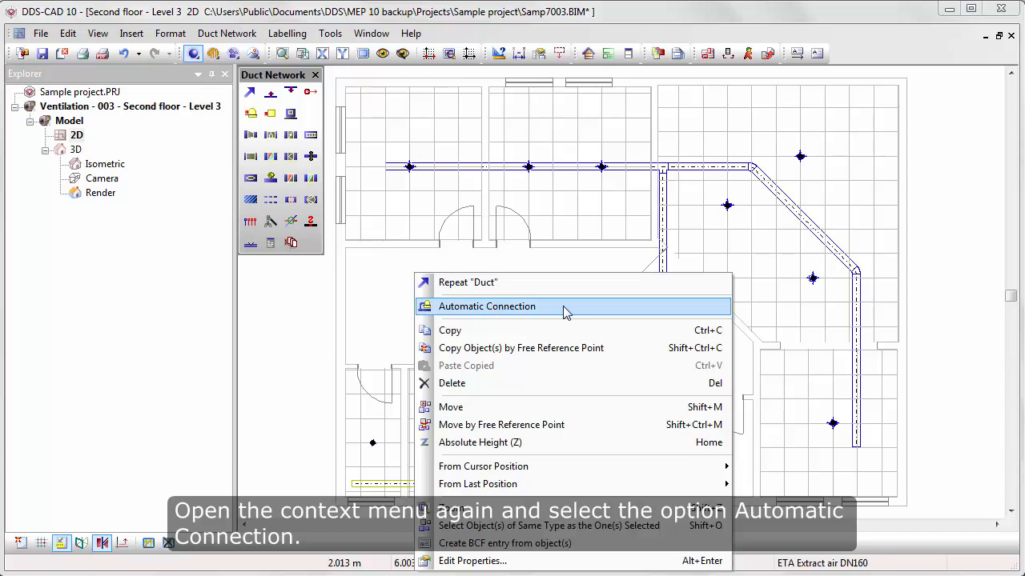
pyautogui.click(486, 306)
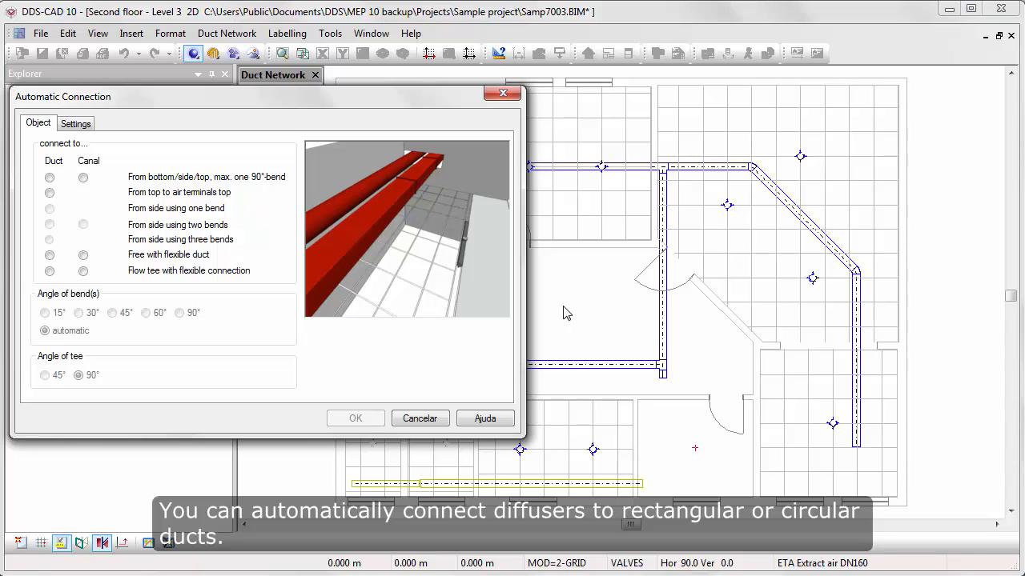
pyautogui.moveTo(558, 310)
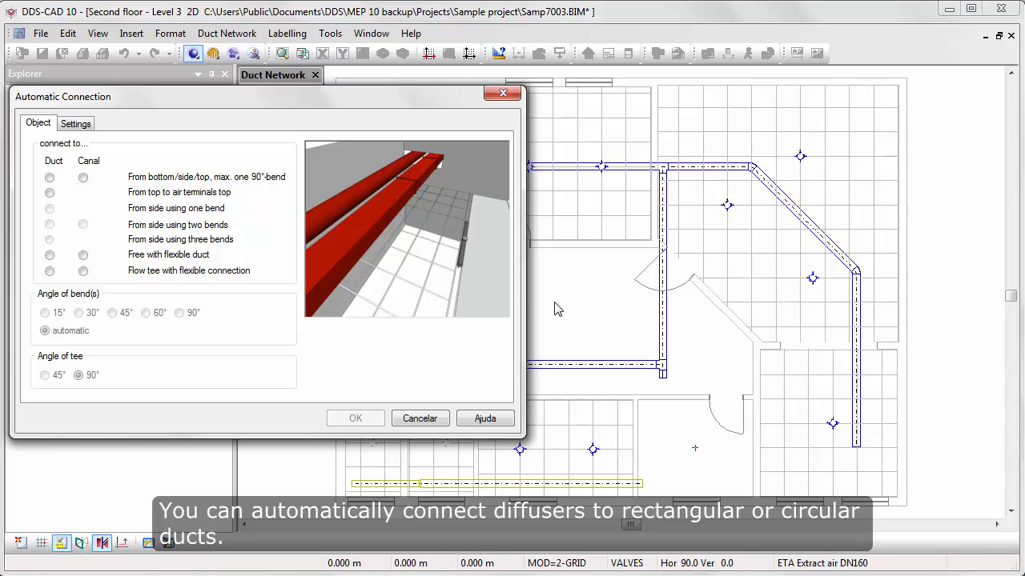
pyautogui.click(83, 177)
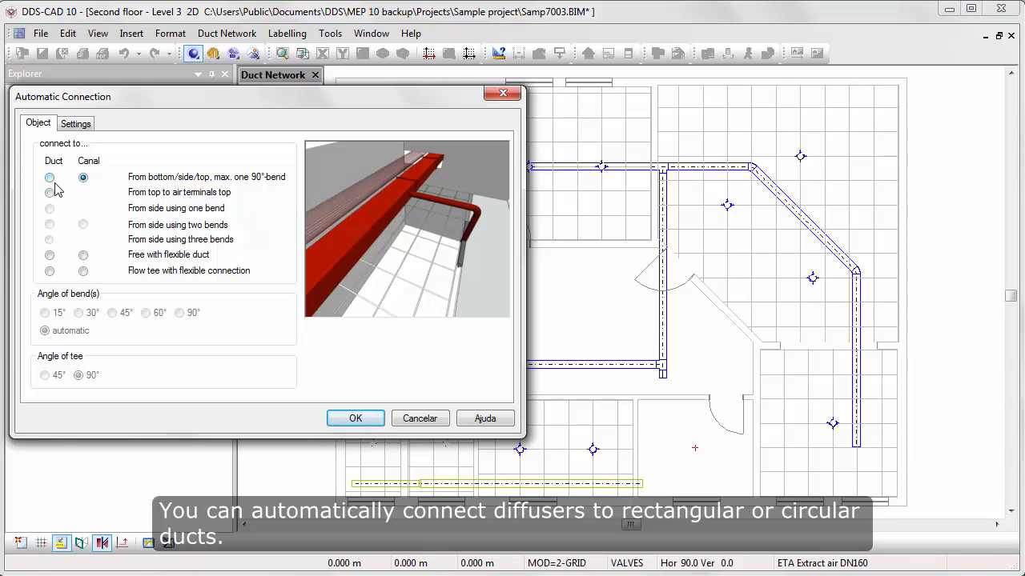
pyautogui.click(50, 177)
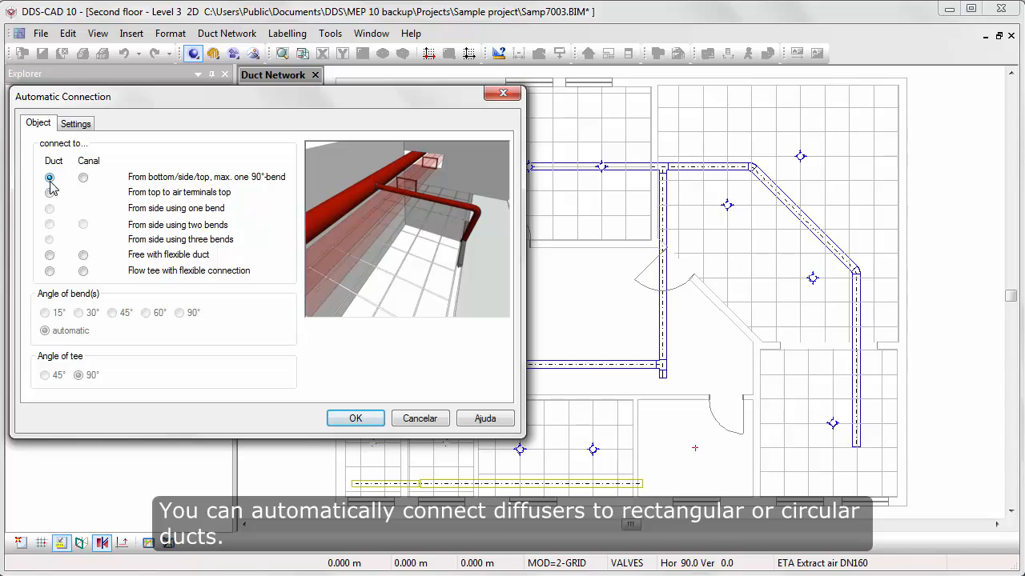
pyautogui.click(50, 192)
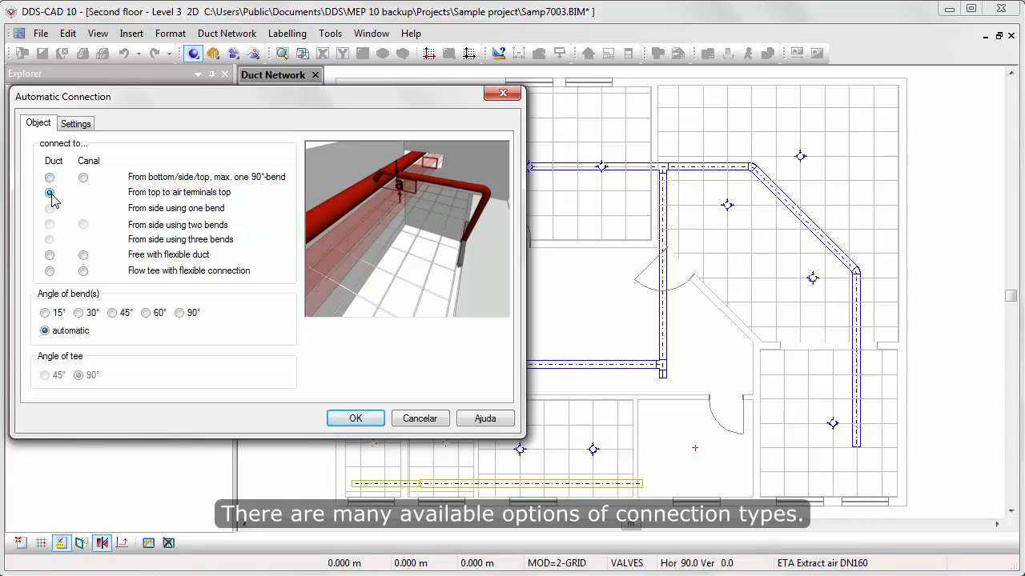
pyautogui.click(50, 255)
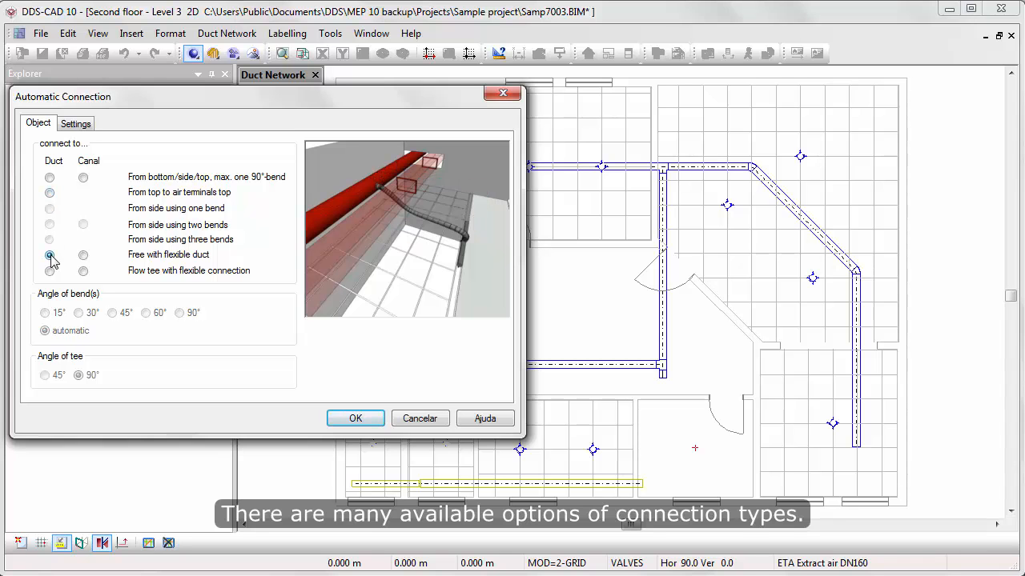
pyautogui.click(49, 271)
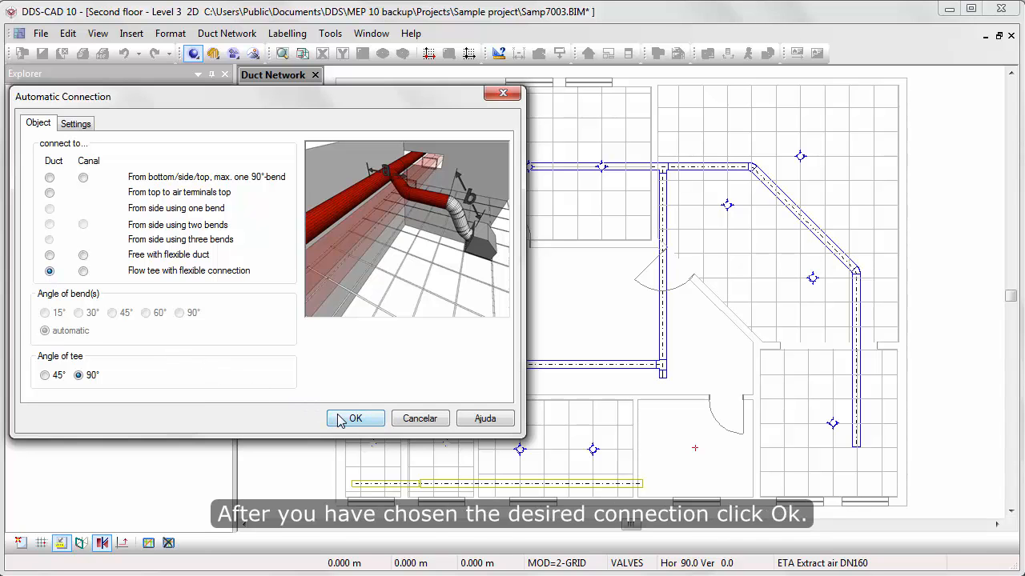
pyautogui.click(355, 418)
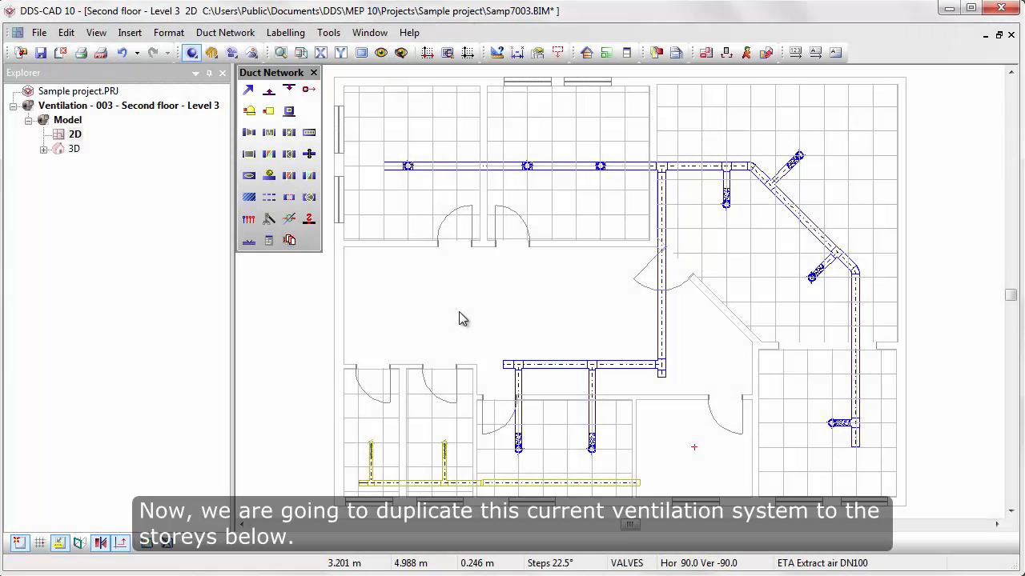
pyautogui.moveTo(381, 53)
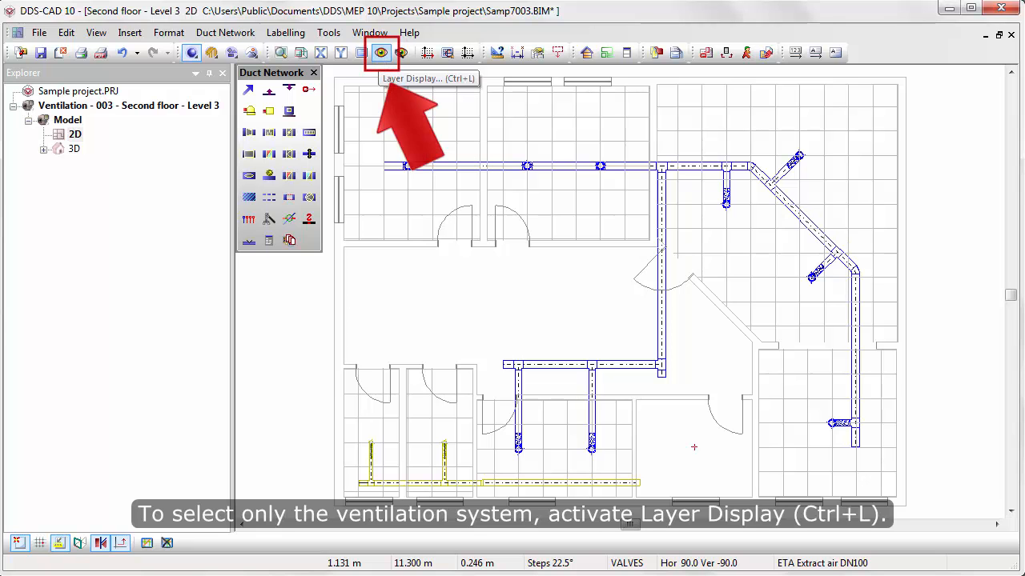
# - In Layer Display, list the Building layer type, select all its layers and lock them
pyautogui.click(381, 52)
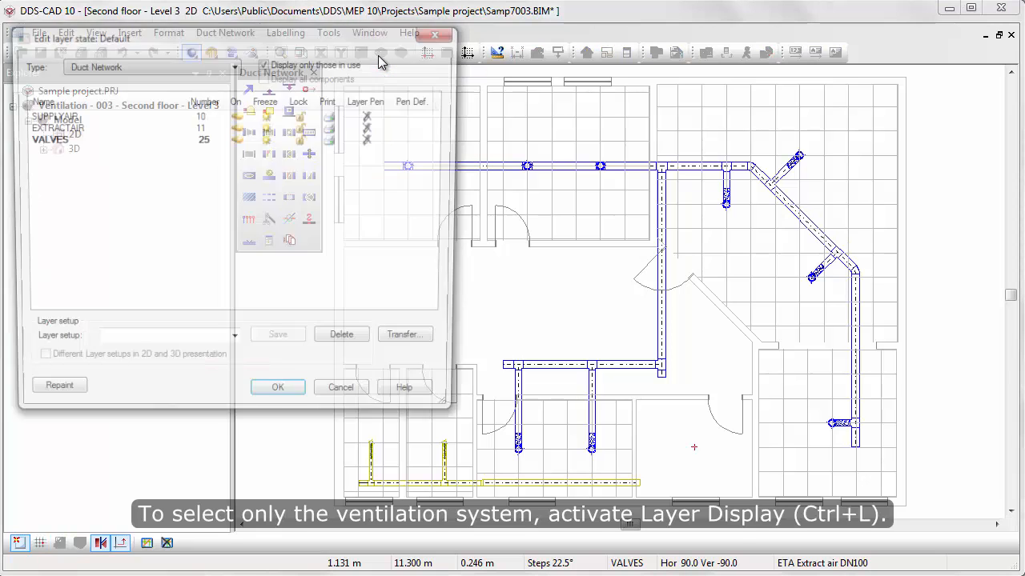
pyautogui.click(232, 65)
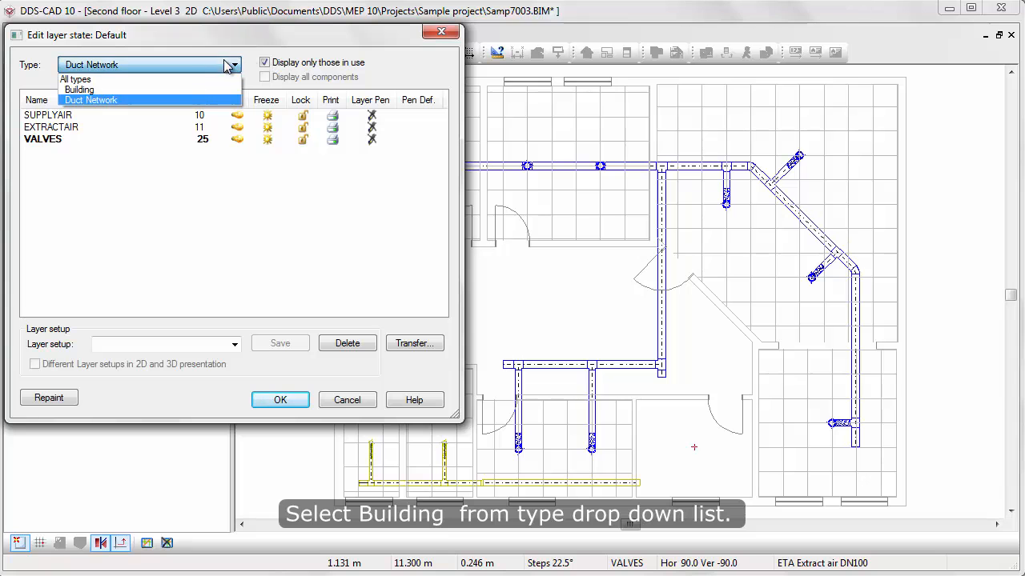
pyautogui.click(78, 89)
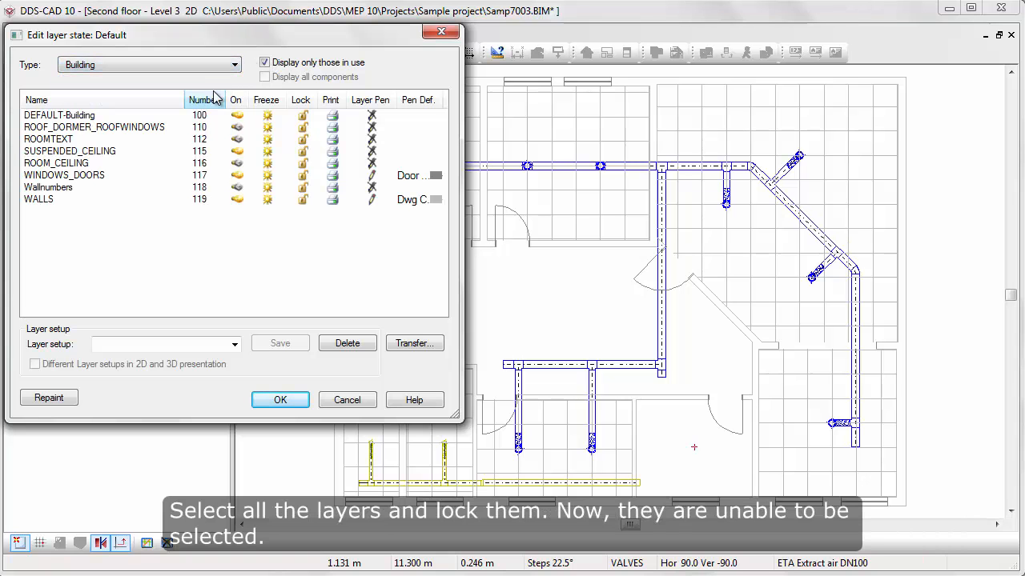
pyautogui.click(59, 114)
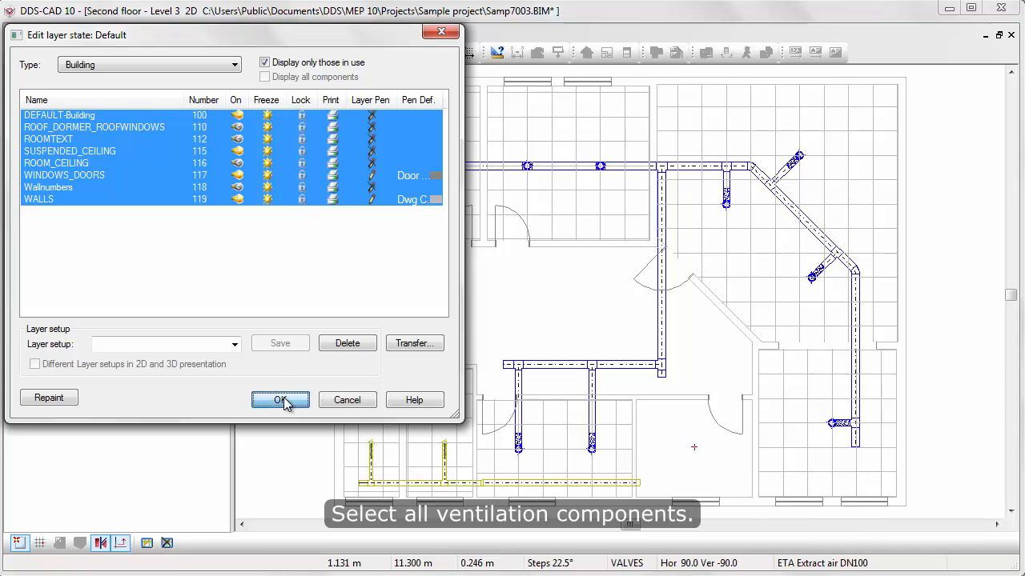
pyautogui.click(280, 401)
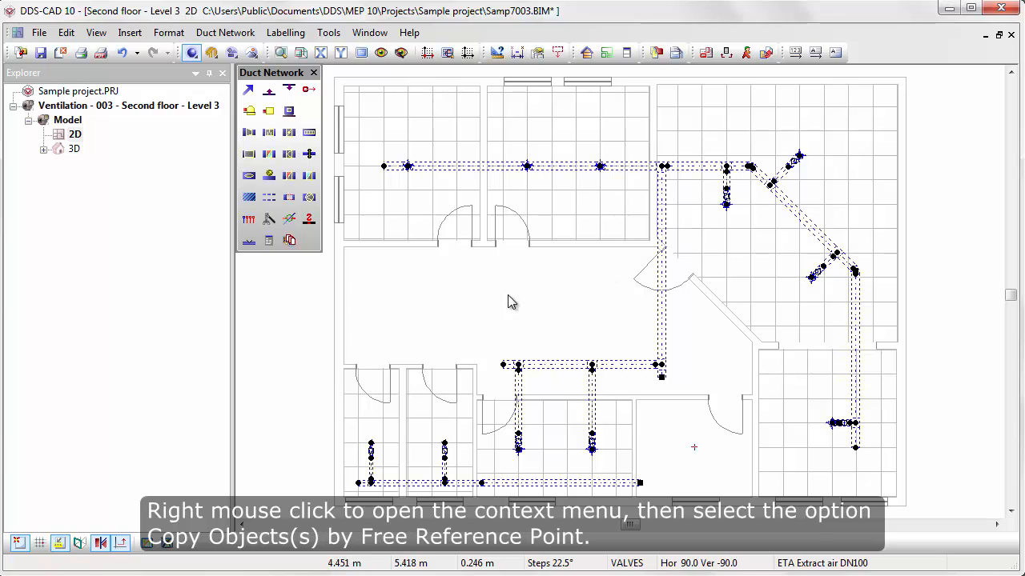
# - Copy the selected ventilation system using Copy Object(s) by Free Reference Point
pyautogui.rightClick(512, 302)
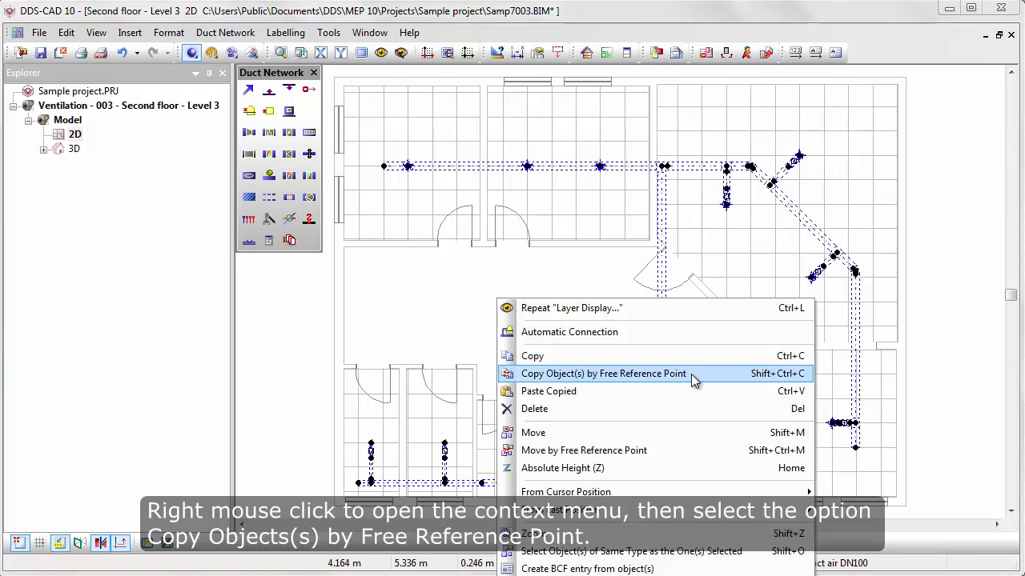
pyautogui.click(603, 374)
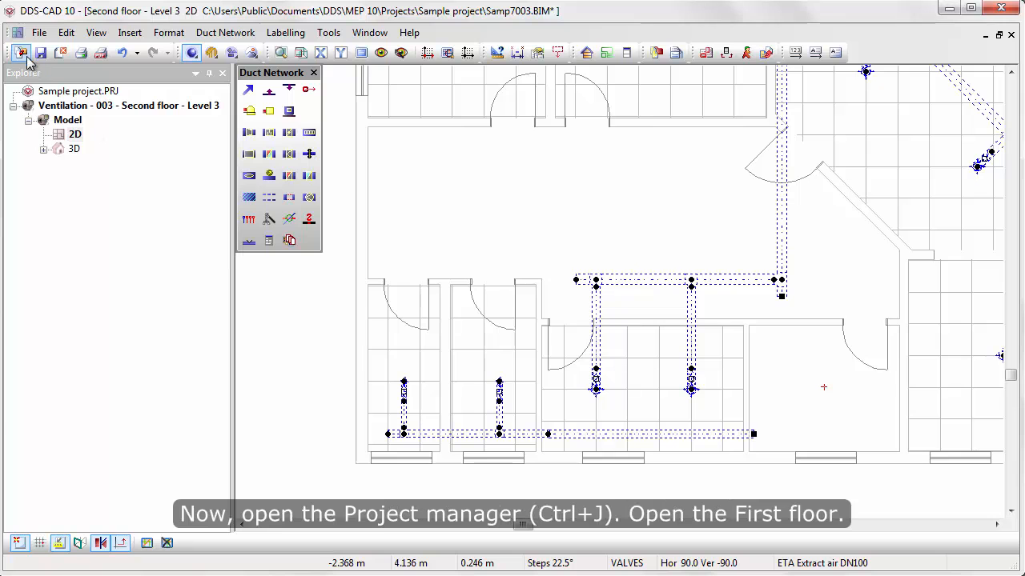
# - Via Project manager, paste the copied system onto First floor, then pick the ground floor storey
pyautogui.press('ctrl+j')
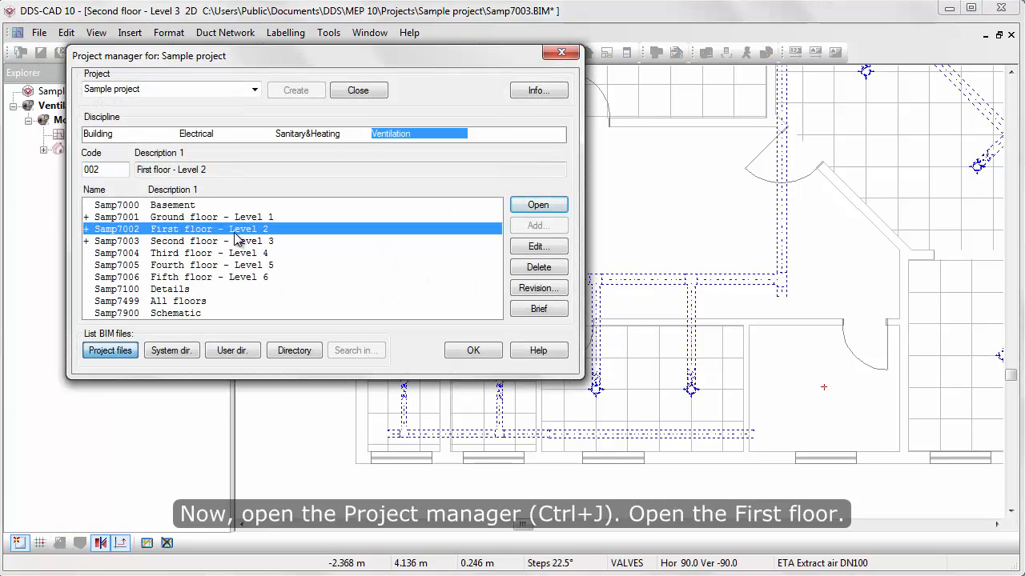
pyautogui.moveTo(538, 205)
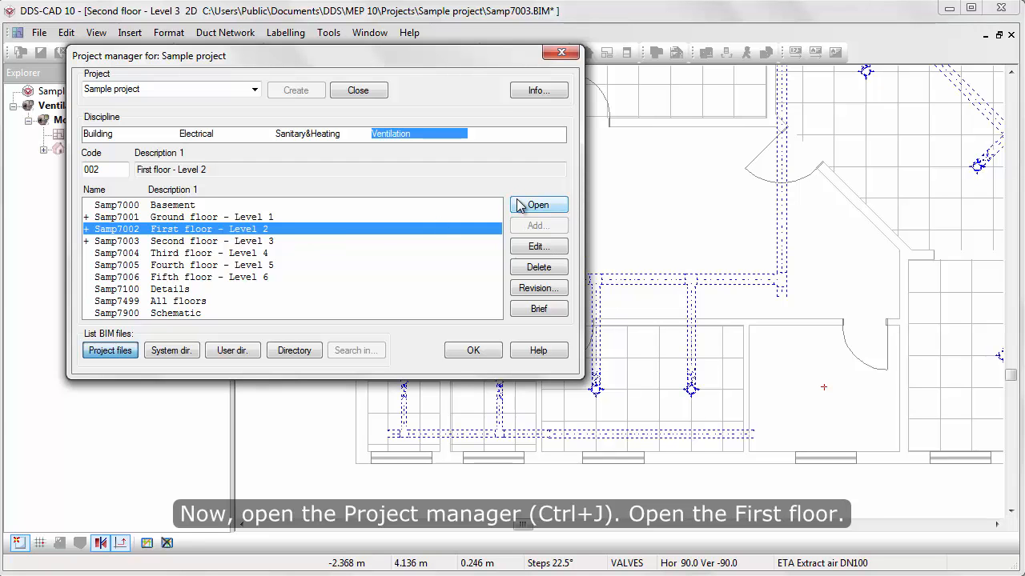
pyautogui.click(538, 205)
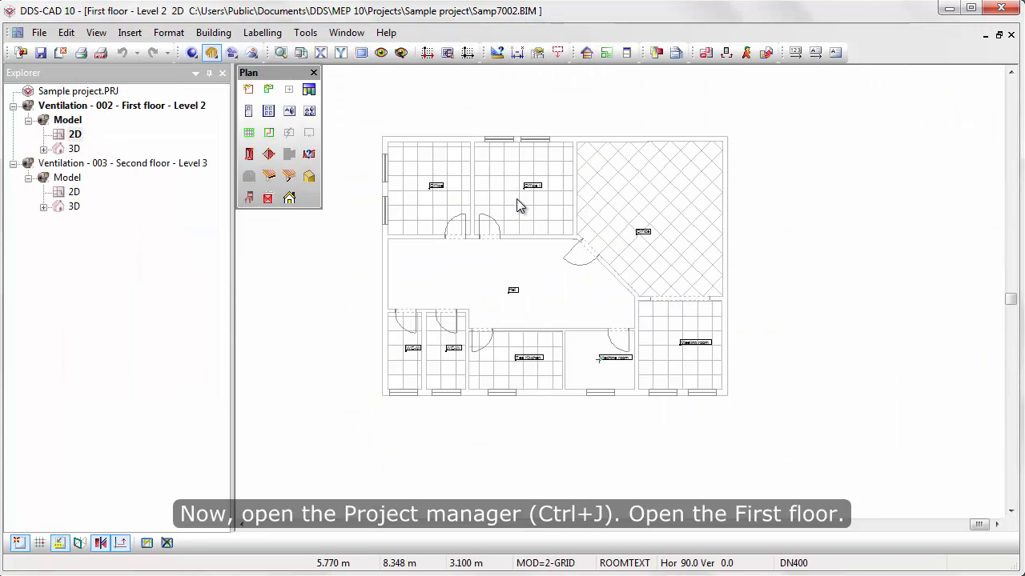
pyautogui.rightClick(519, 204)
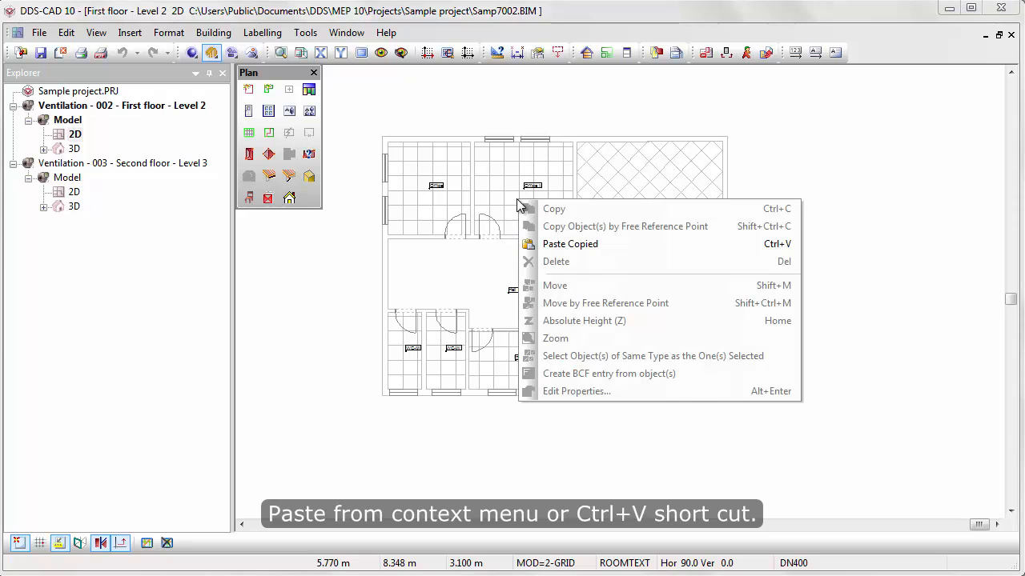
pyautogui.click(570, 244)
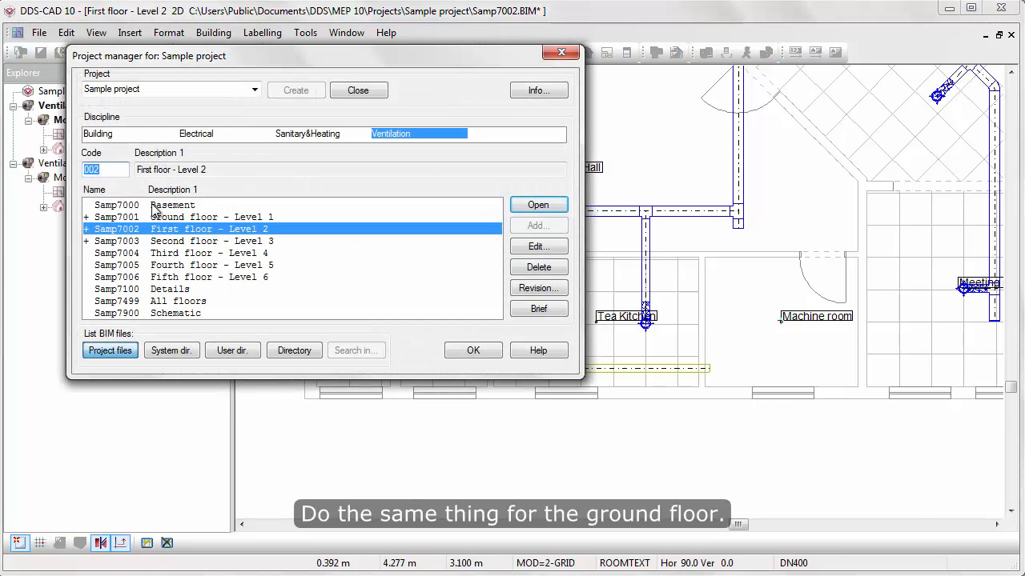
pyautogui.click(538, 204)
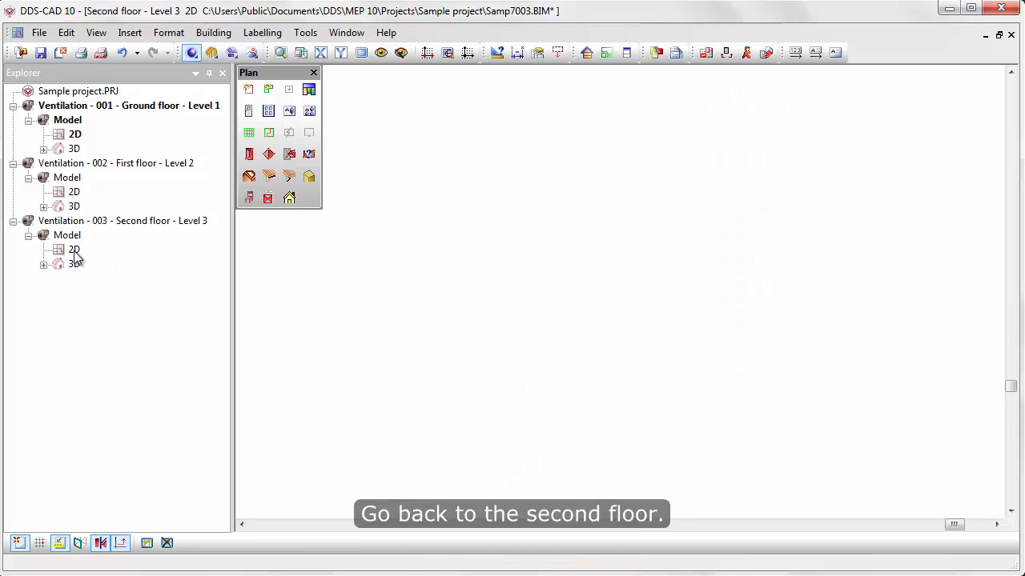
# - Back on the second floor, choose the 500 m³/h house ventilation air handling unit
pyautogui.doubleClick(74, 248)
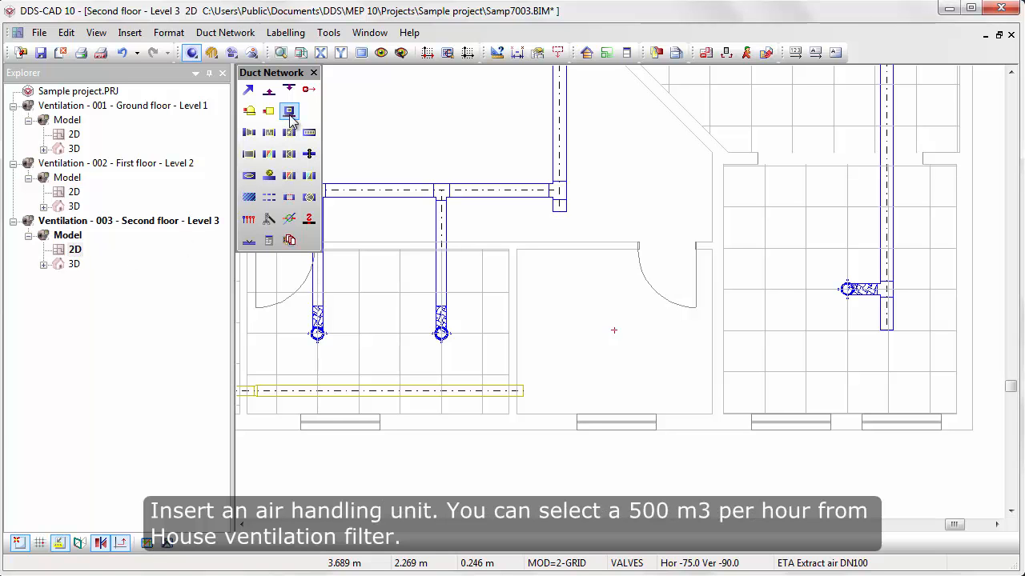
pyautogui.click(289, 112)
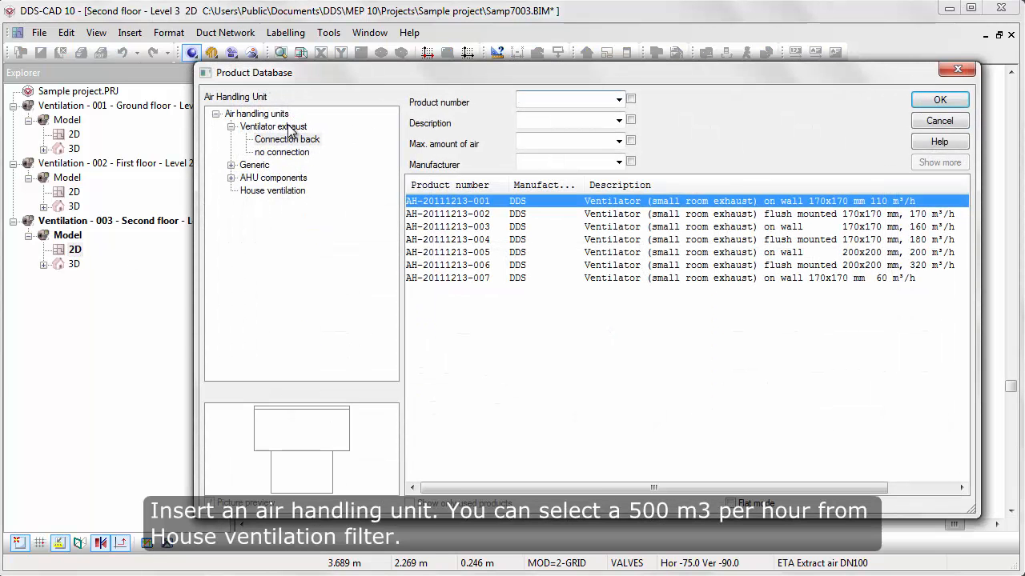
pyautogui.click(272, 191)
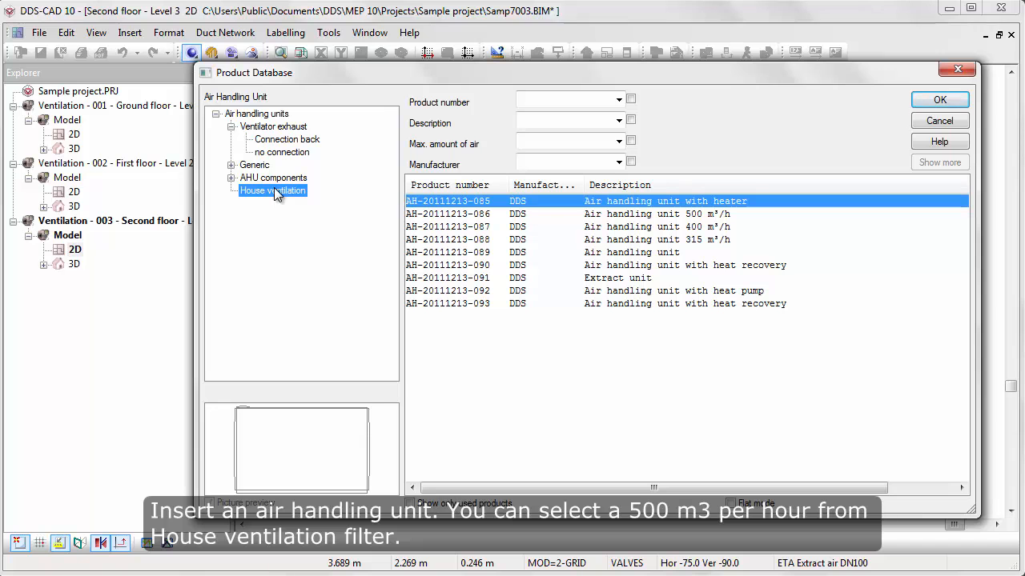
pyautogui.click(640, 214)
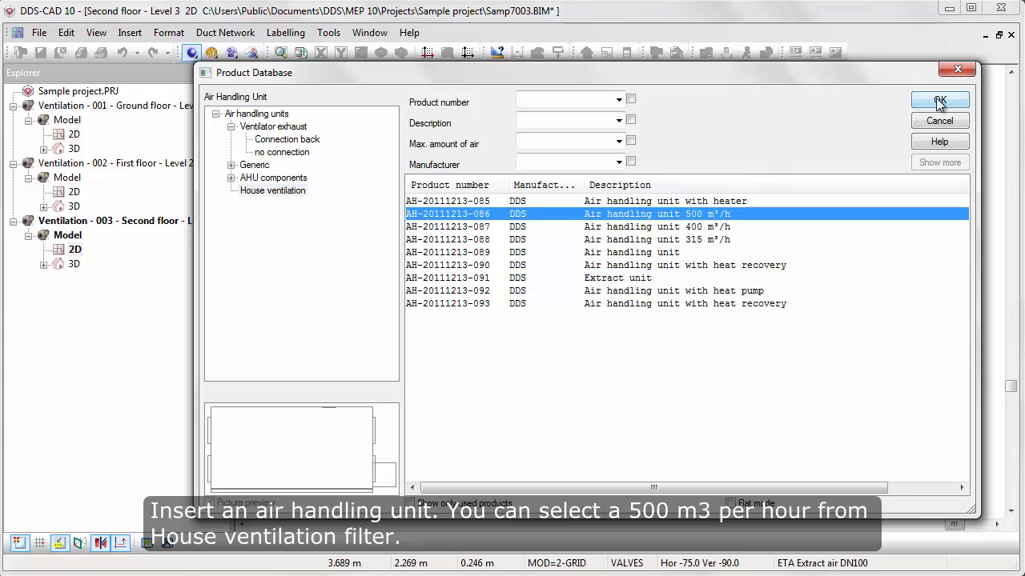
pyautogui.click(938, 99)
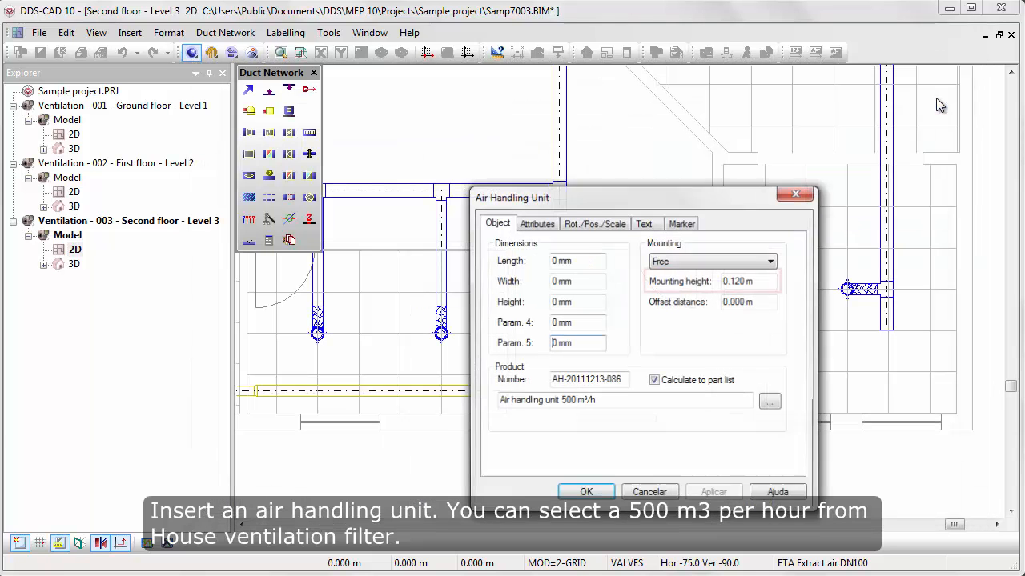
# - Confirm the unit settings with 0.120 m mounting height and rotate it counter-clockwise in the room
pyautogui.click(745, 281)
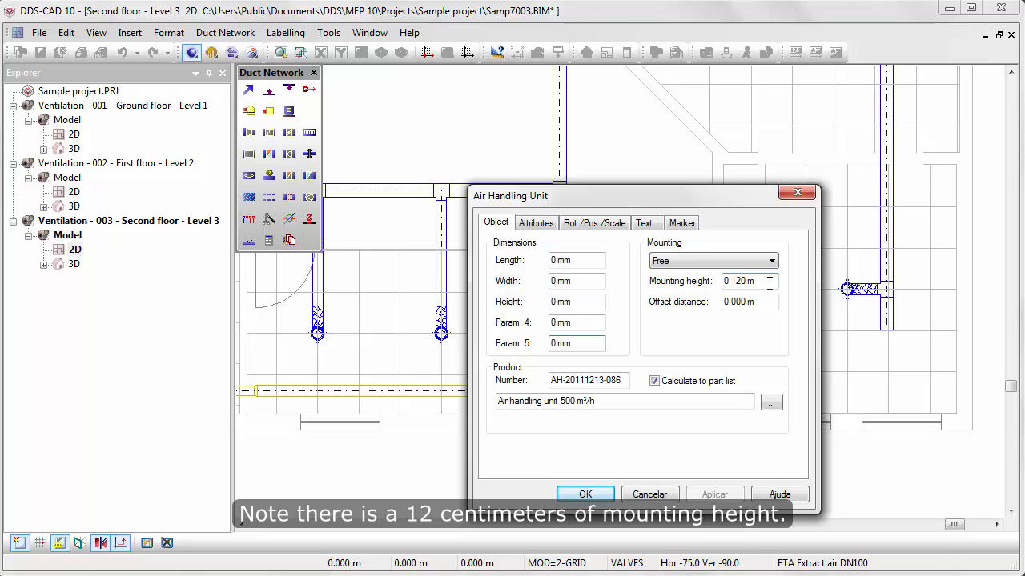
pyautogui.click(584, 494)
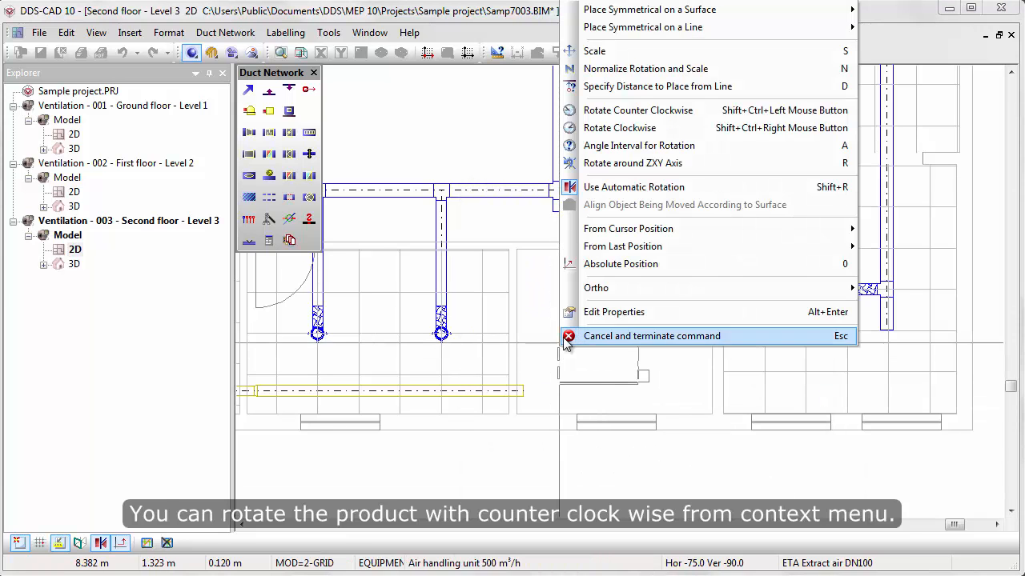
pyautogui.moveTo(713, 109)
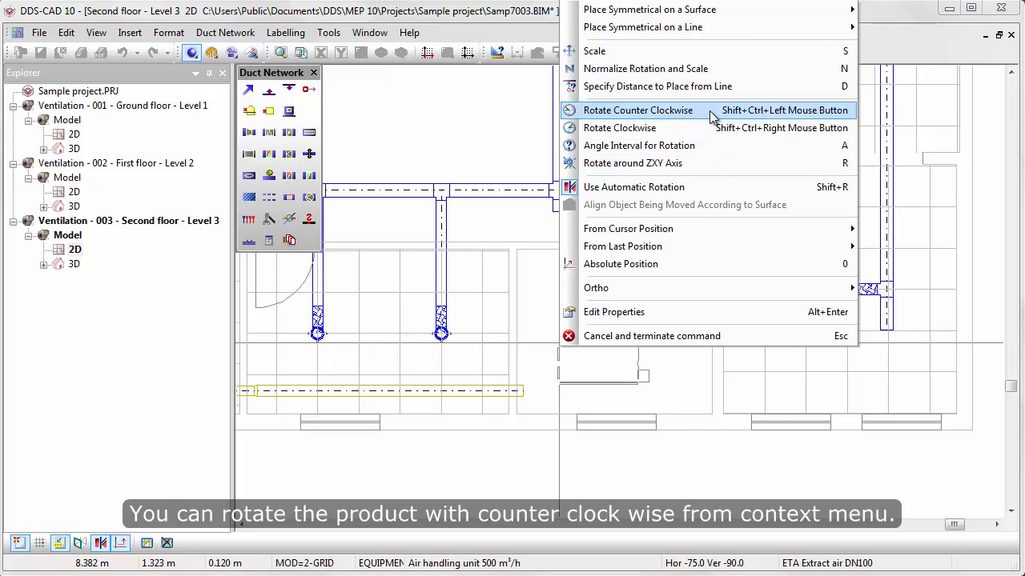
pyautogui.click(638, 110)
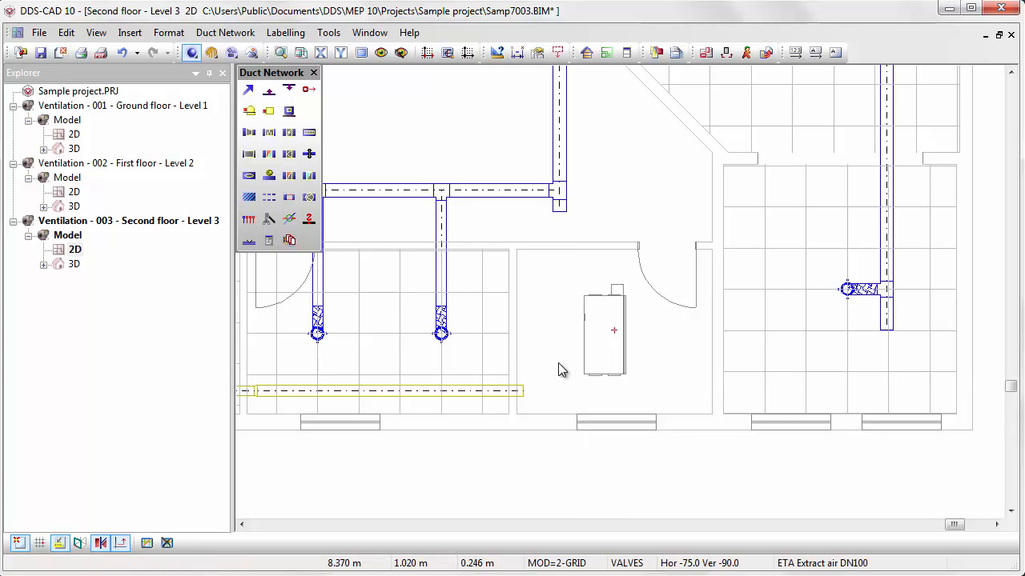
pyautogui.moveTo(473, 302)
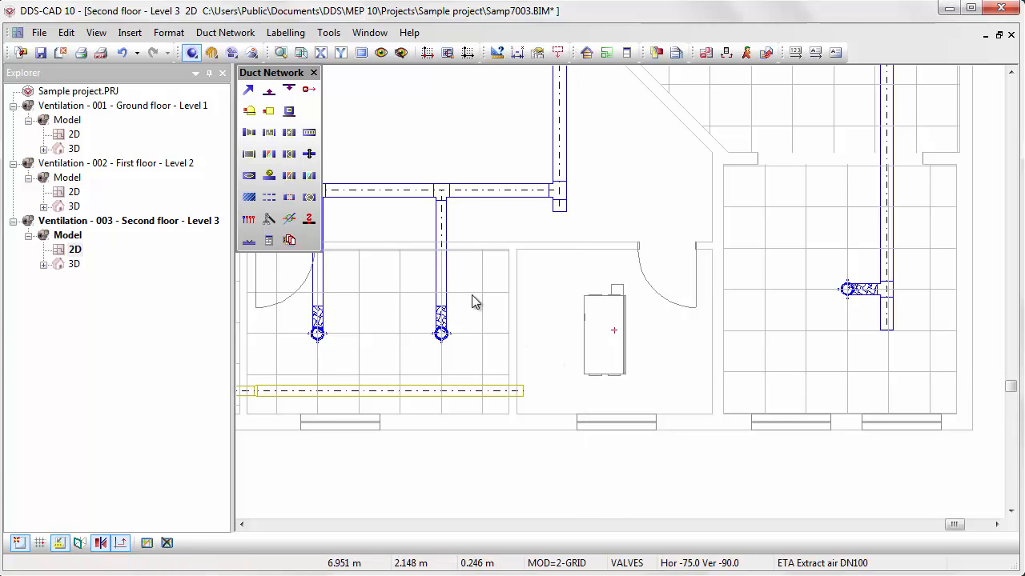
pyautogui.moveTo(248, 89)
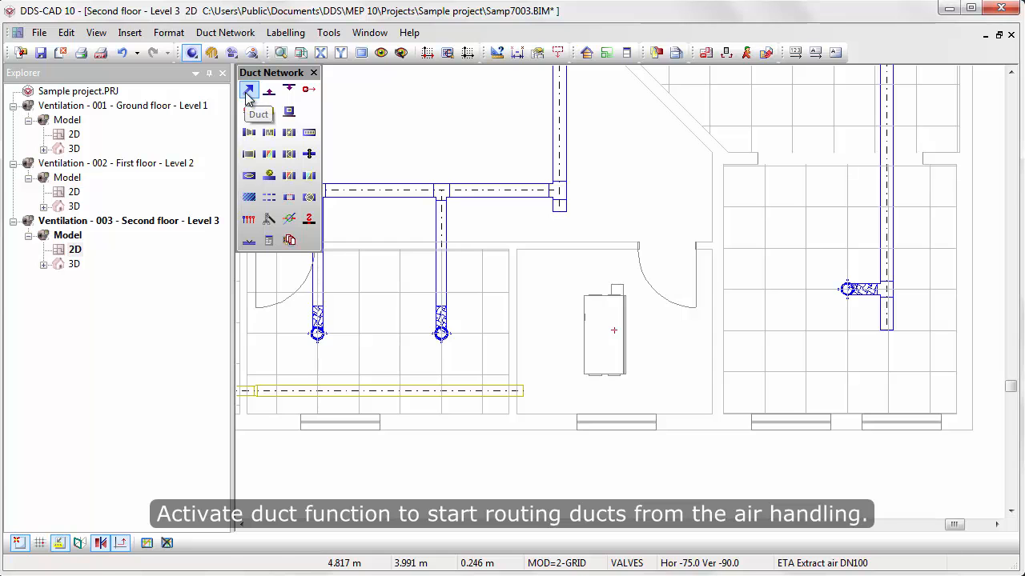
# - Draw a 200 mm spiral seam duct from the unit to the wall, ending with an air terminal
pyautogui.click(249, 90)
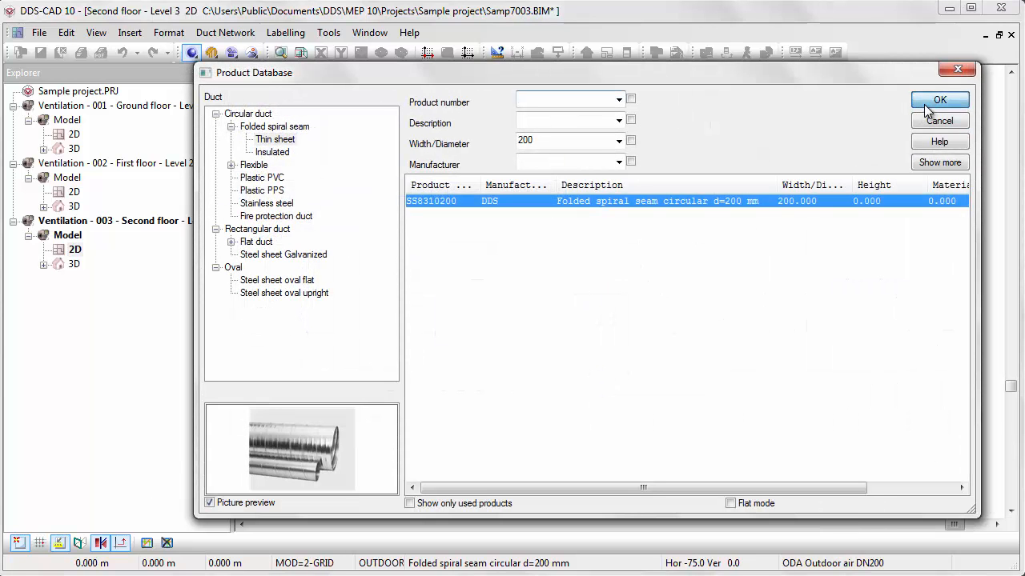
pyautogui.click(940, 99)
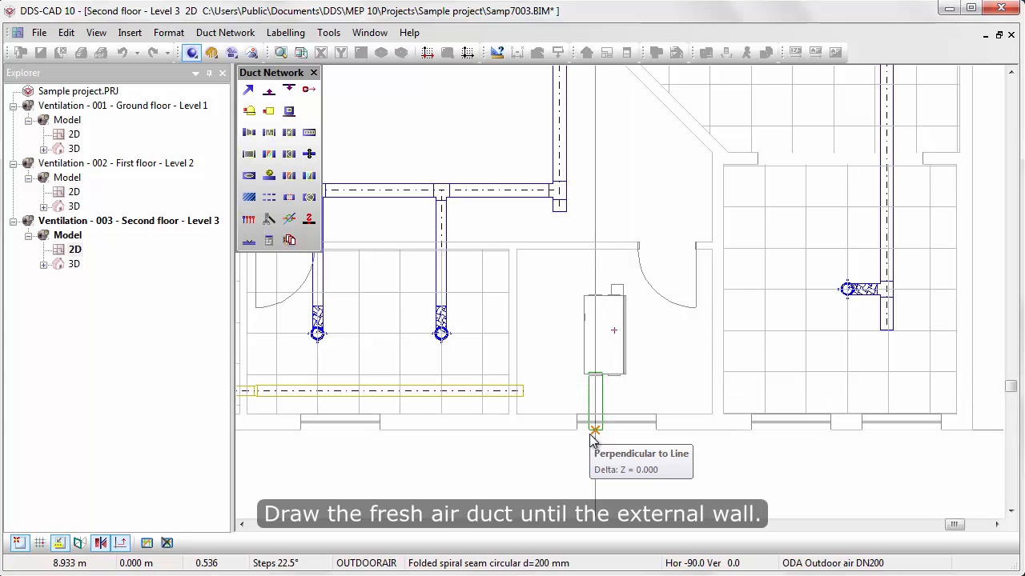
pyautogui.rightClick(593, 436)
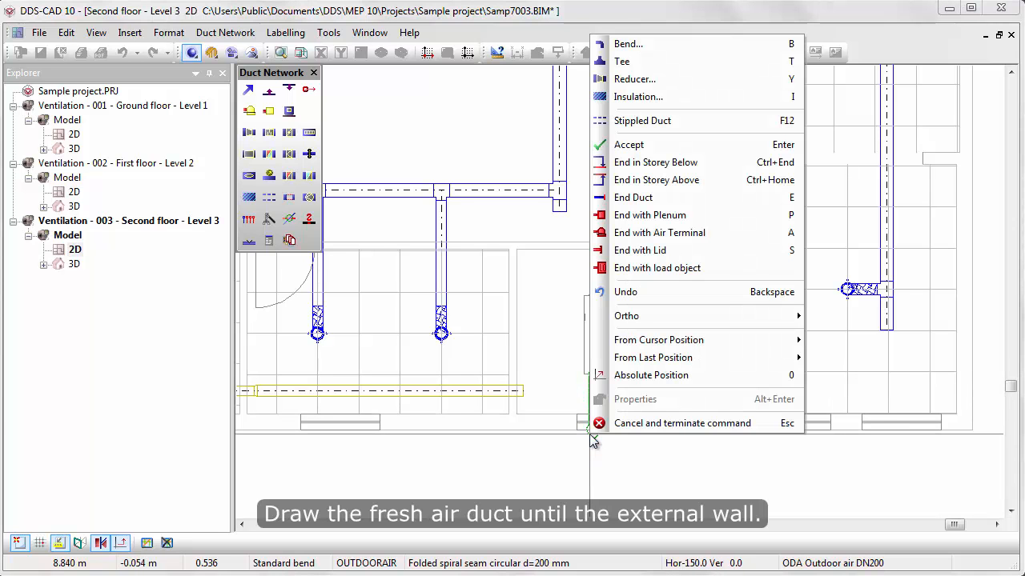
pyautogui.moveTo(729, 250)
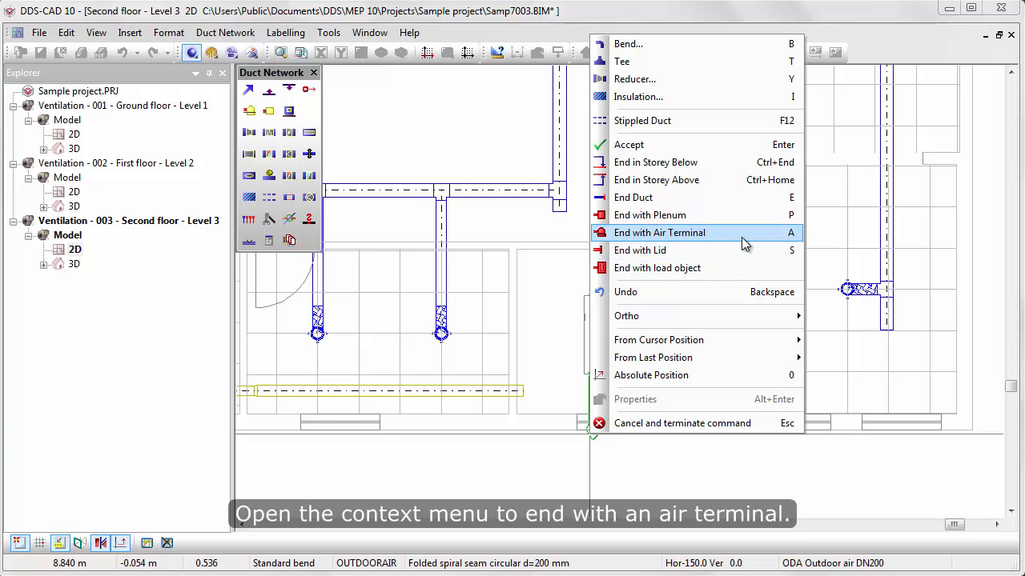
pyautogui.click(659, 232)
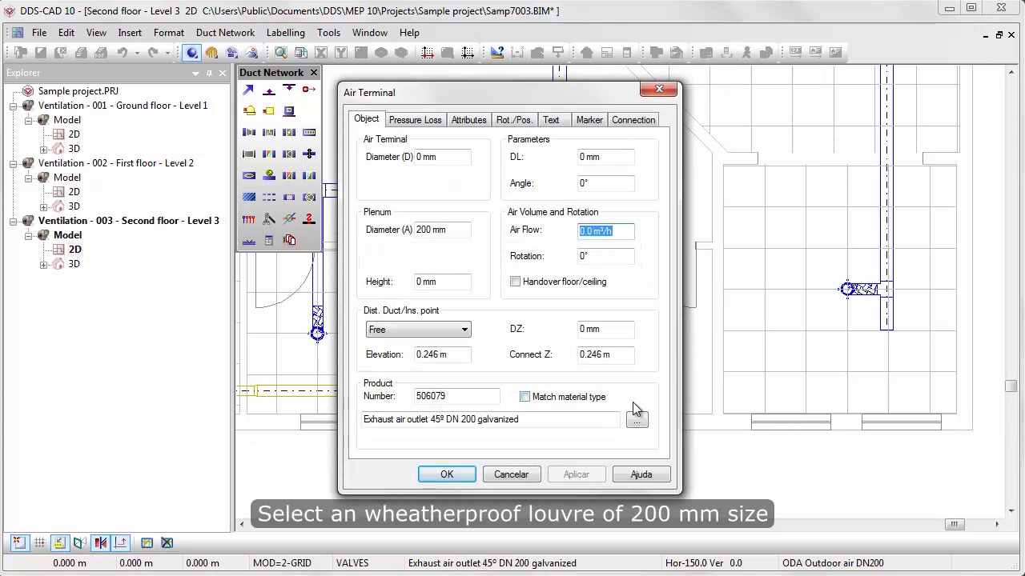
# - Browse to Weatherproof louvre h=200 mm, confirm the 200x200 opening and place it at the duct end
pyautogui.click(636, 419)
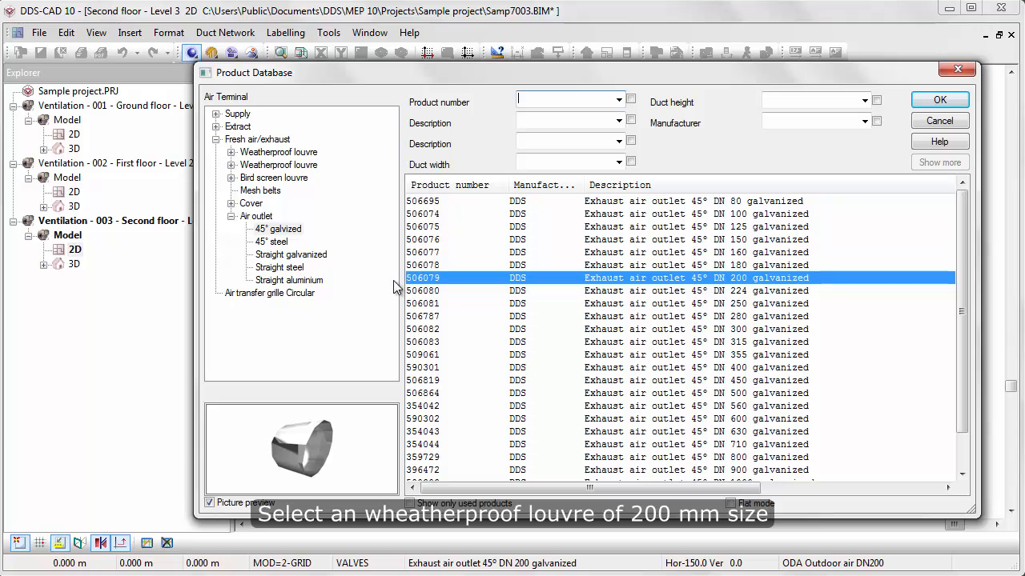
pyautogui.moveTo(248, 164)
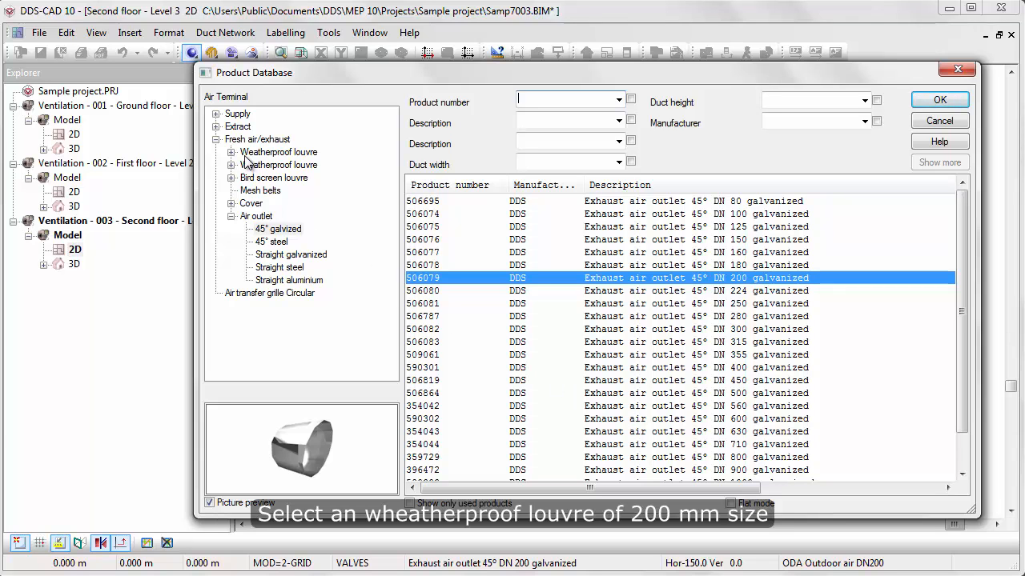
pyautogui.click(231, 152)
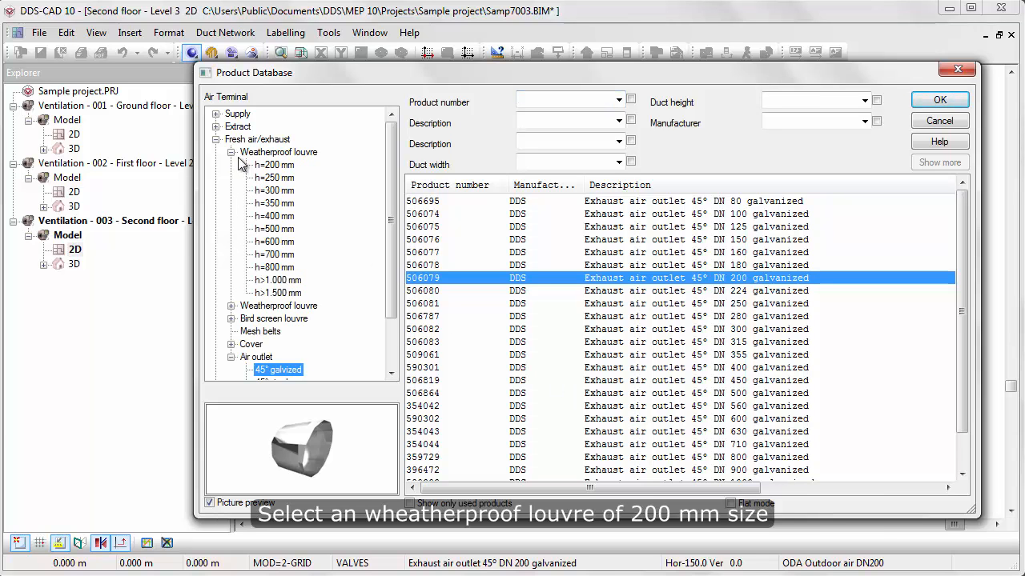
pyautogui.click(273, 165)
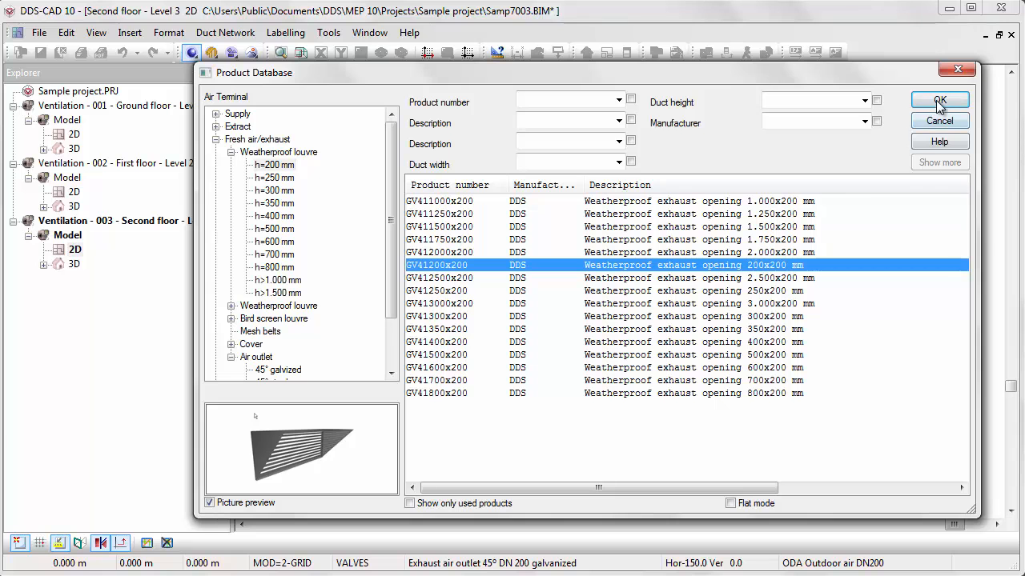
pyautogui.click(939, 99)
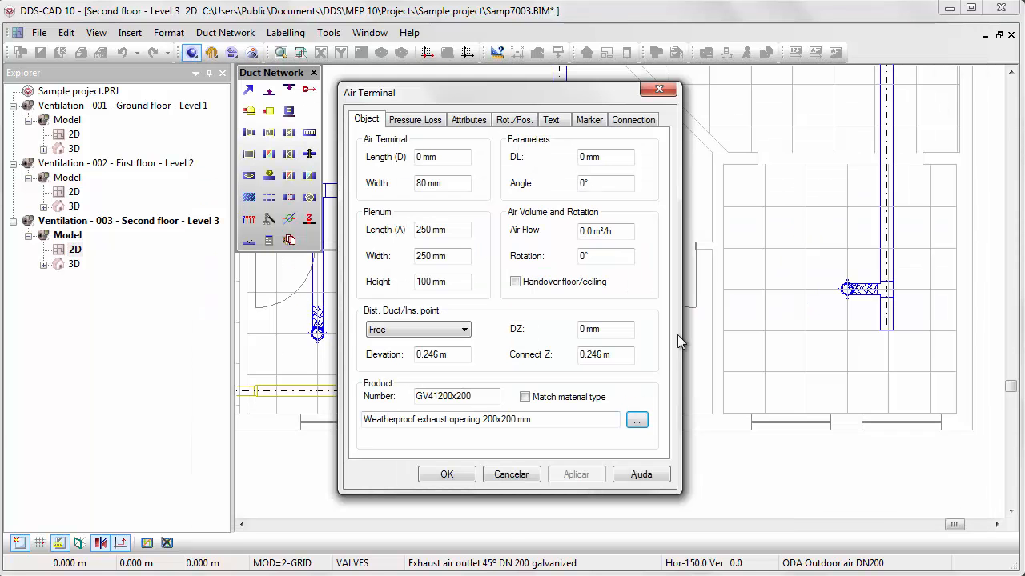
pyautogui.click(447, 474)
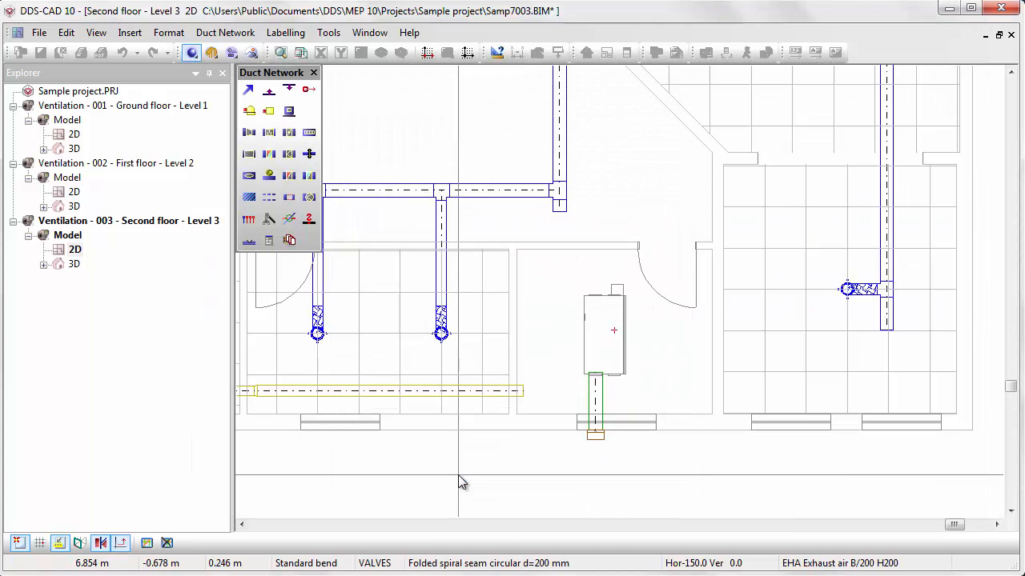
pyautogui.moveTo(614, 376)
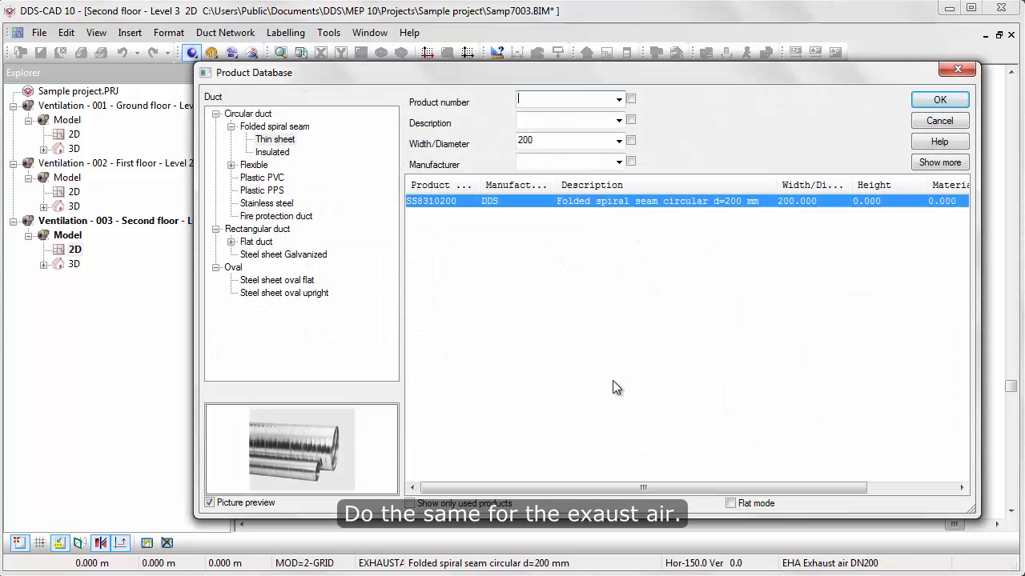
# - Draw the 200 mm exhaust duct to the wall and end it with a 45° DN 200 stainless steel air outlet
pyautogui.click(940, 99)
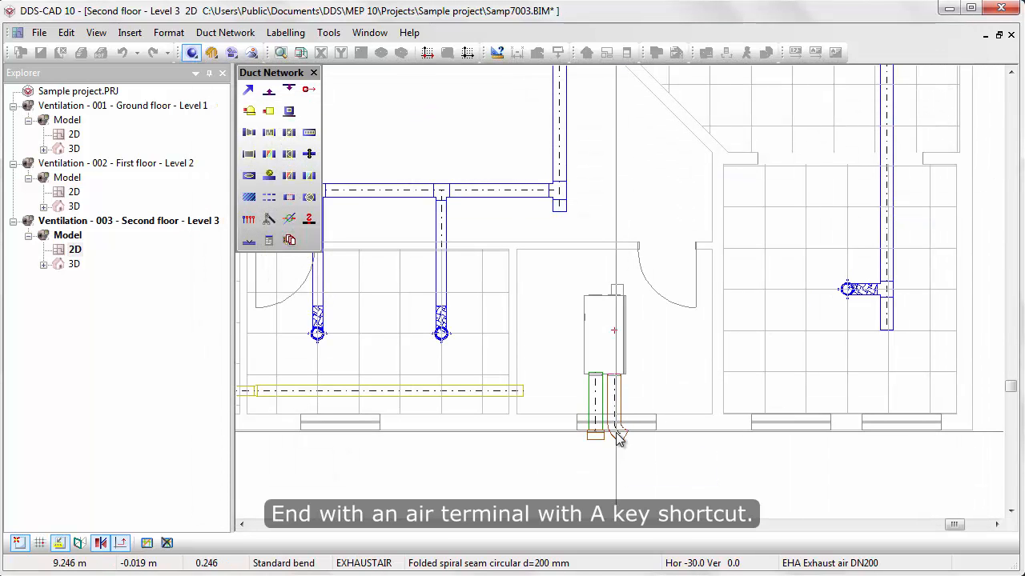
pyautogui.press('a')
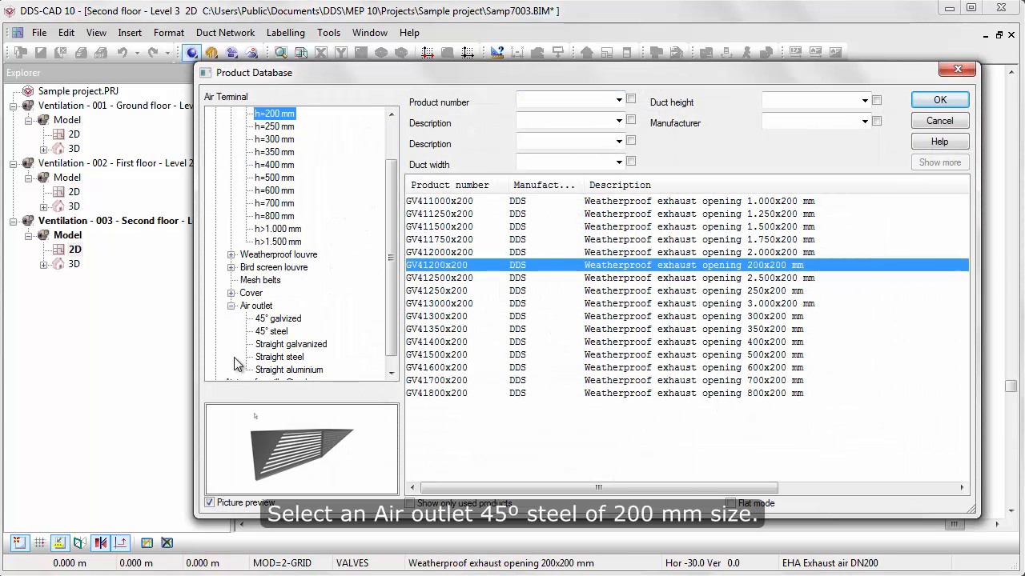
pyautogui.click(272, 332)
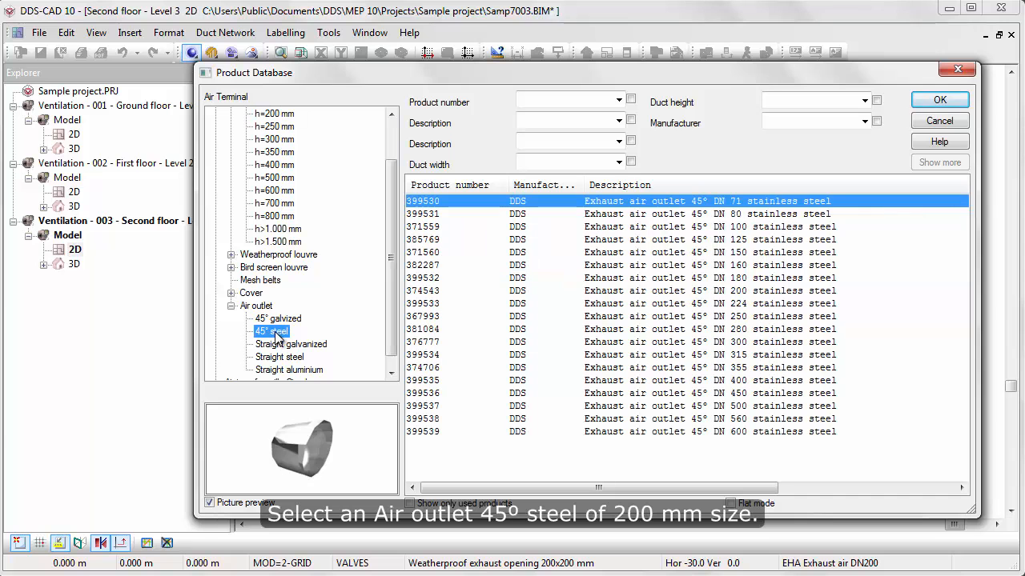
pyautogui.moveTo(596, 303)
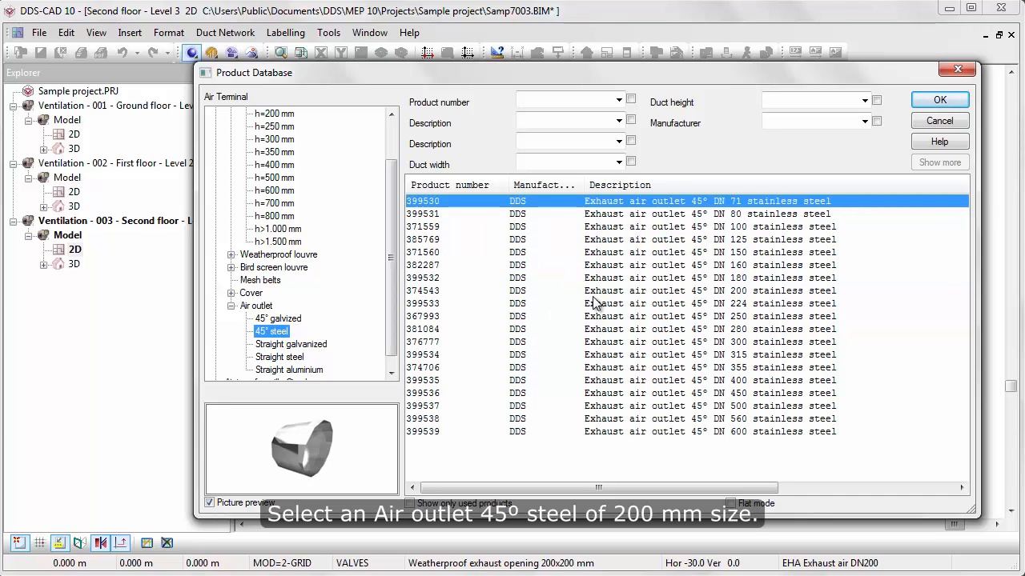
pyautogui.click(641, 290)
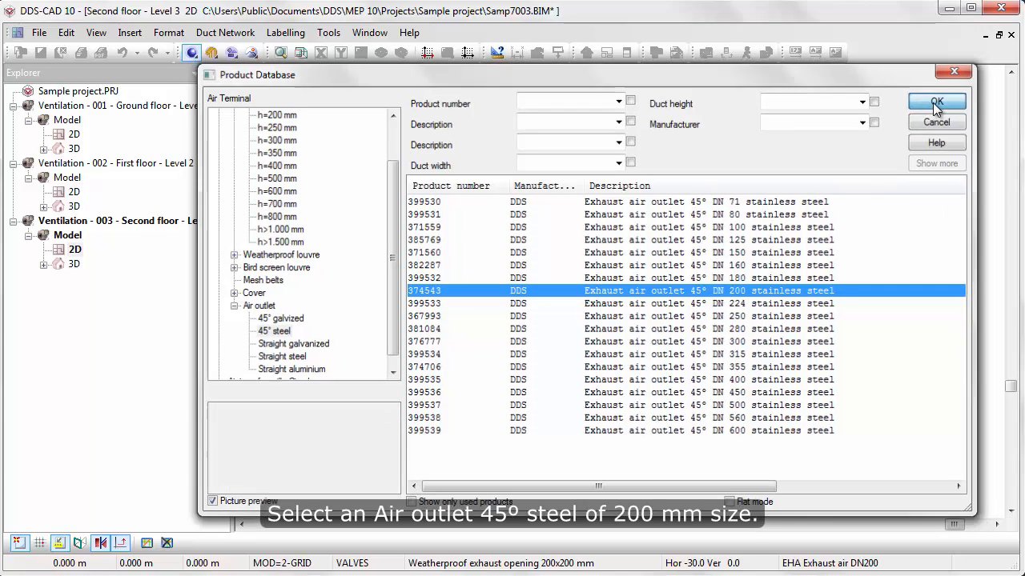
pyautogui.click(936, 101)
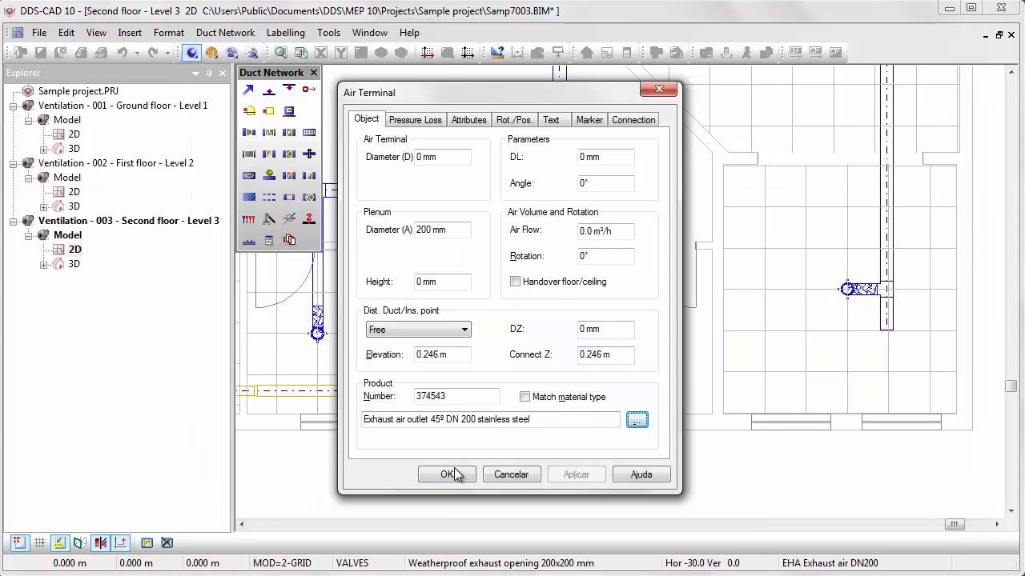
pyautogui.click(446, 474)
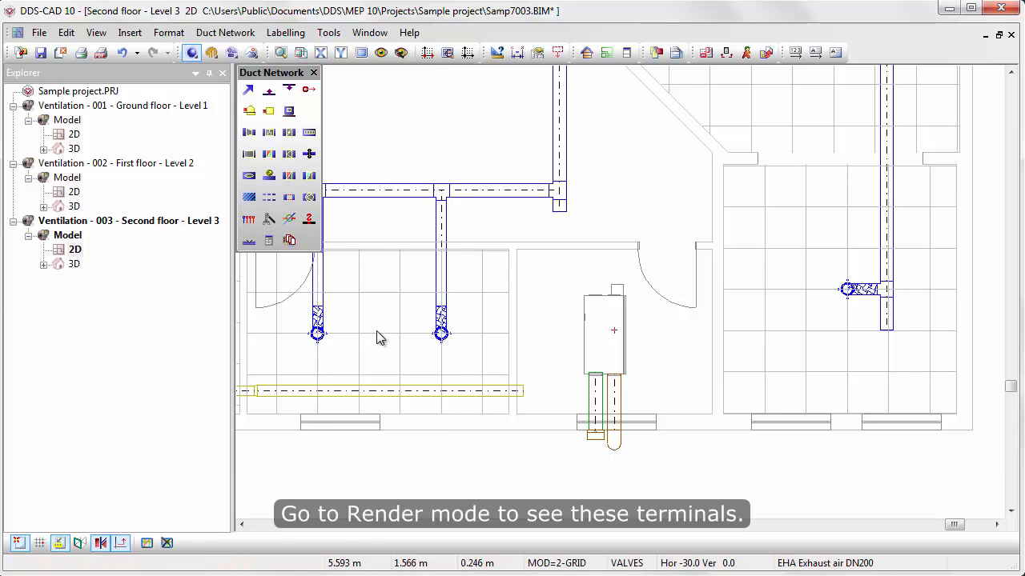
pyautogui.moveTo(251, 53)
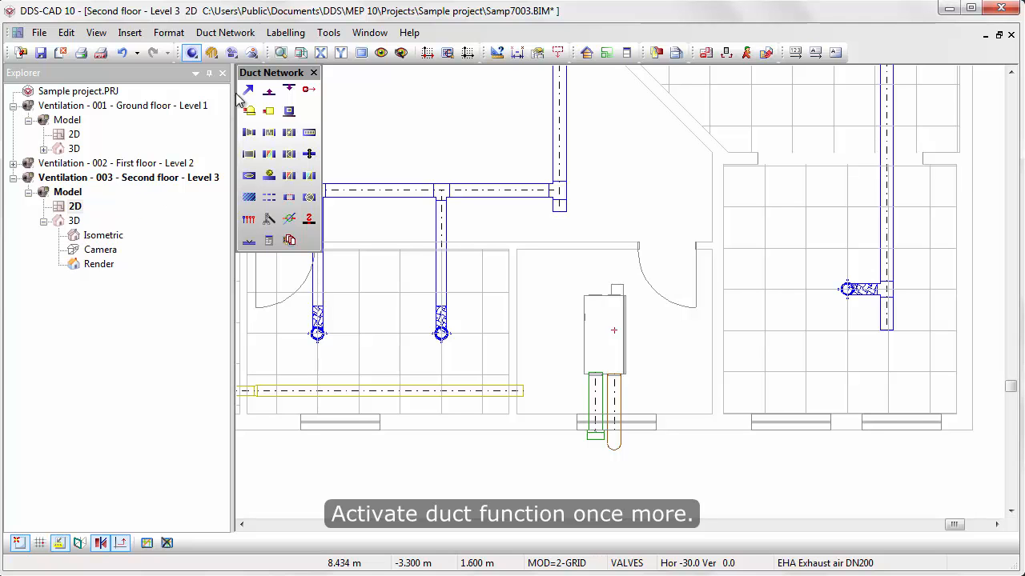
pyautogui.moveTo(249, 89)
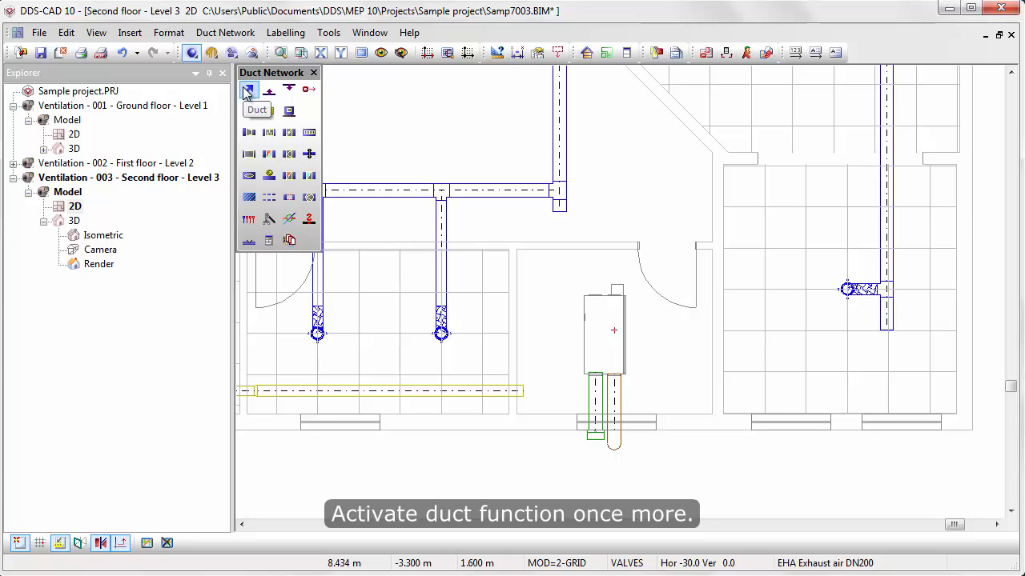
# - Draw a 200 mm extract duct to the room's upper left and a parallel horizontal supply duct
pyautogui.click(248, 89)
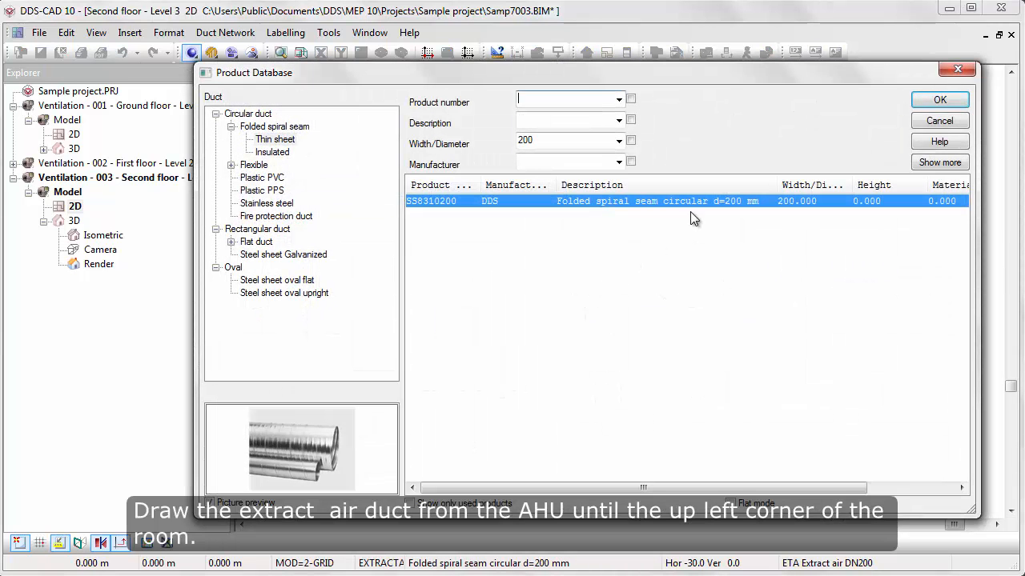
pyautogui.click(939, 99)
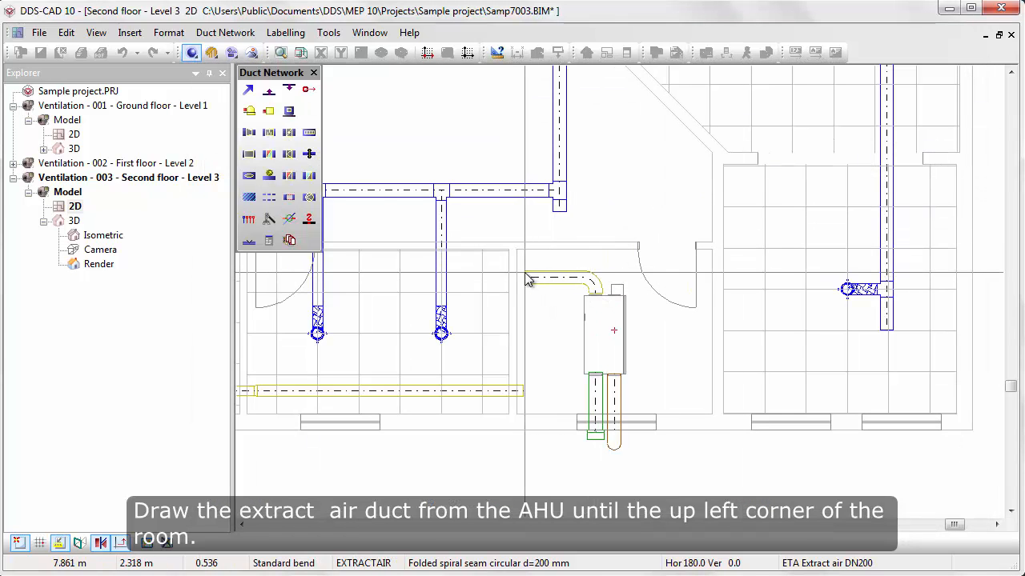
pyautogui.click(521, 260)
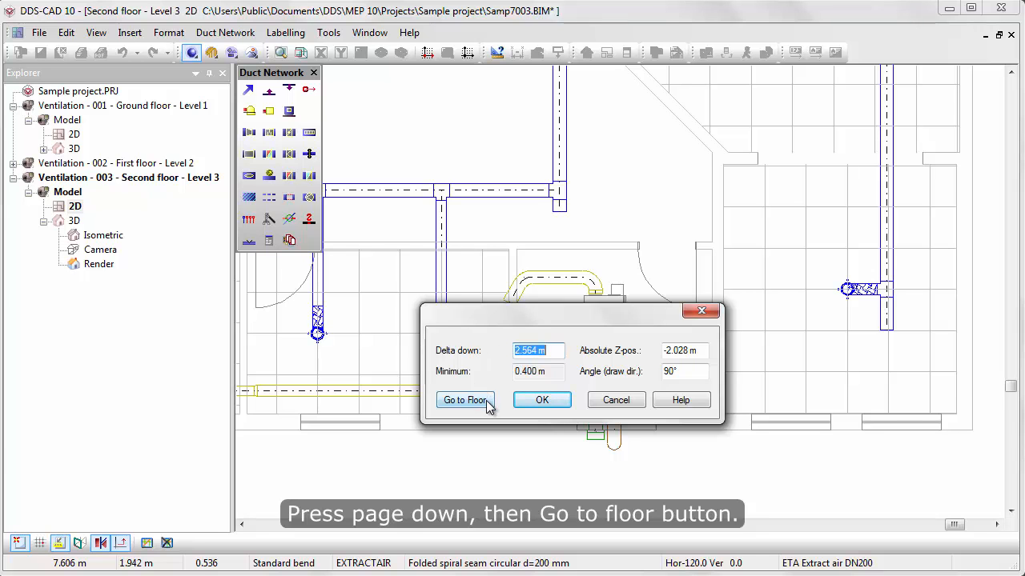
pyautogui.click(465, 399)
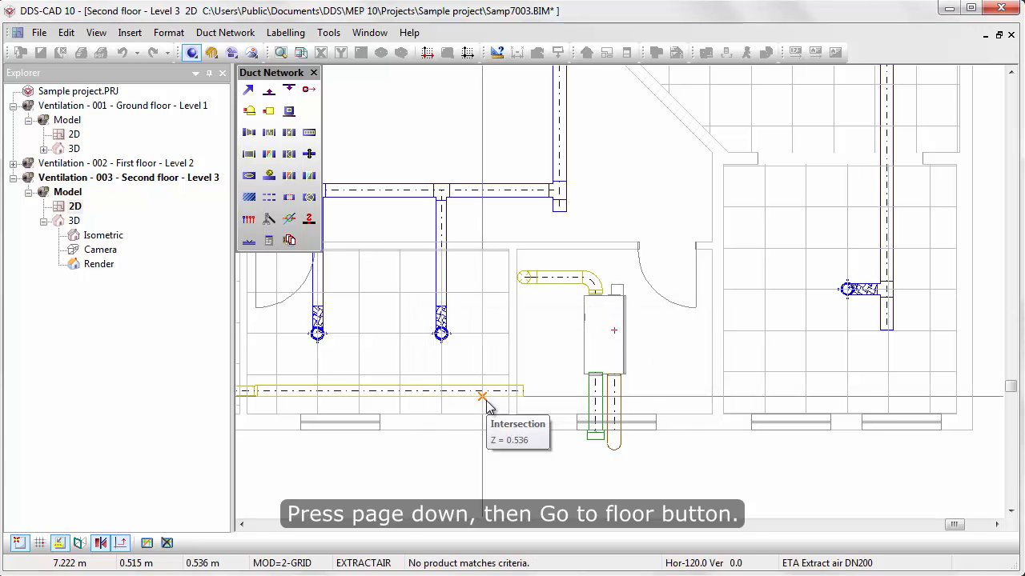
pyautogui.moveTo(617, 297)
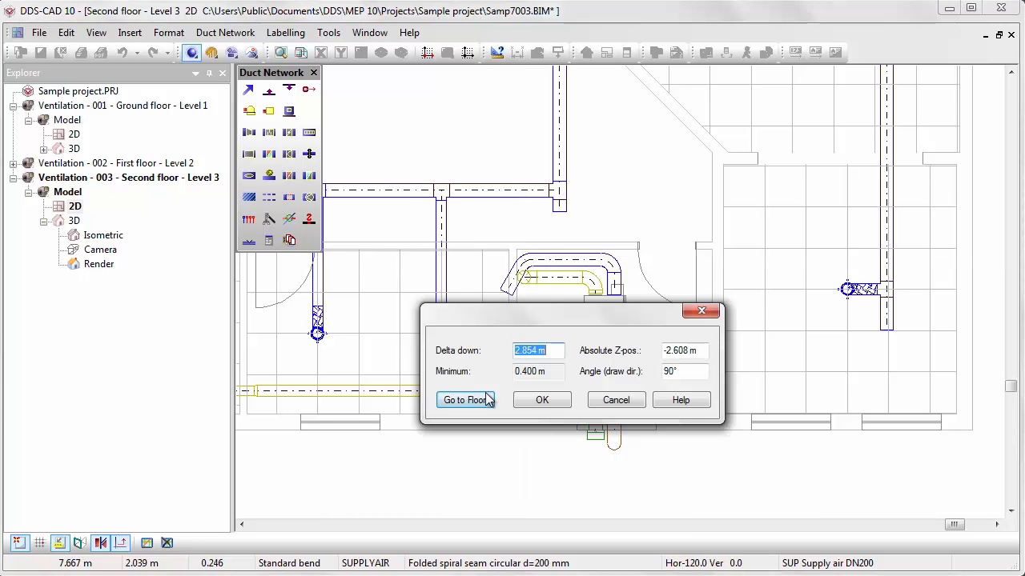
pyautogui.click(542, 399)
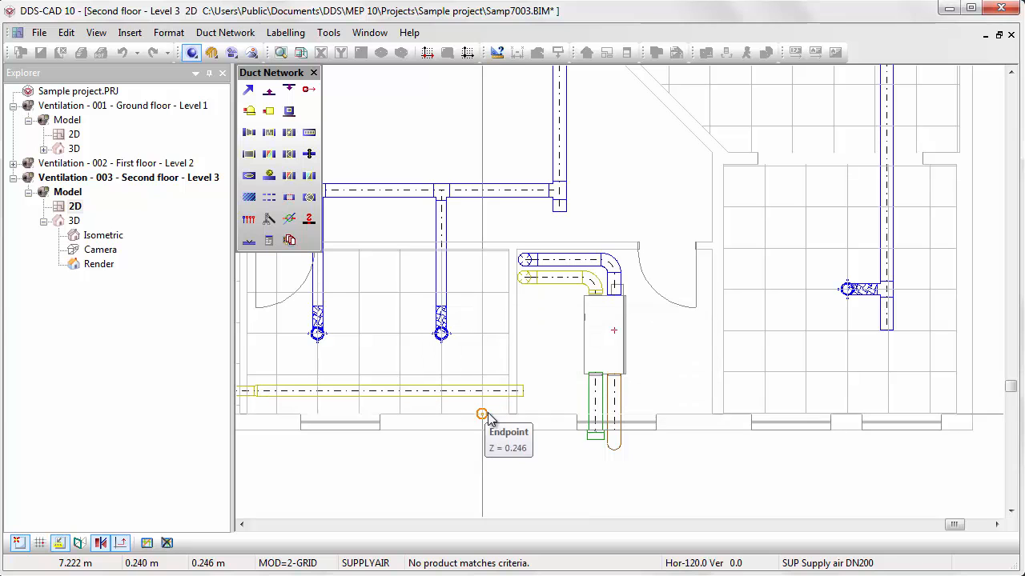
pyautogui.moveTo(546, 417)
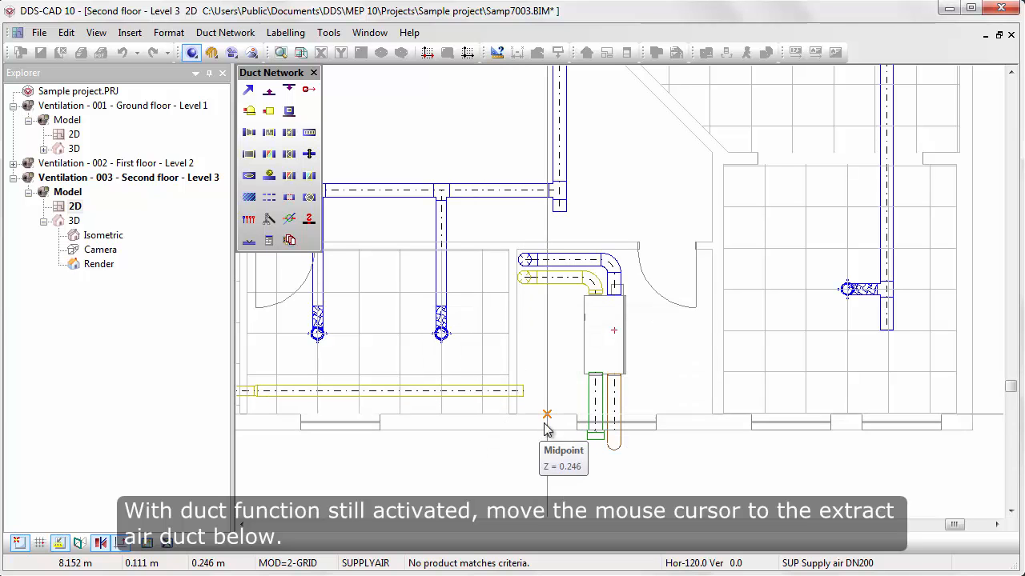
pyautogui.moveTo(524, 391)
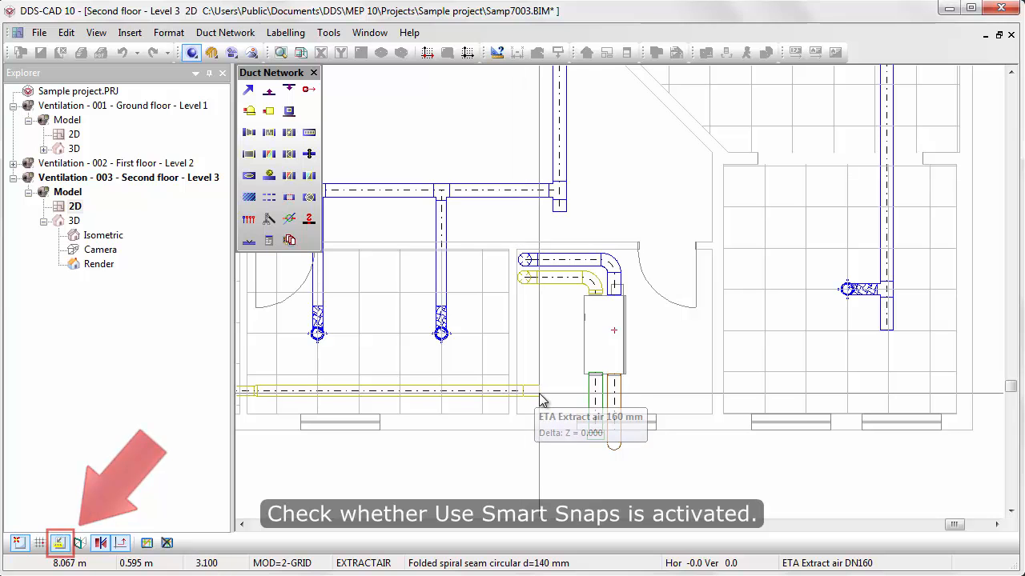
# - Route the lower duct up to the AHU extract duct, keeping a Horizontal-Vertical 90° bend connection
pyautogui.click(561, 400)
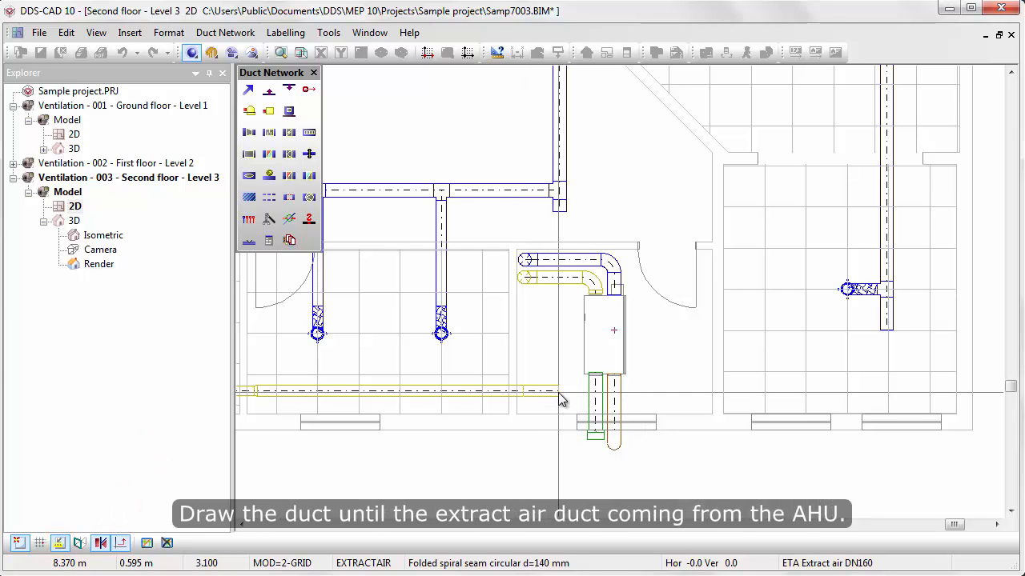
pyautogui.click(560, 277)
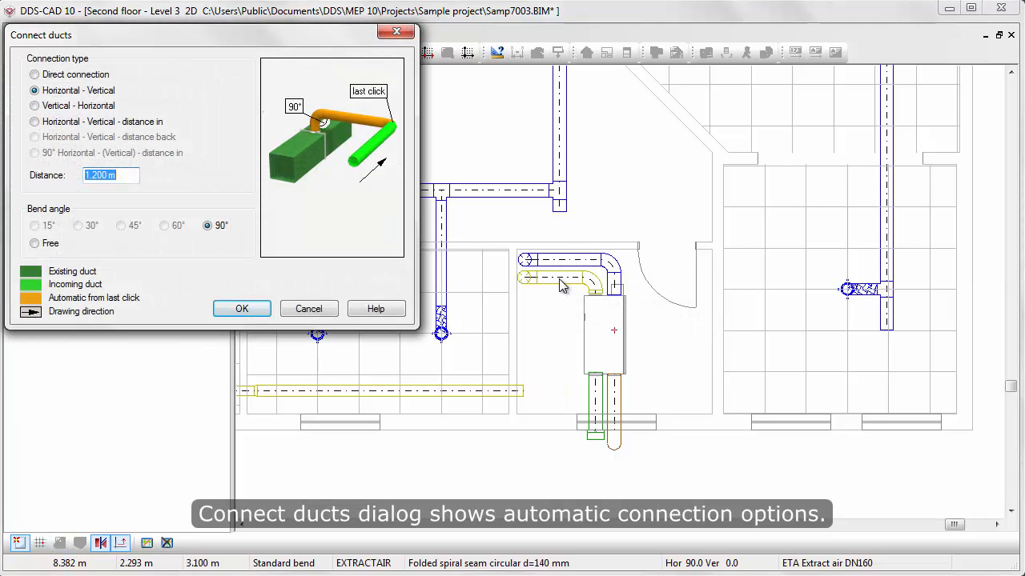
pyautogui.moveTo(340, 134)
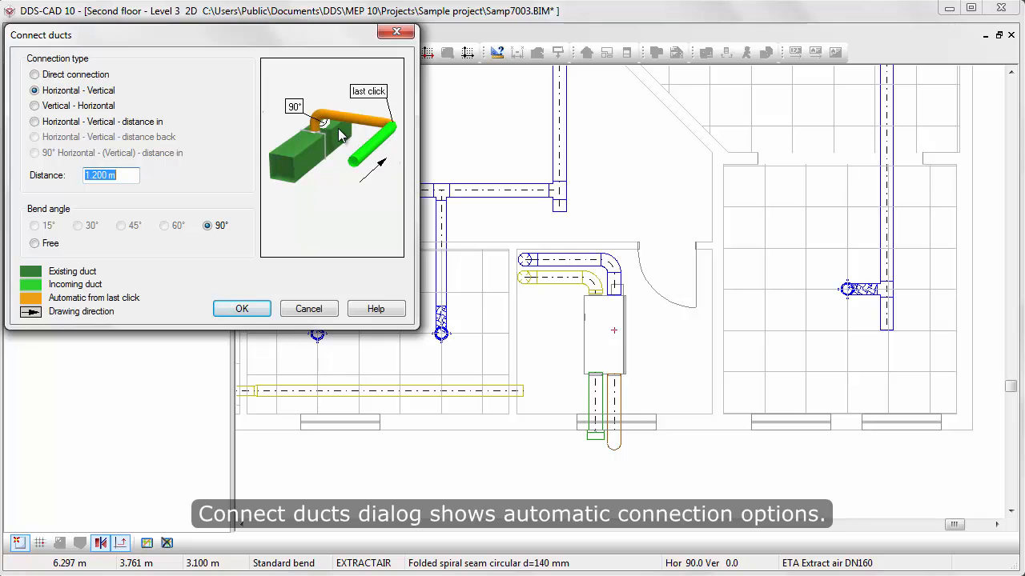
pyautogui.moveTo(127, 96)
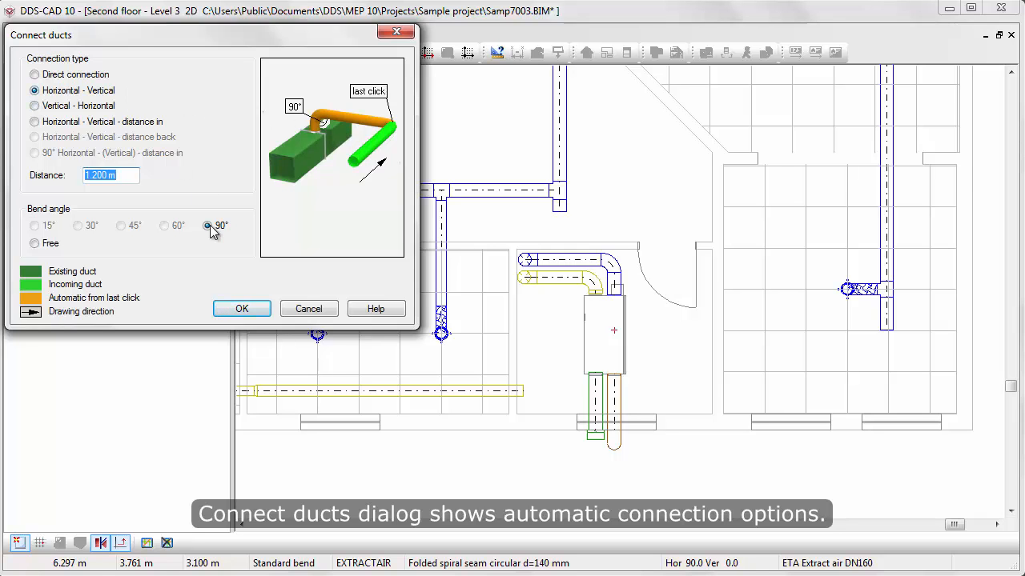
pyautogui.click(242, 308)
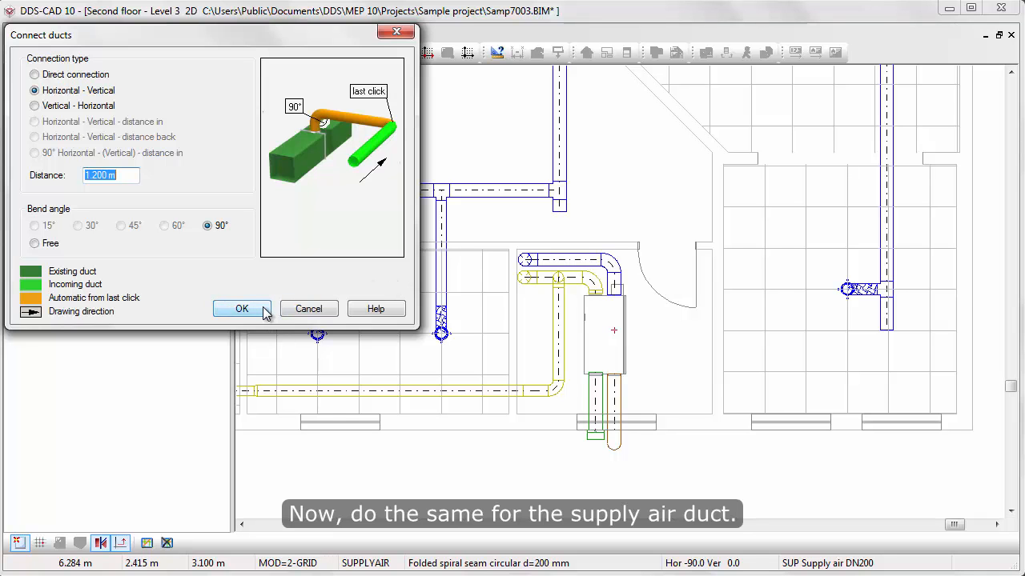
pyautogui.click(242, 309)
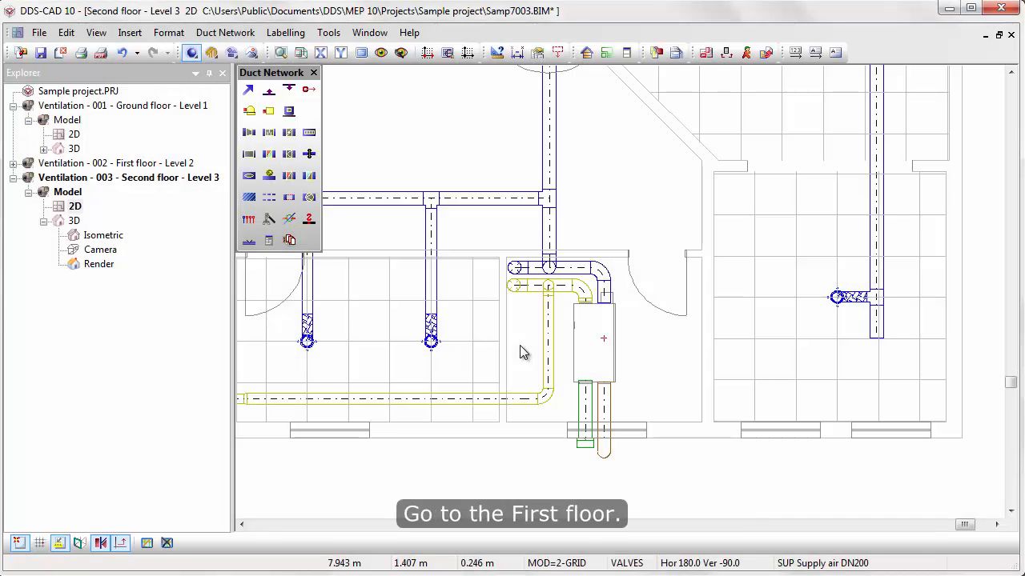
pyautogui.moveTo(180, 177)
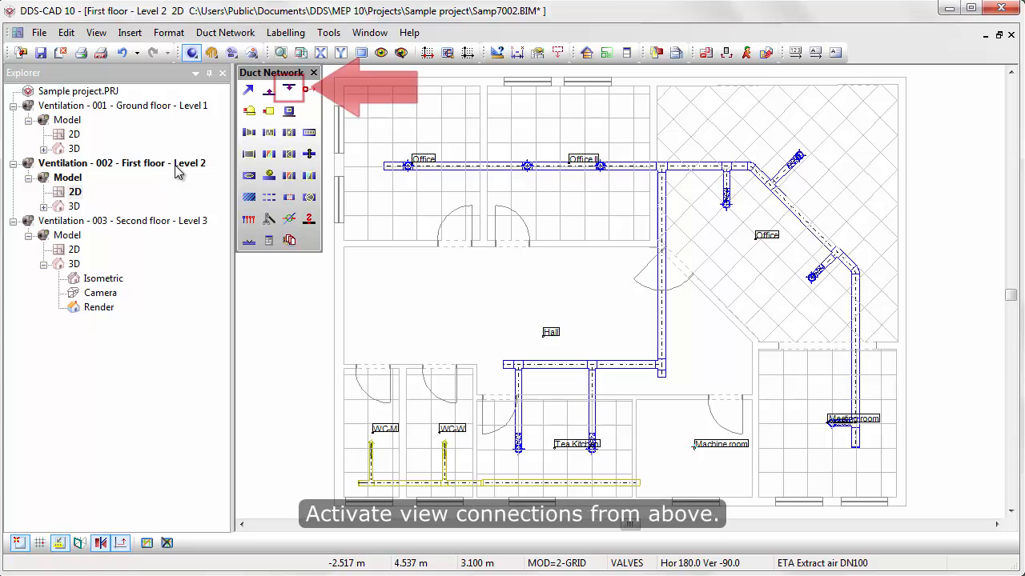
# - Show connections from above and drop both riser duct starts to floor level
pyautogui.click(289, 89)
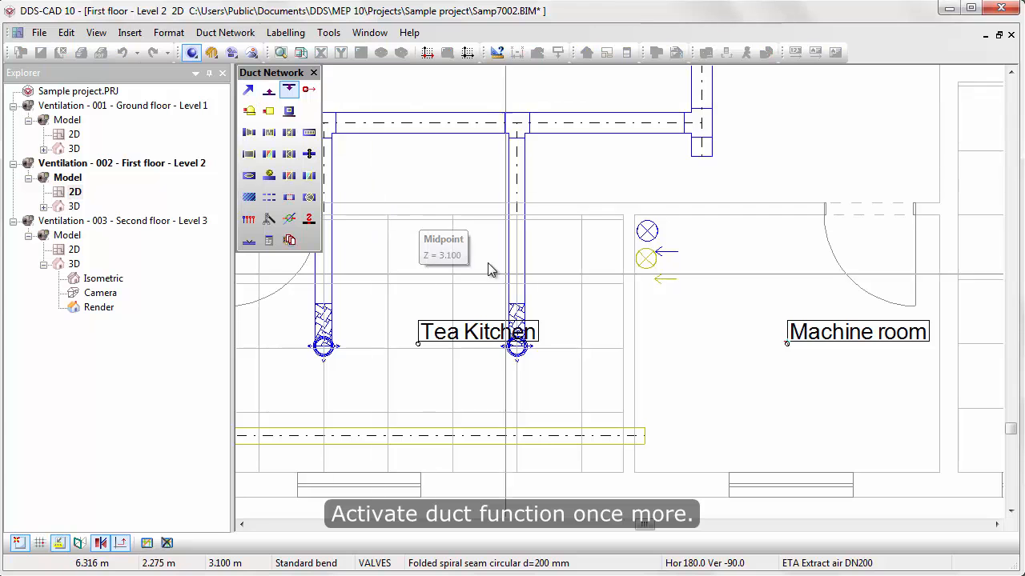
pyautogui.click(646, 258)
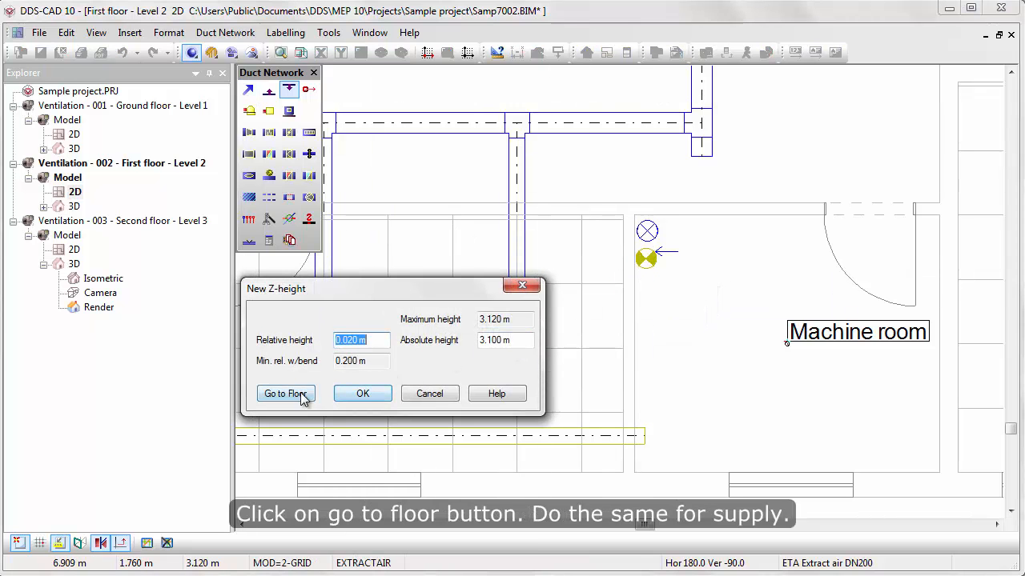
pyautogui.click(286, 393)
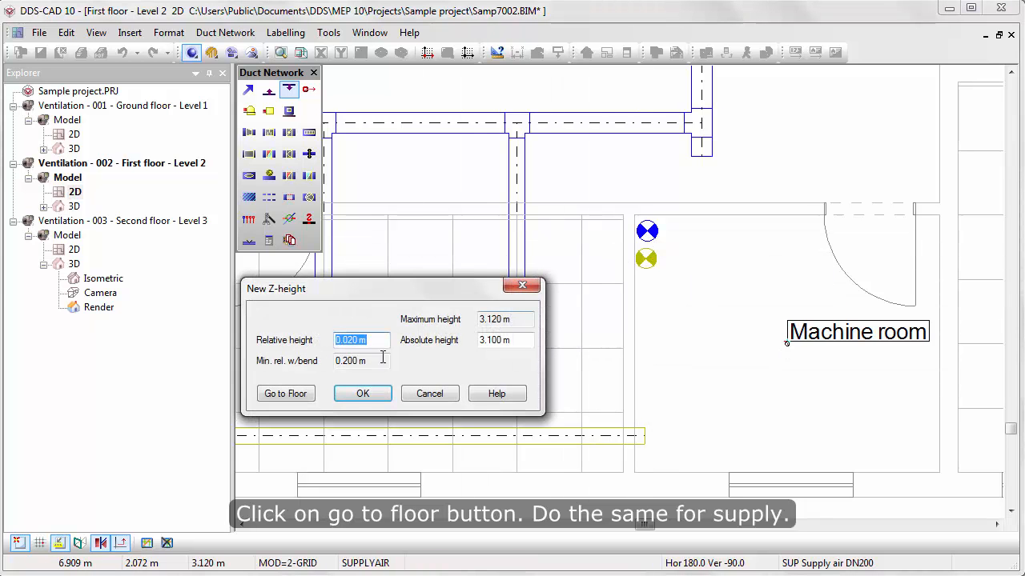
pyautogui.click(285, 393)
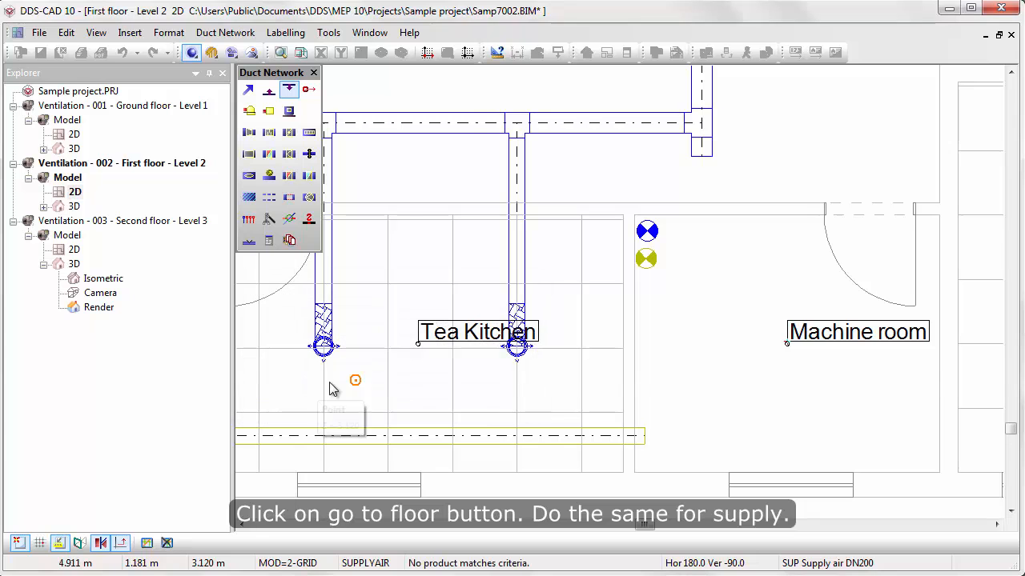
# - Start the extract duct at the riser at 3.10 m absolute height and set its first bend
pyautogui.click(646, 258)
pyautogui.write('3.1')
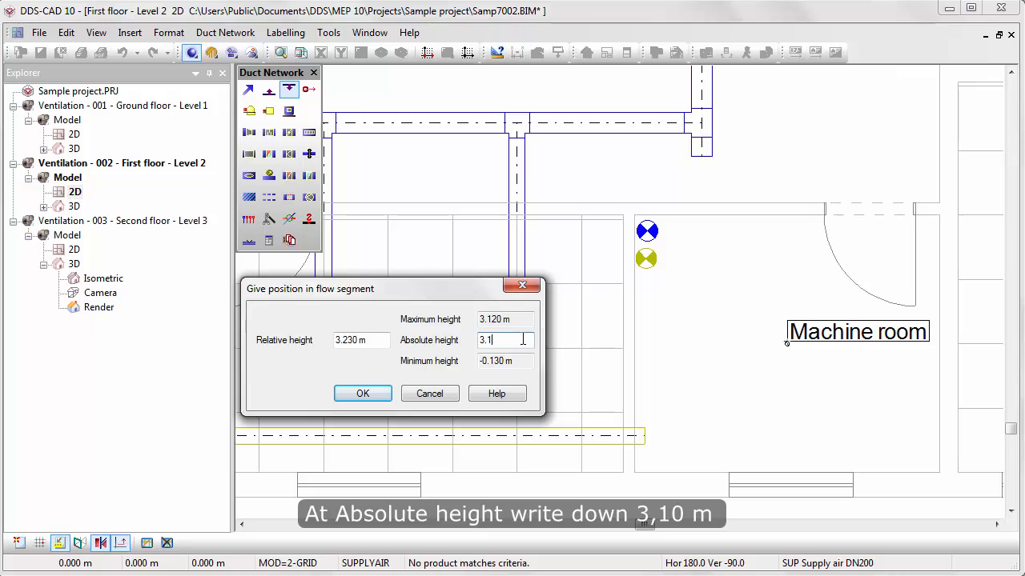
pyautogui.click(363, 393)
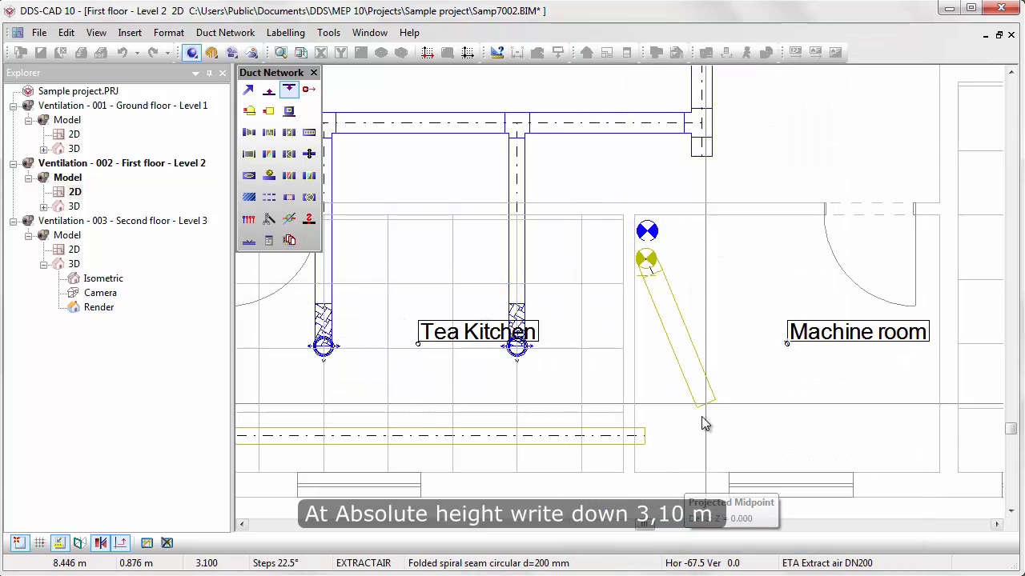
pyautogui.click(745, 308)
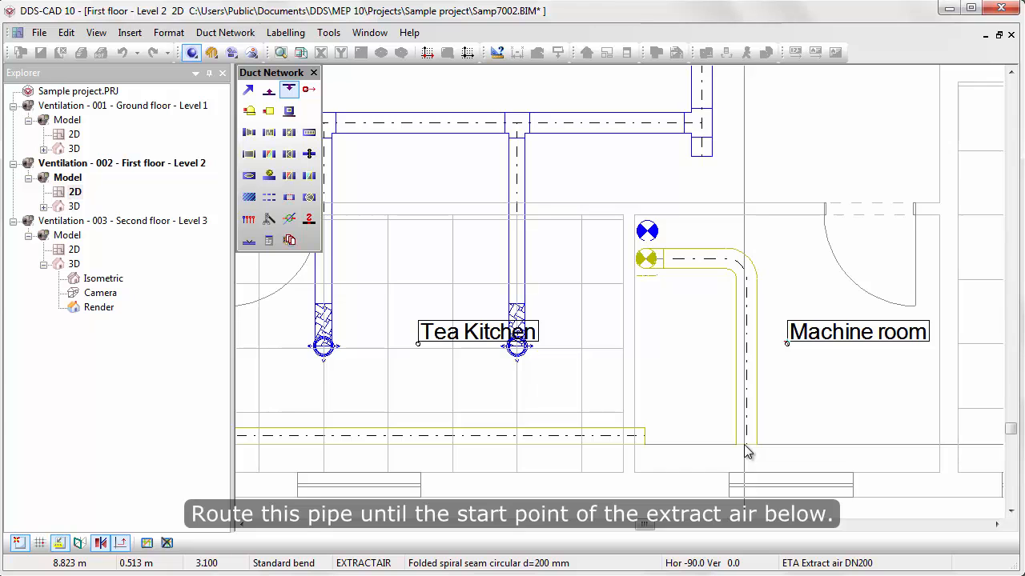
# - Route the extract duct down toward the lower duct using a horizontal help line
pyautogui.click(148, 543)
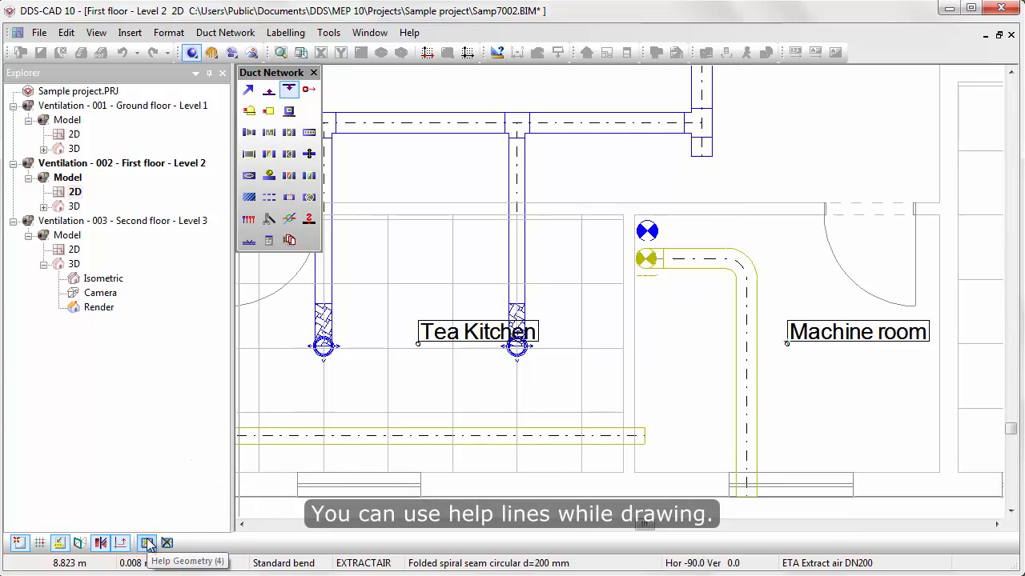
pyautogui.click(148, 543)
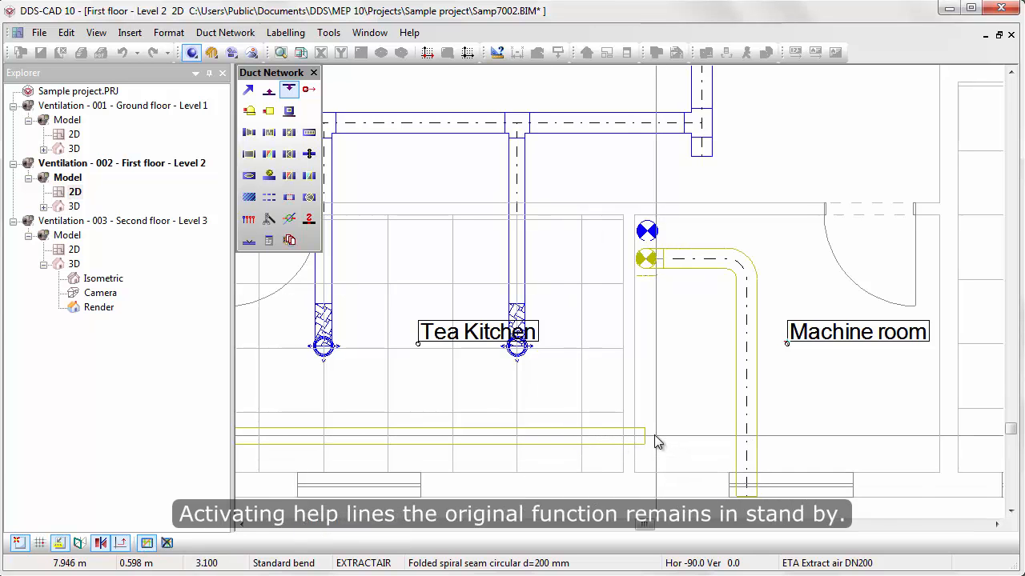
pyautogui.rightClick(655, 440)
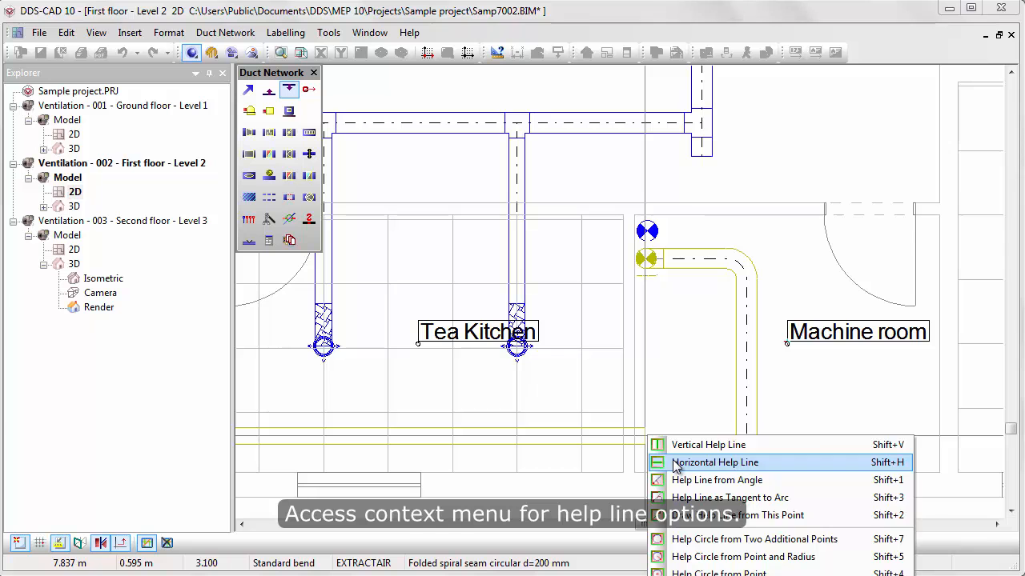
pyautogui.click(715, 462)
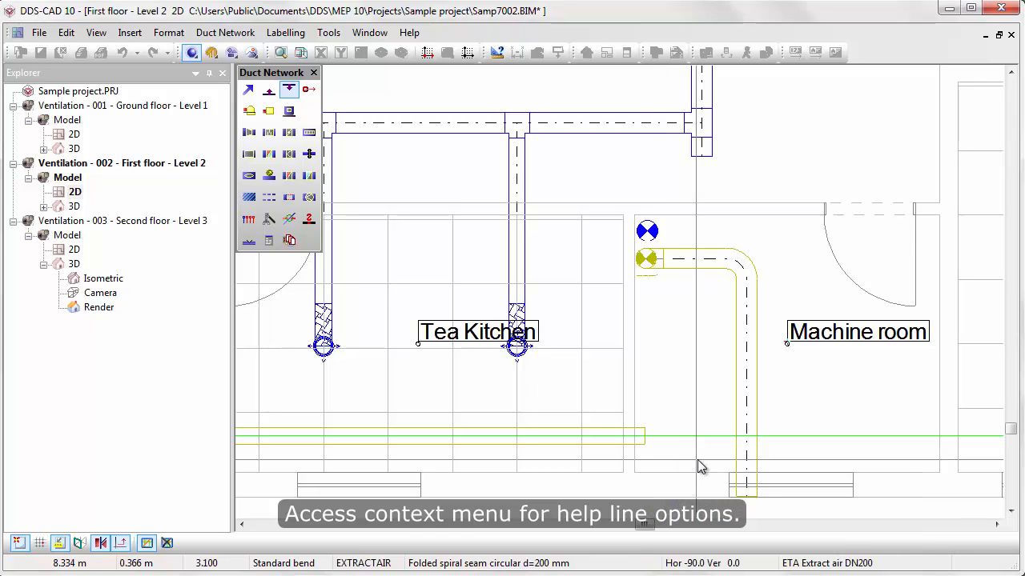
pyautogui.moveTo(745, 365)
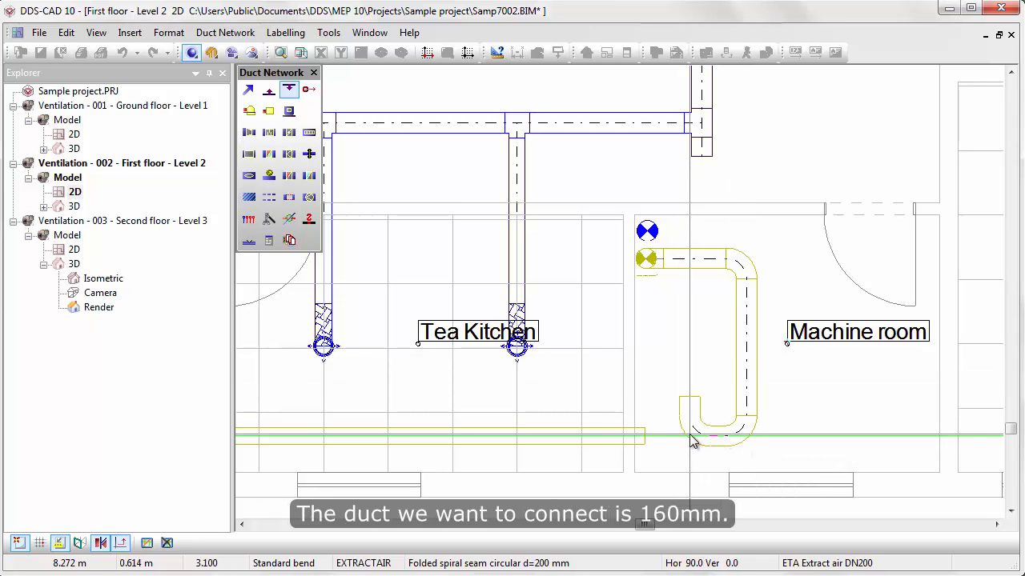
# - Insert a reduction to d = 160 mm at the join and delete the help line
pyautogui.rightClick(693, 441)
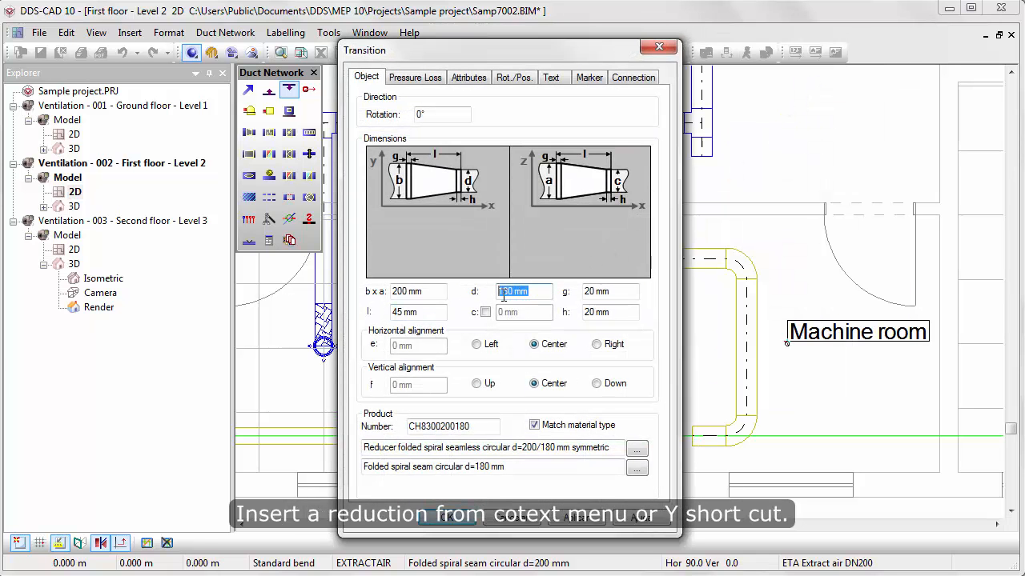
pyautogui.write('160')
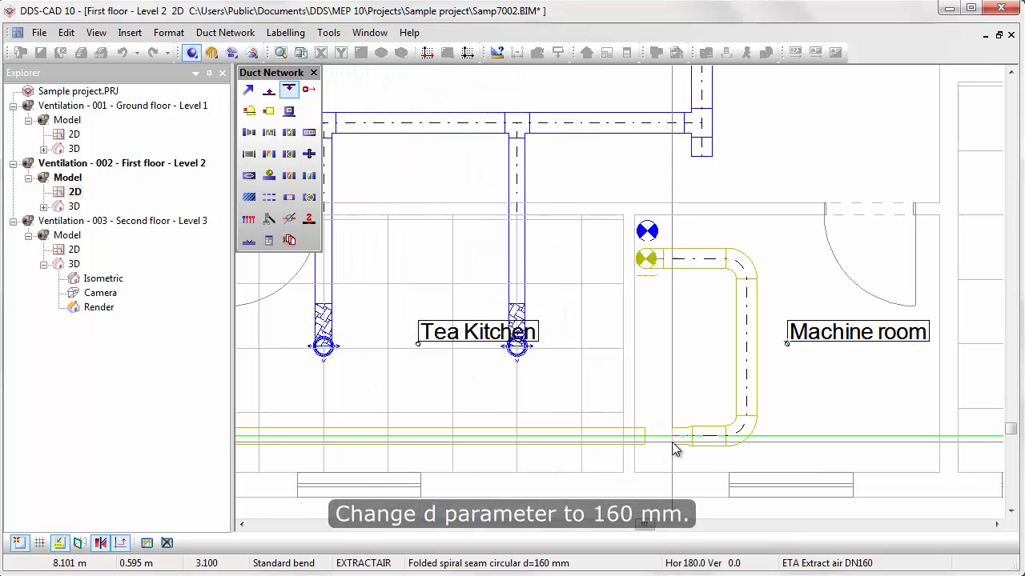
pyautogui.moveTo(666, 410)
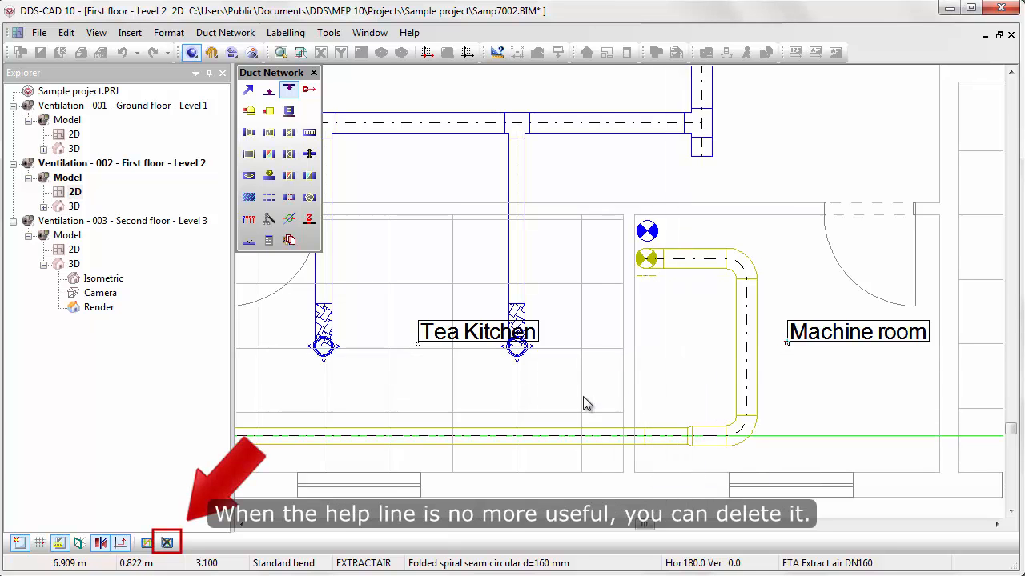
pyautogui.click(167, 543)
pyautogui.write('3.')
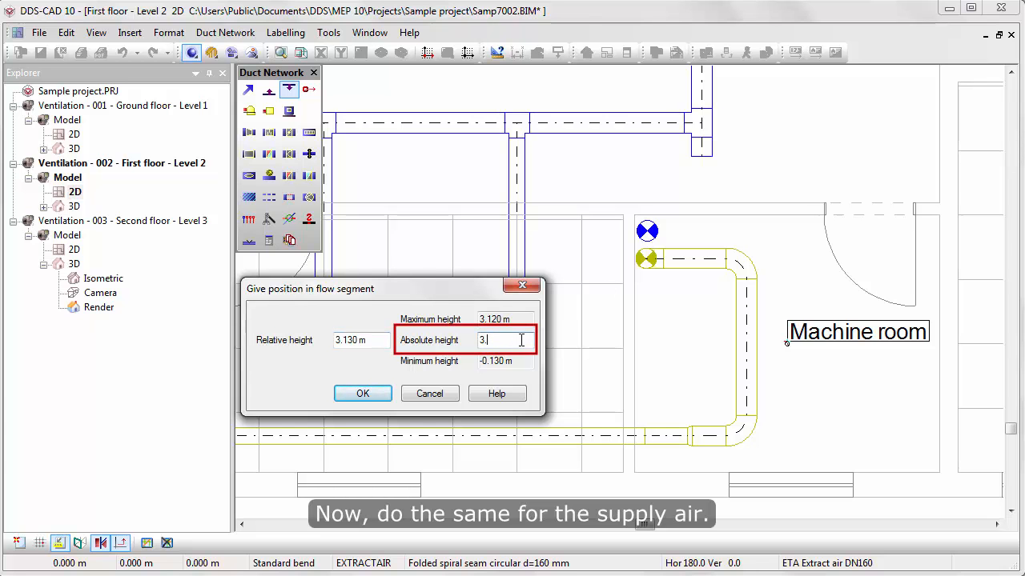
# - Confirm the supply duct height, accept the tee settings and set the first bend point
pyautogui.click(362, 393)
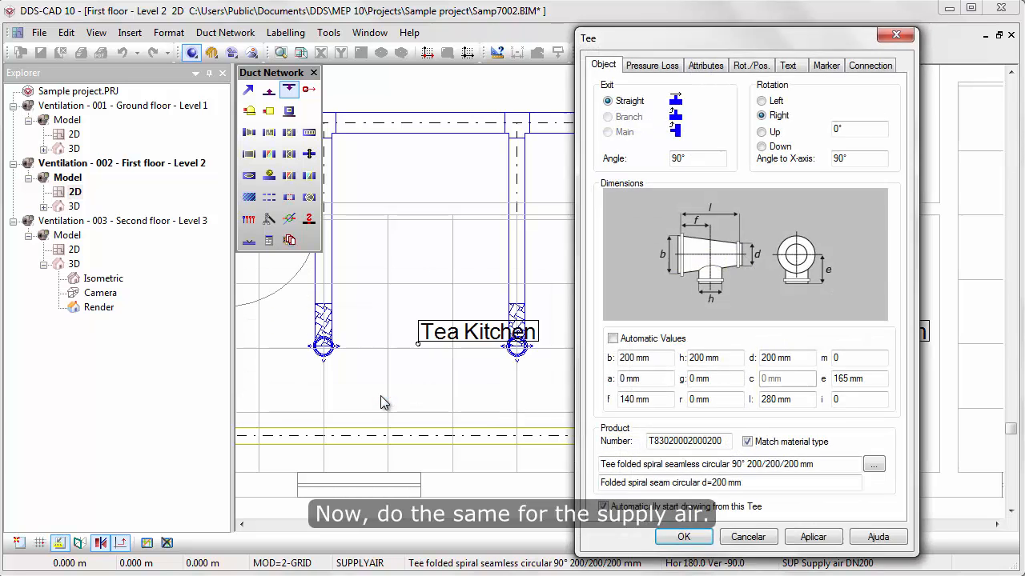
pyautogui.click(602, 505)
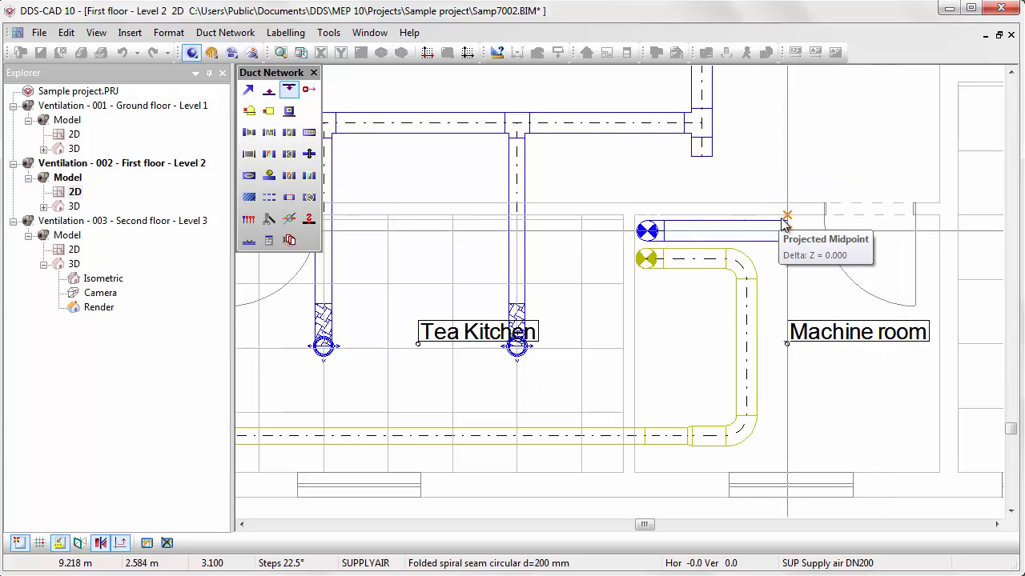
pyautogui.click(146, 543)
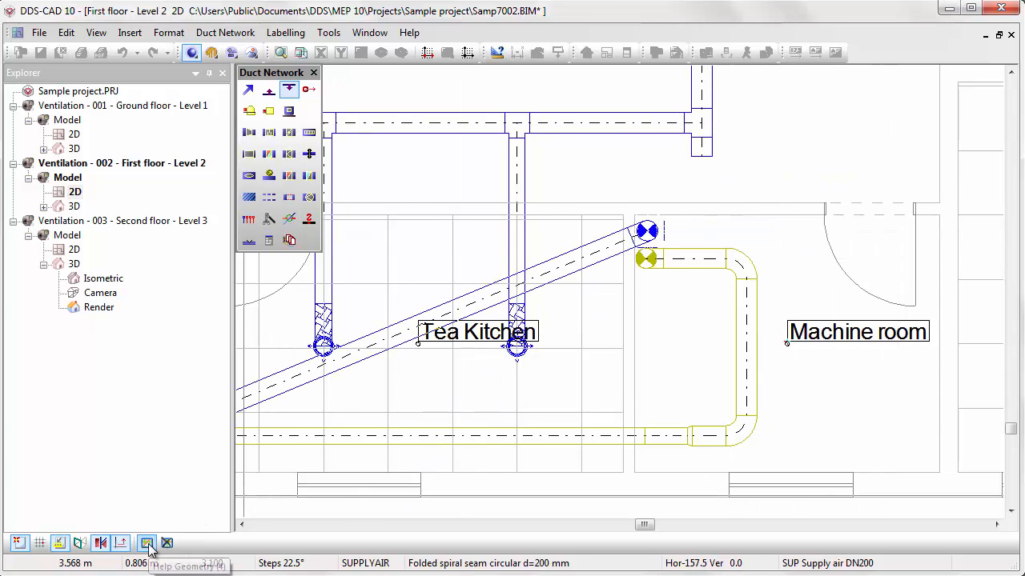
pyautogui.moveTo(701, 156)
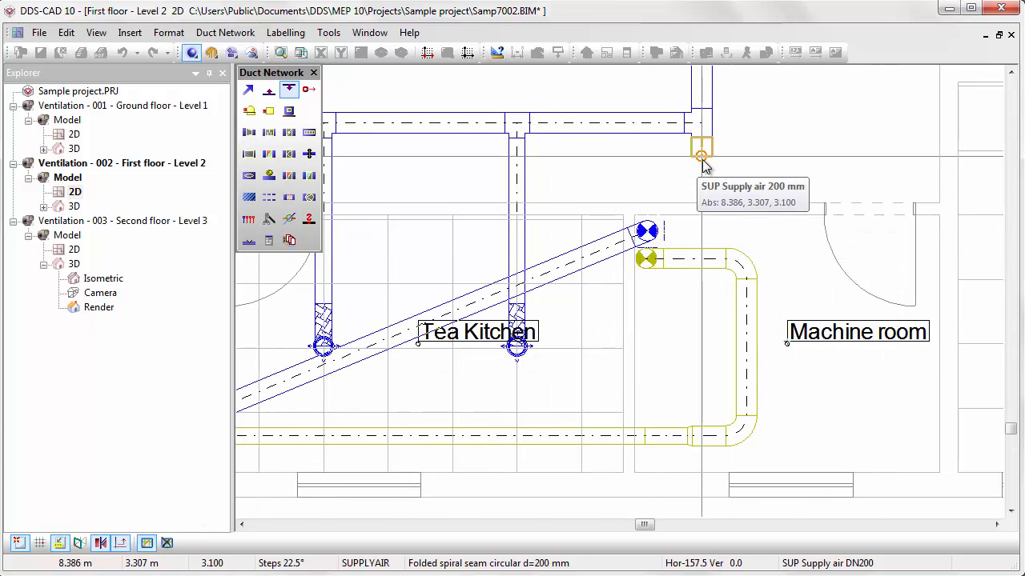
pyautogui.moveTo(730, 189)
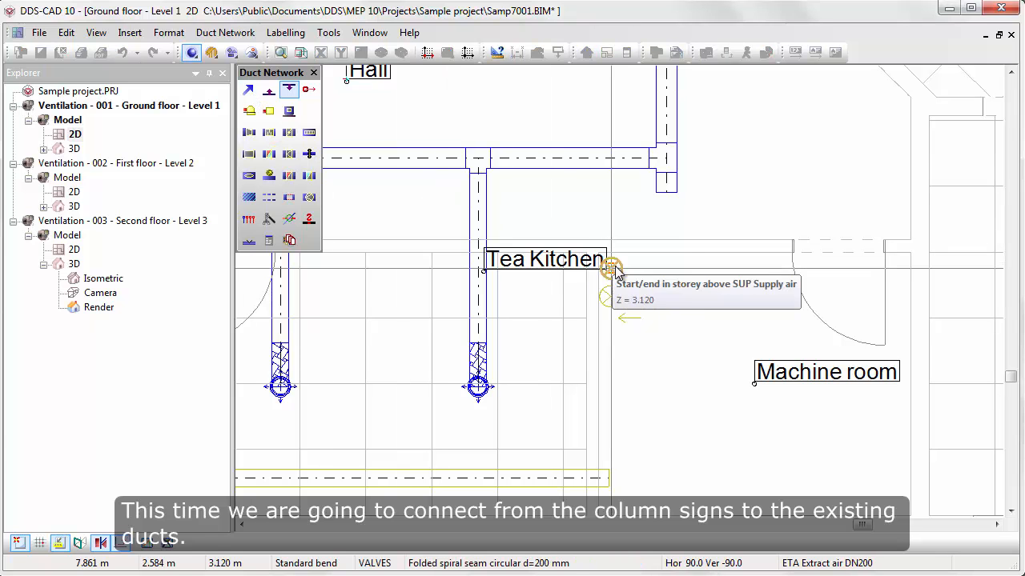
# - Start a duct from the ground-floor supply riser and confirm its start height
pyautogui.click(611, 268)
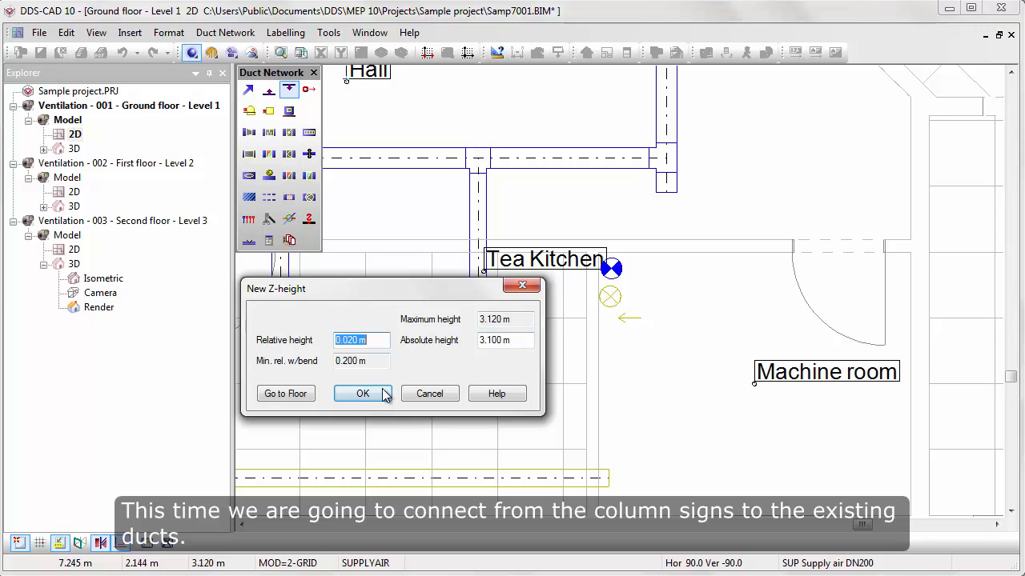
pyautogui.click(362, 393)
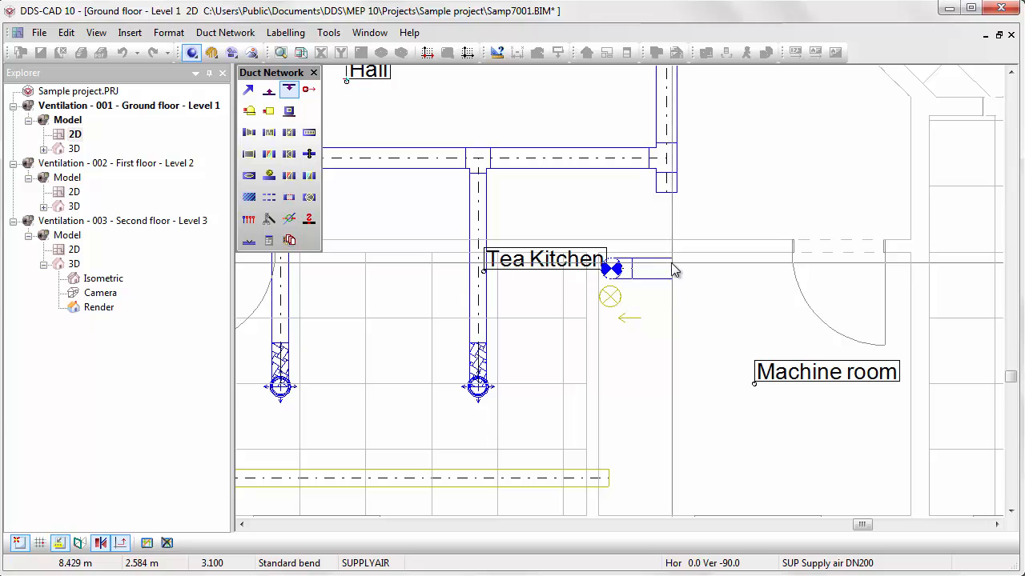
pyautogui.moveTo(342, 432)
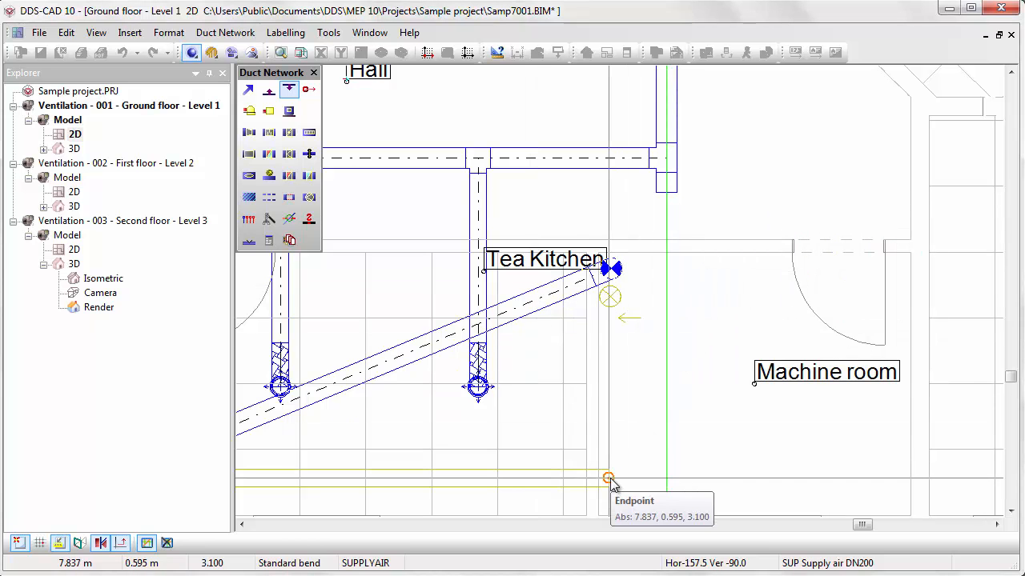
pyautogui.moveTo(691, 294)
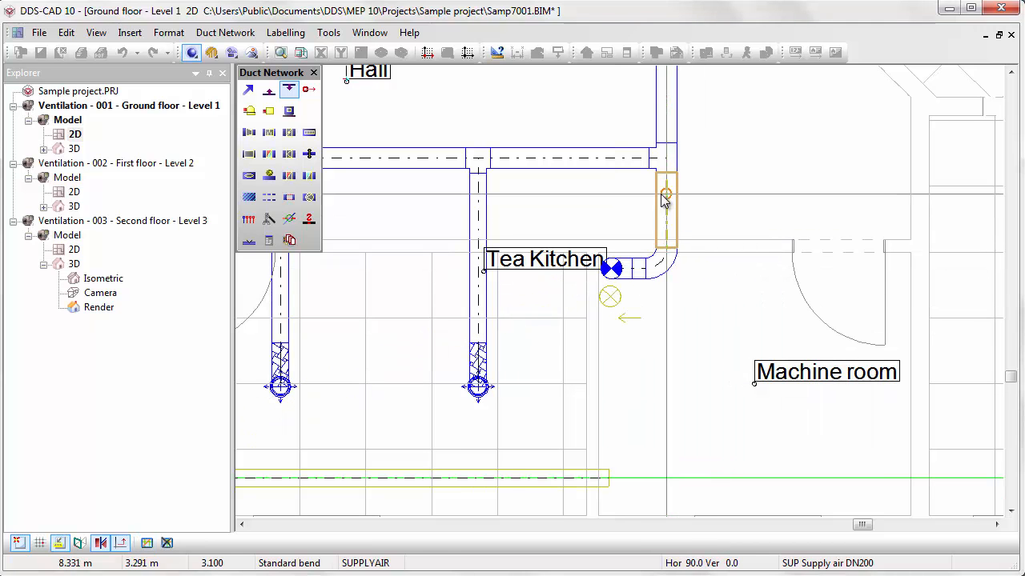
pyautogui.moveTo(609, 297)
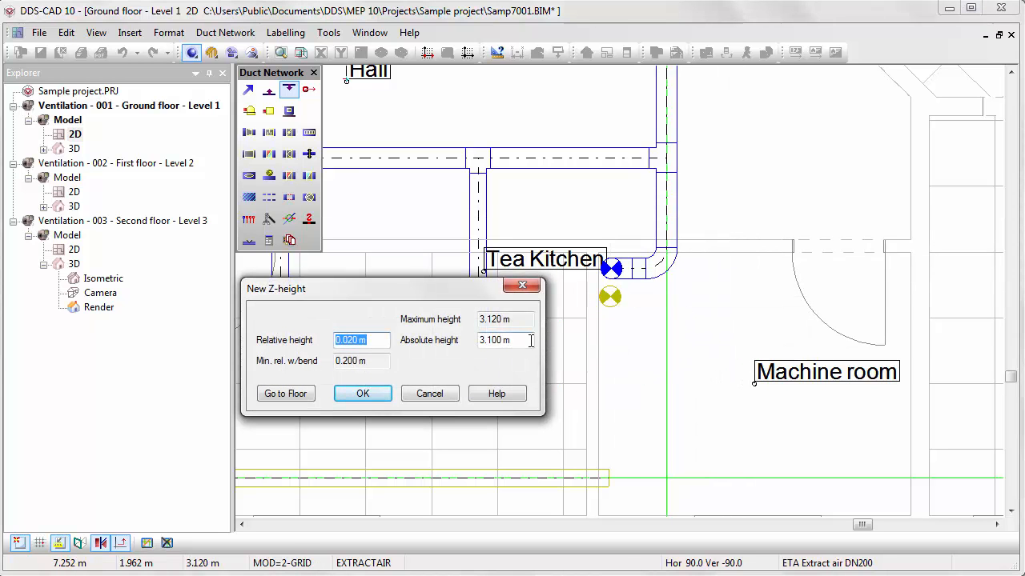
# - Route the extract duct down past the kitchen with a 160 mm reducer transition
pyautogui.click(362, 393)
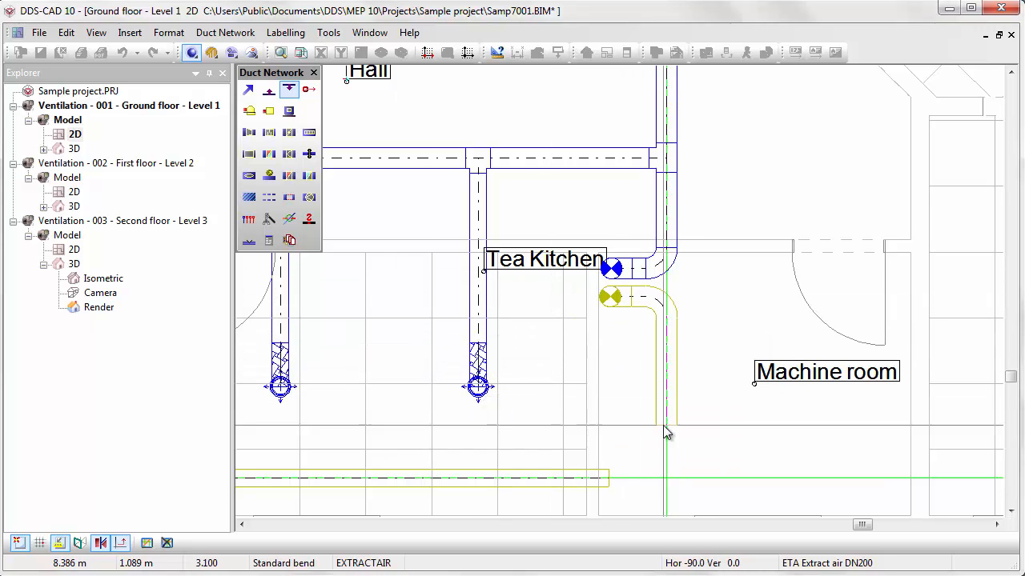
pyautogui.click(669, 480)
pyautogui.write('160')
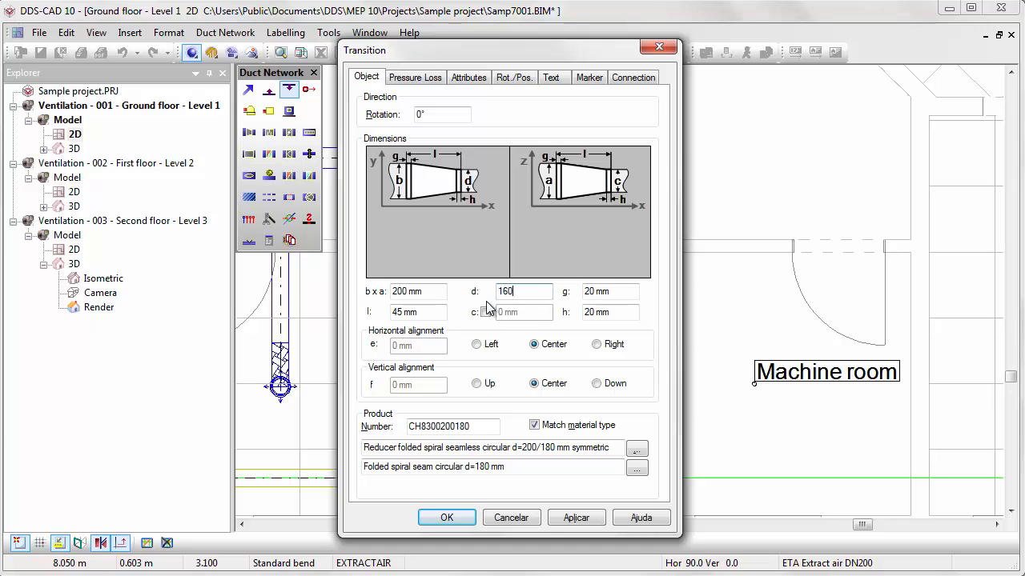
pyautogui.click(447, 517)
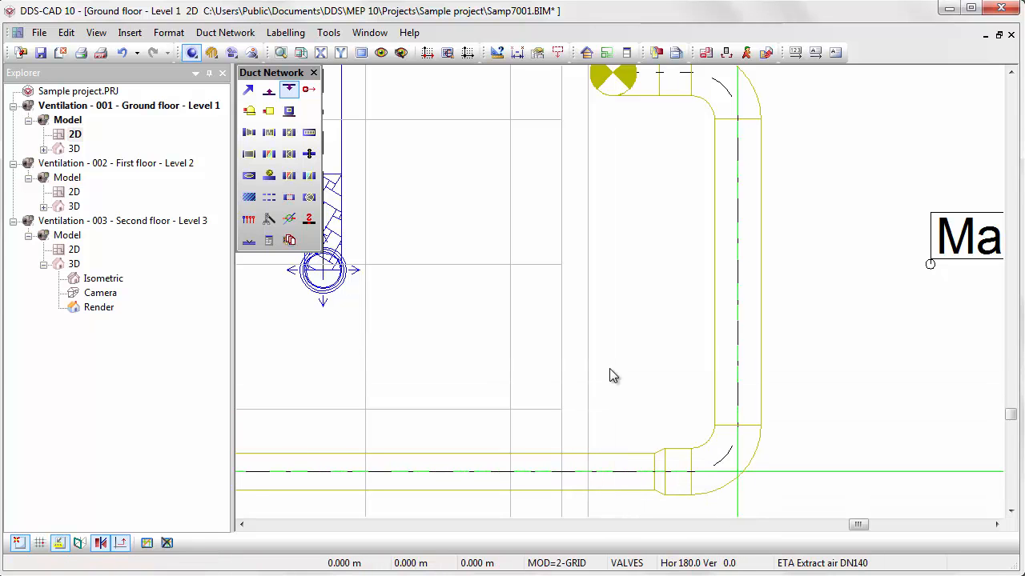
pyautogui.moveTo(180, 547)
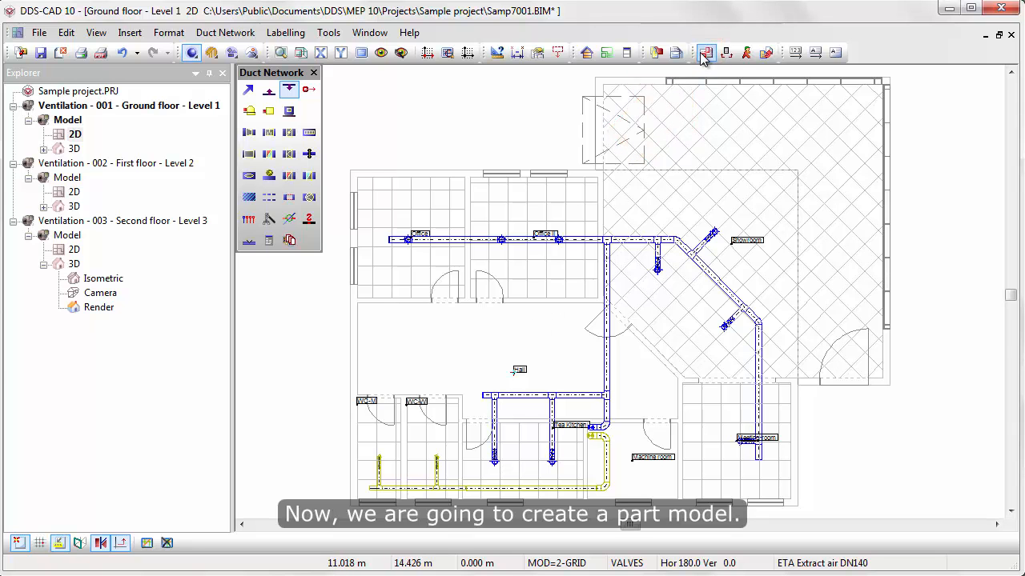
# - Define a new rectangular part model with the default name SAMP7001
pyautogui.click(705, 53)
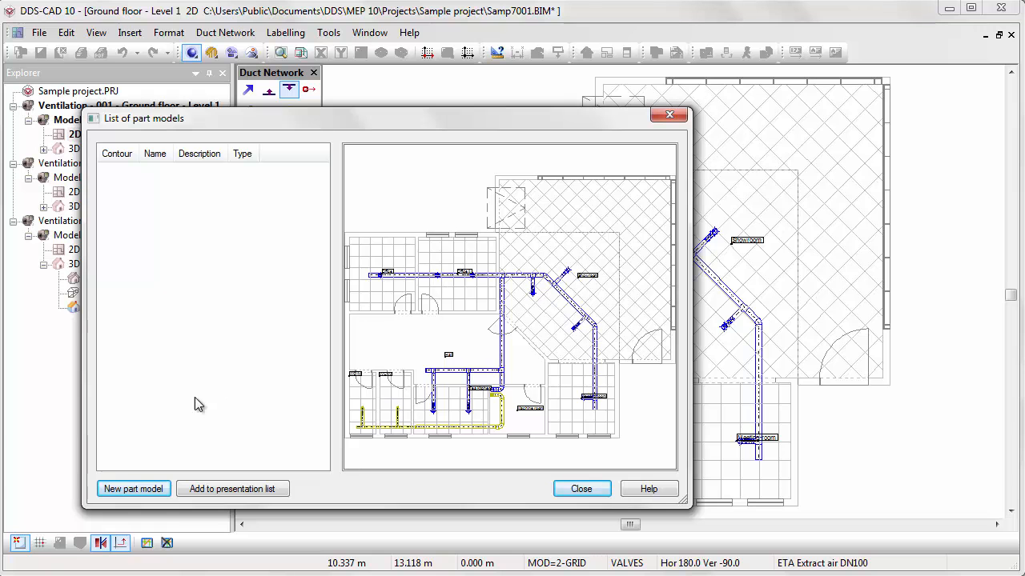
pyautogui.click(133, 489)
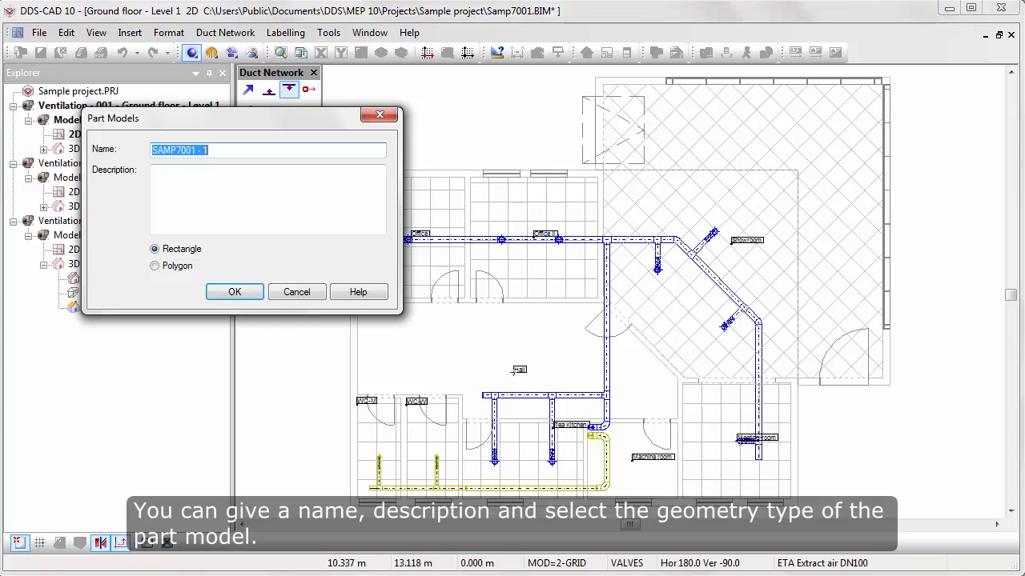
pyautogui.moveTo(235, 292)
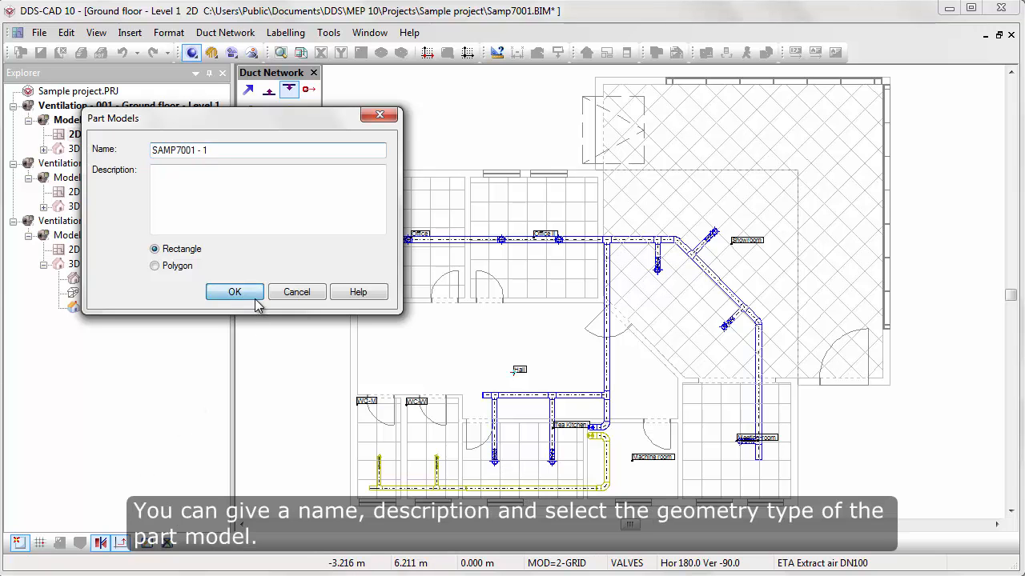
pyautogui.click(235, 292)
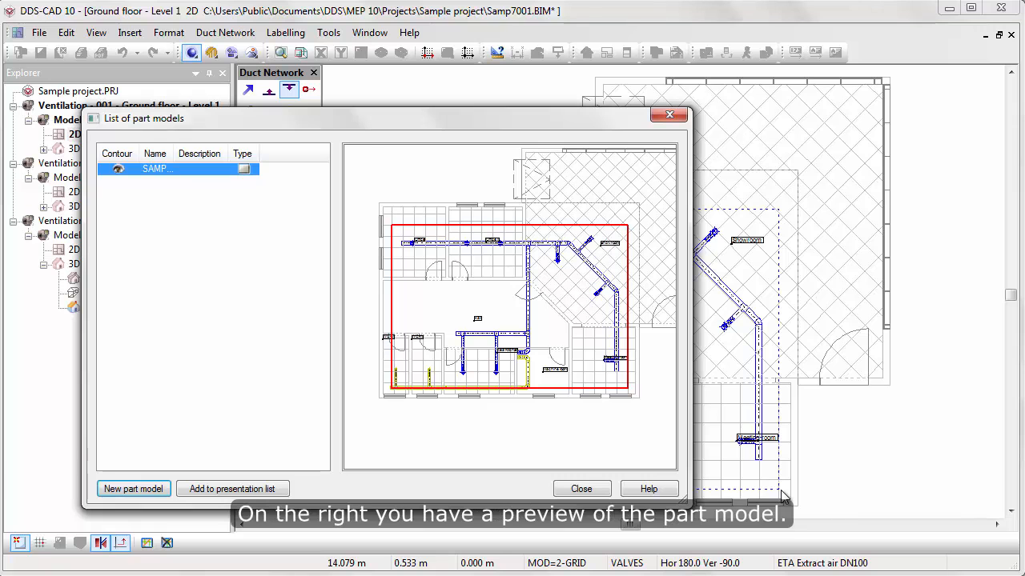
pyautogui.moveTo(296, 193)
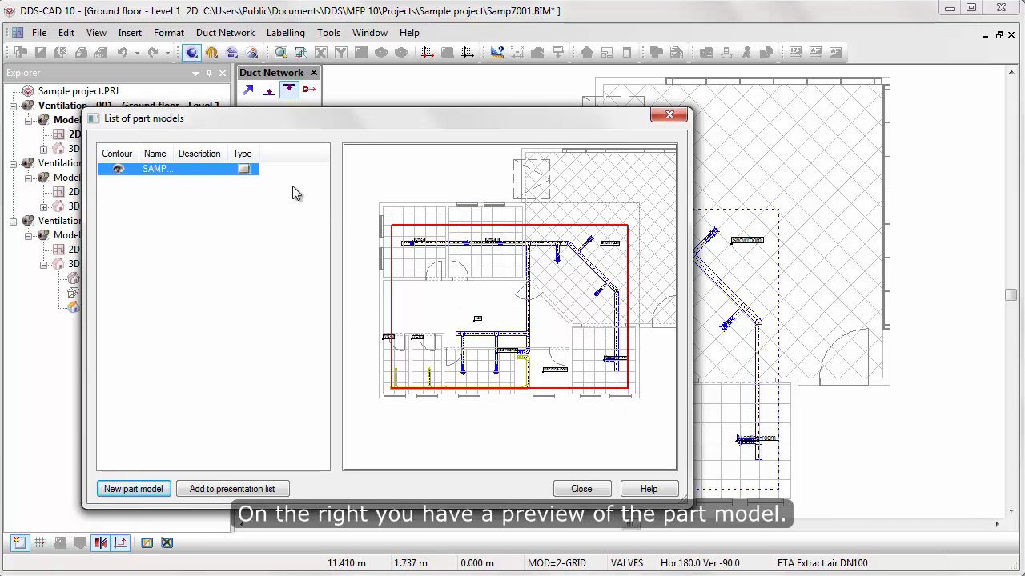
# - Convert the new part model to a 3D presentation
pyautogui.rightClick(158, 168)
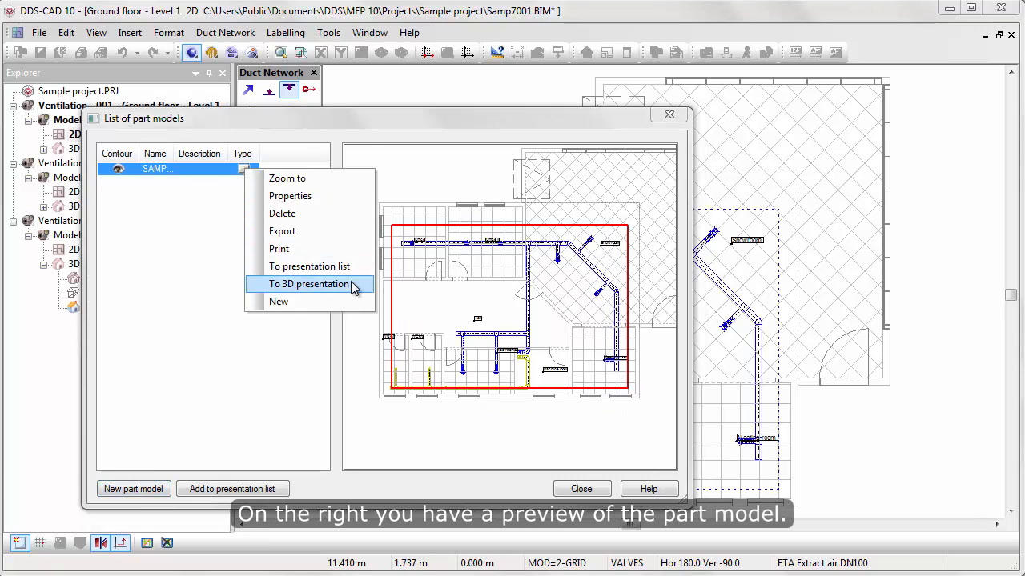
pyautogui.moveTo(358, 293)
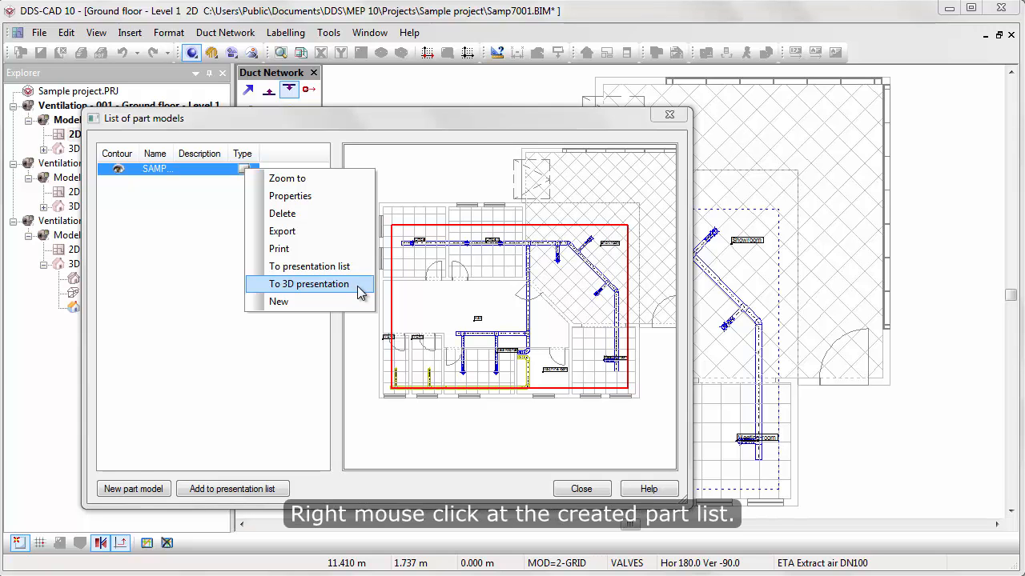
pyautogui.click(309, 283)
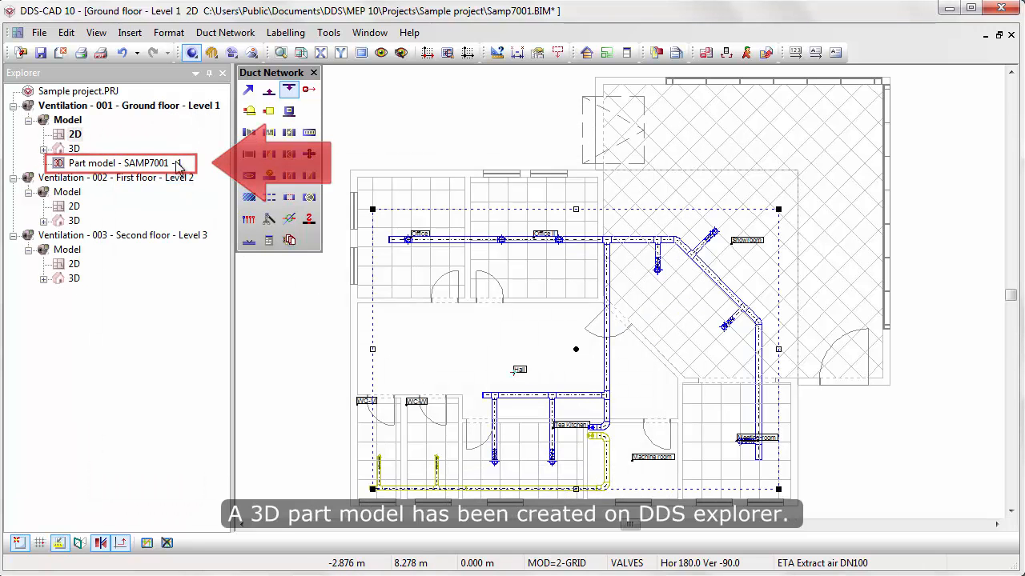
# - Open the 3D part model and render it shaded
pyautogui.doubleClick(120, 162)
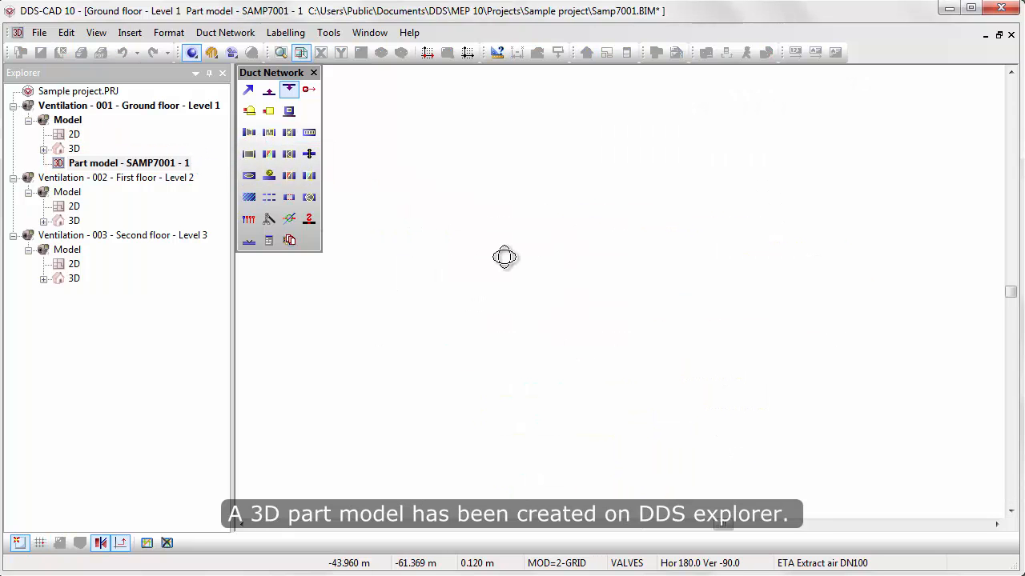
pyautogui.click(329, 32)
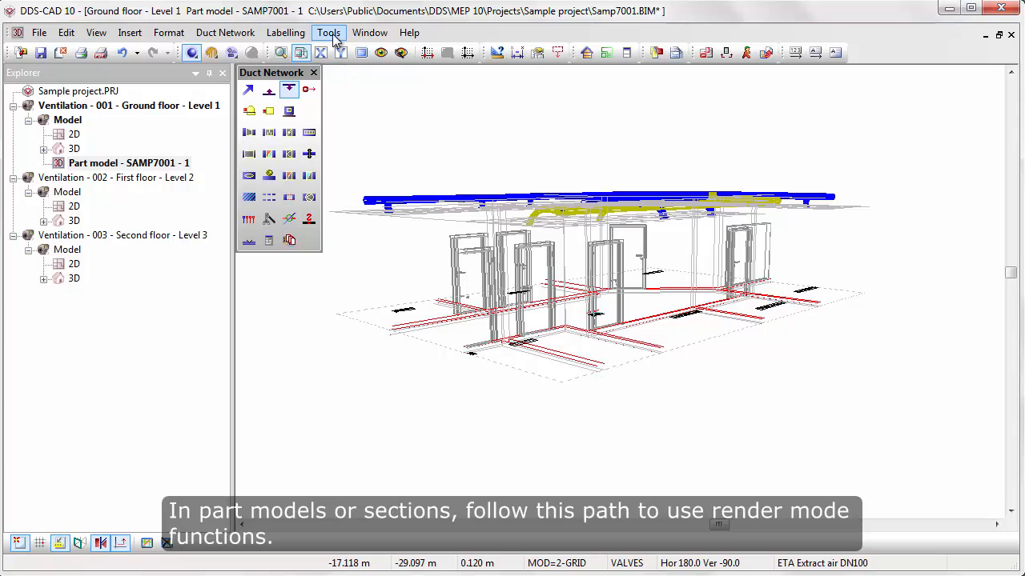
pyautogui.click(329, 32)
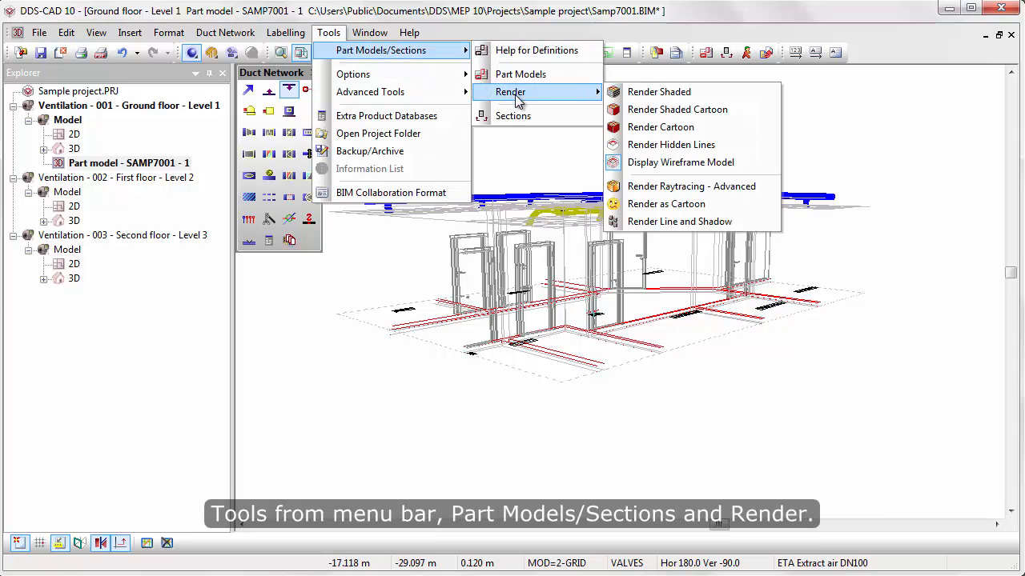
pyautogui.moveTo(660, 91)
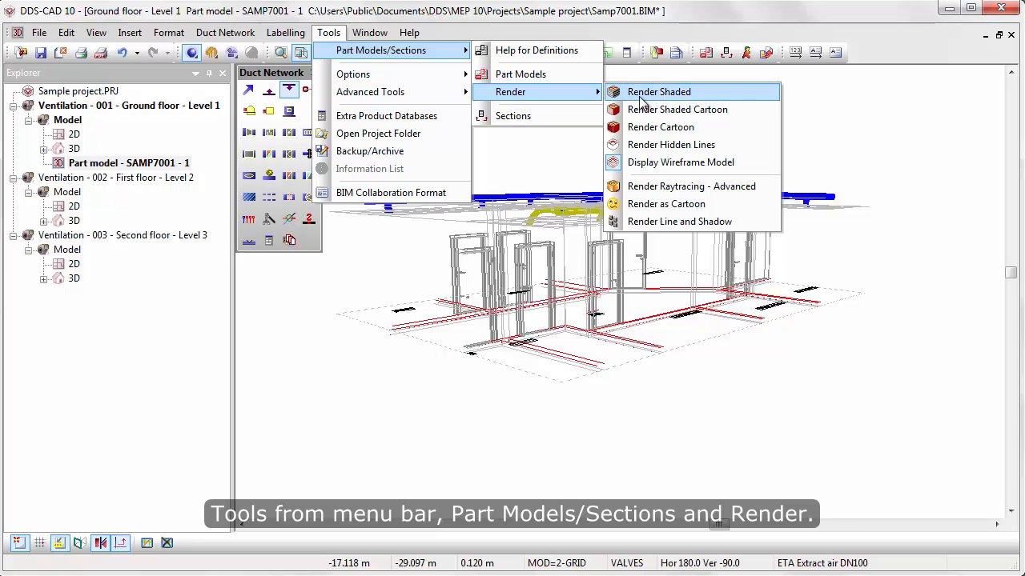
pyautogui.click(659, 91)
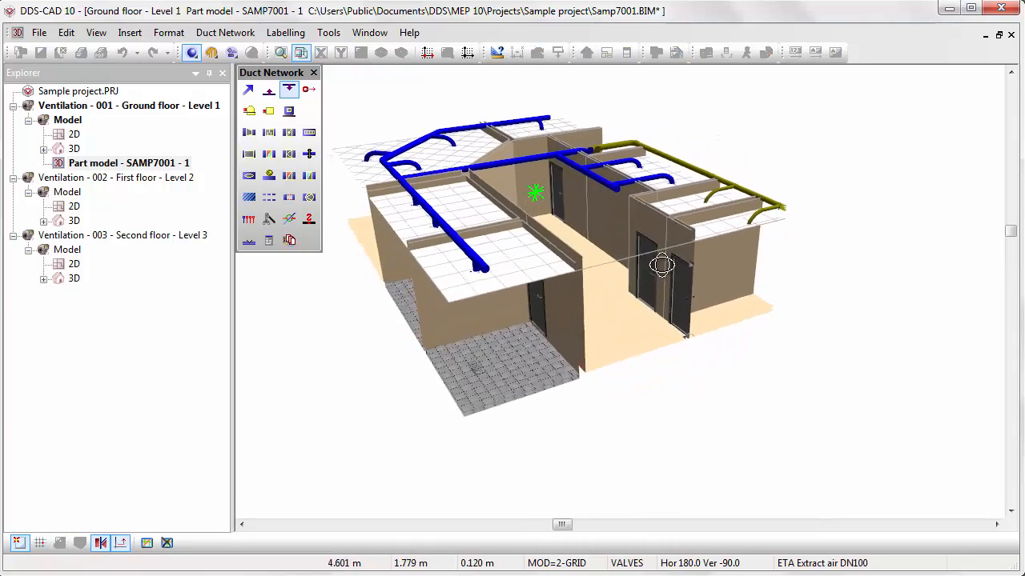
# - Orbit the model to view the supply and extract ducts from several angles
pyautogui.moveTo(662, 265); pyautogui.dragTo(516, 251)
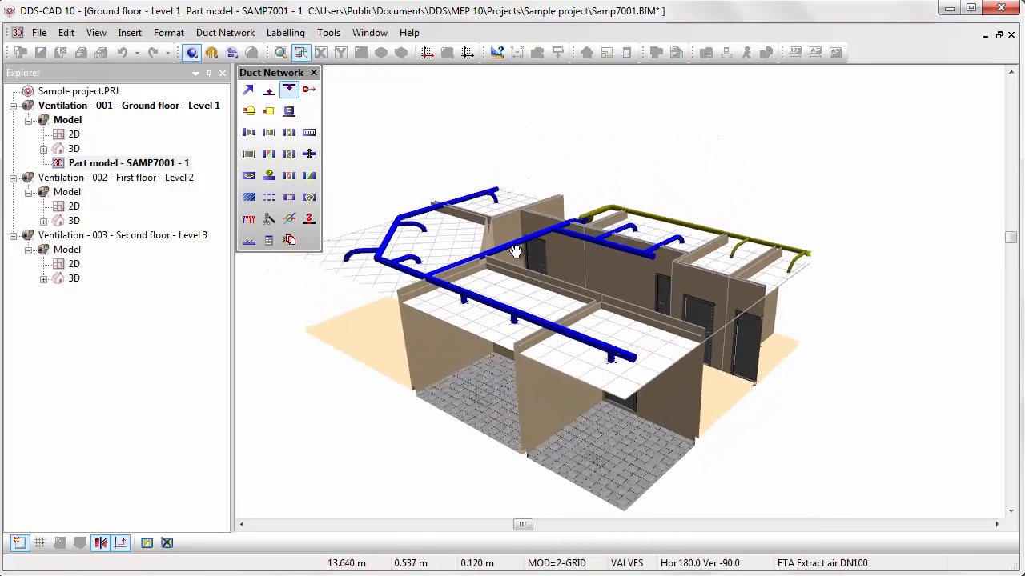
pyautogui.moveTo(517, 251); pyautogui.dragTo(526, 264)
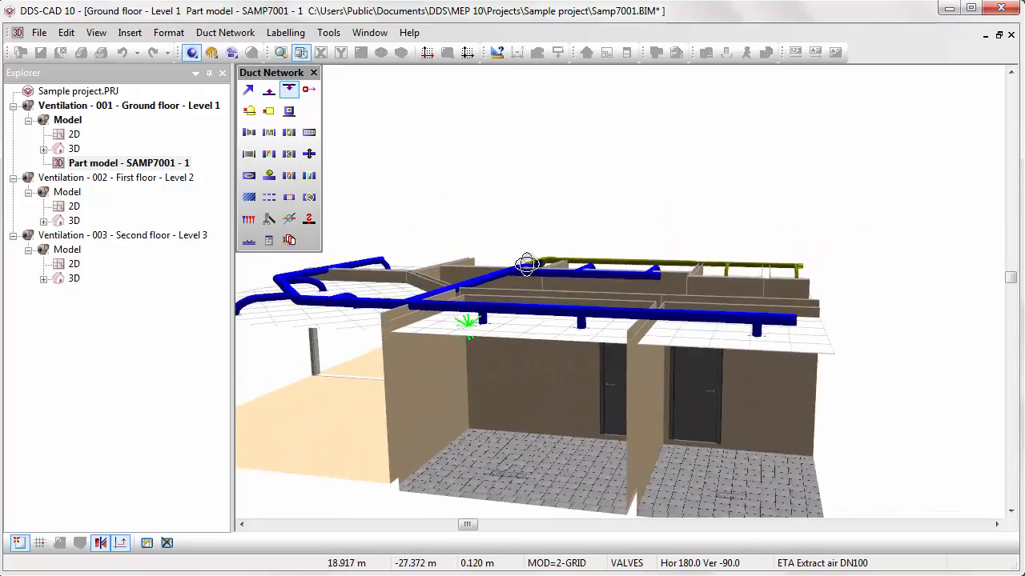
pyautogui.moveTo(526, 266); pyautogui.dragTo(546, 225)
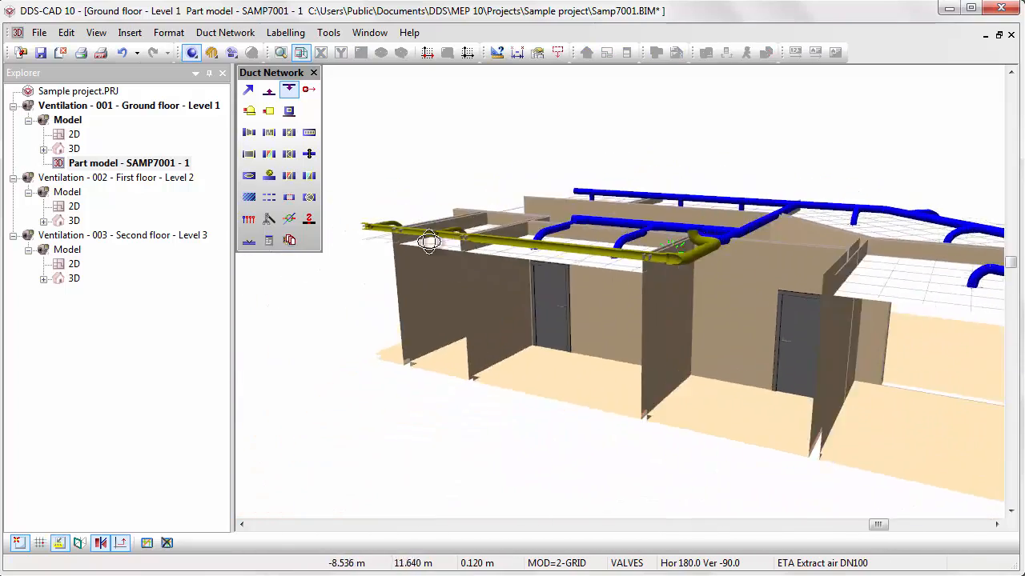
pyautogui.moveTo(429, 241); pyautogui.dragTo(402, 217)
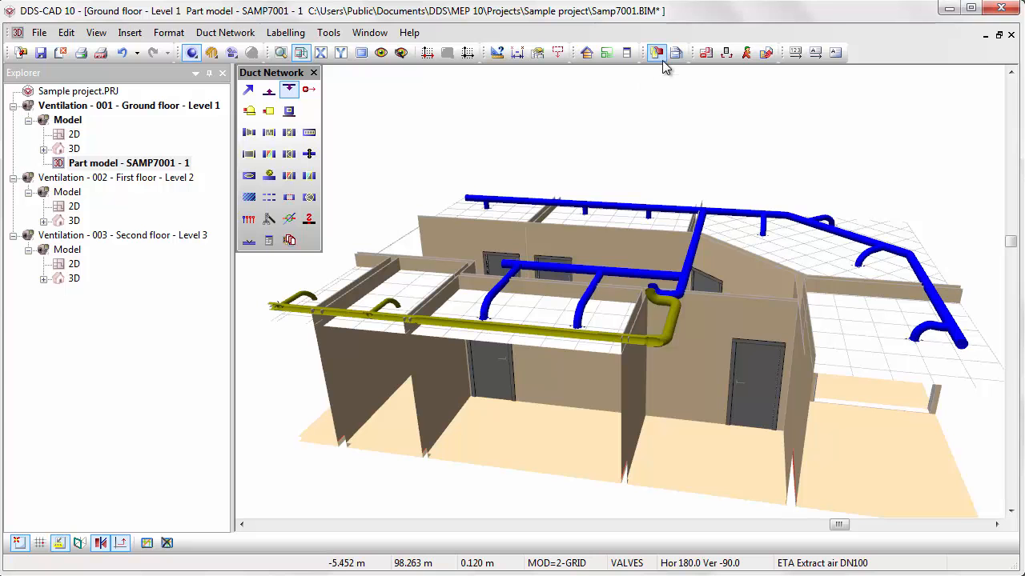
# - In the model manager's ghost storey settings, enable Second floor - Level 3 for Ventilation
pyautogui.click(655, 52)
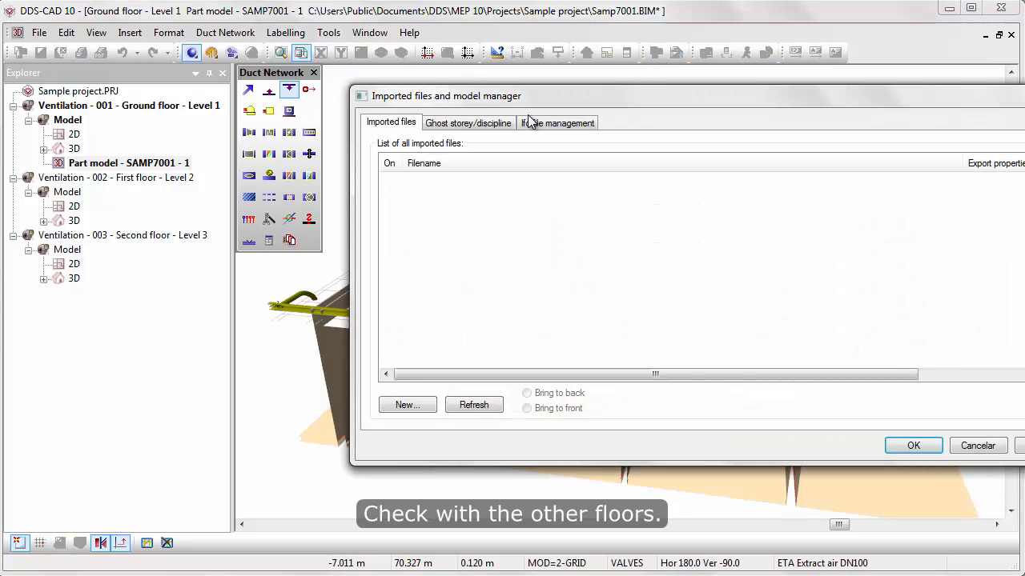
pyautogui.click(467, 123)
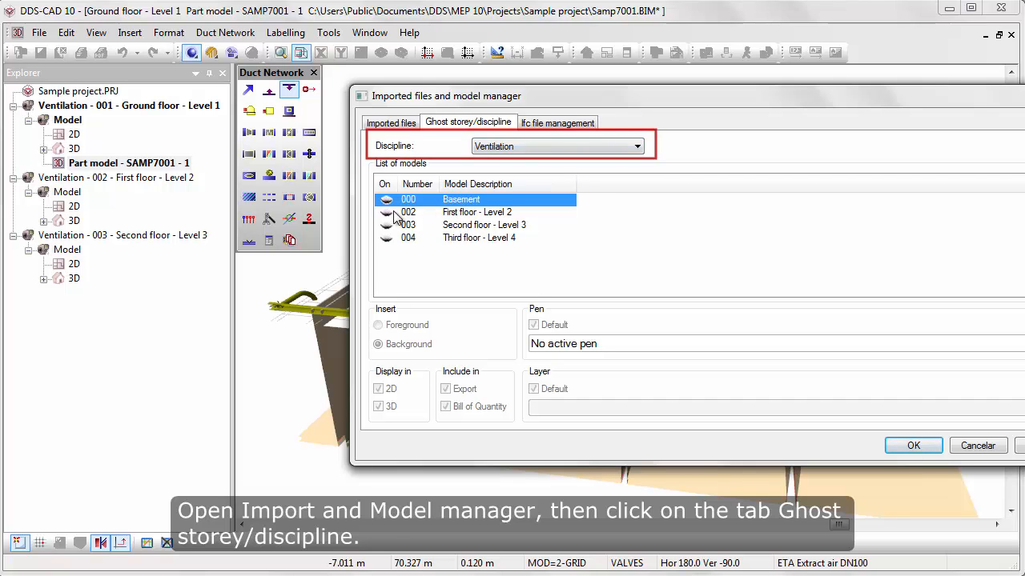
pyautogui.click(484, 225)
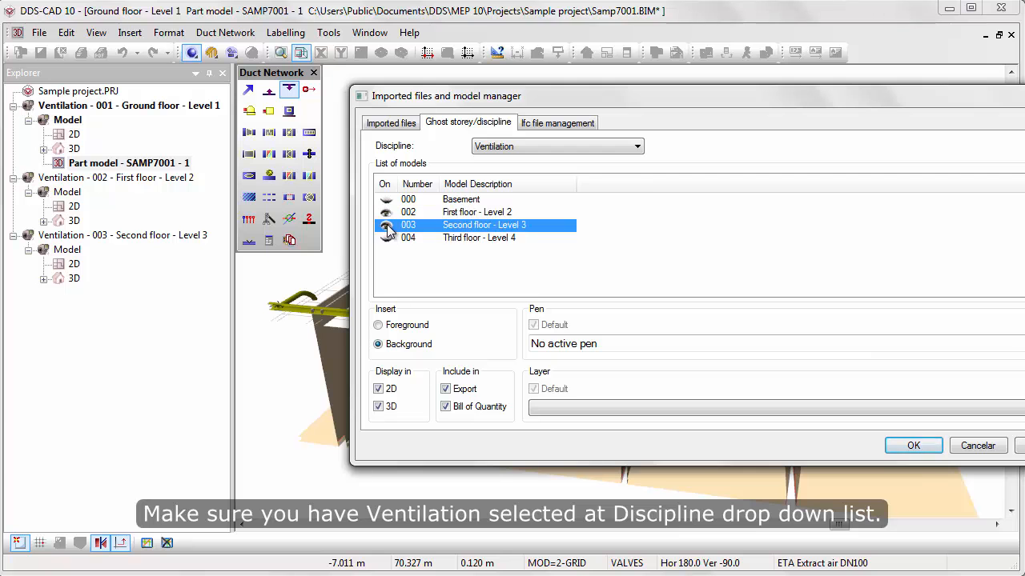